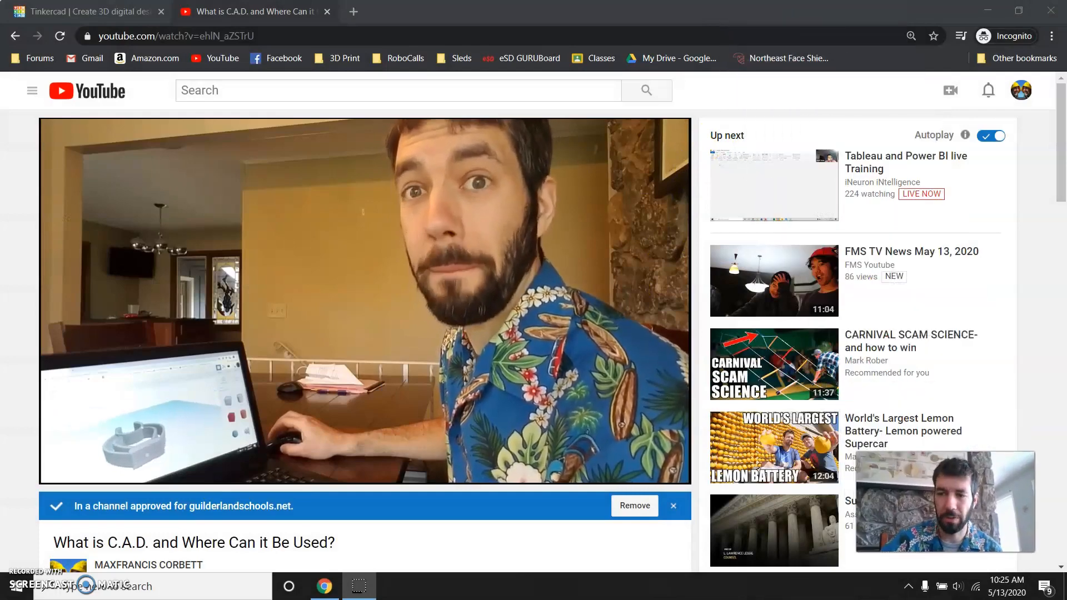
Step: Play the C.A.D. video, visit the Tinkercad homepage tab and return, then pause
click(364, 303)
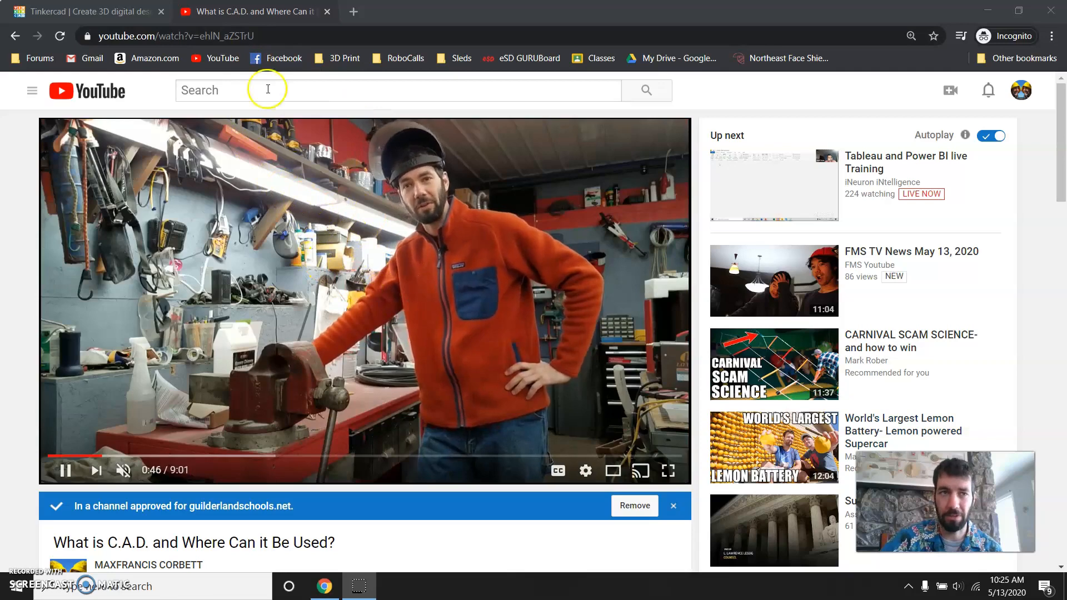
click(89, 12)
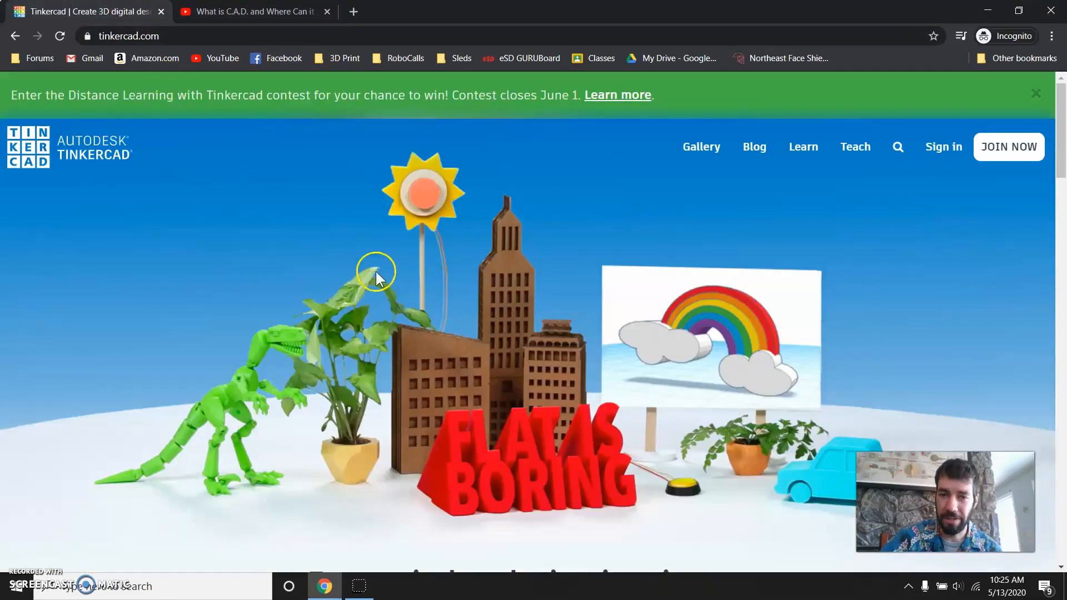
mouse_move(434, 302)
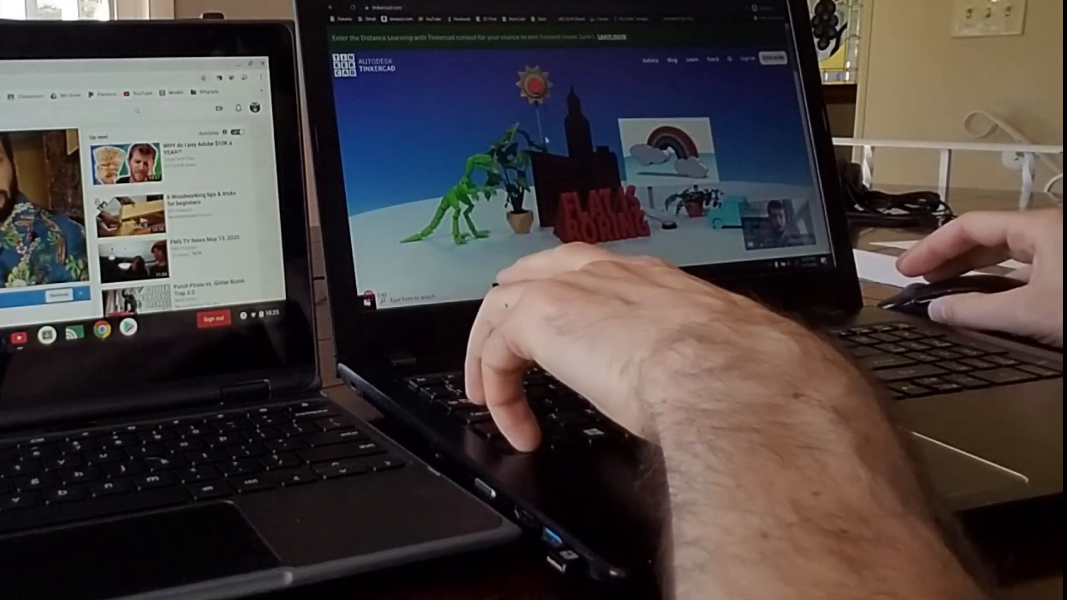
key(ctrl+1)
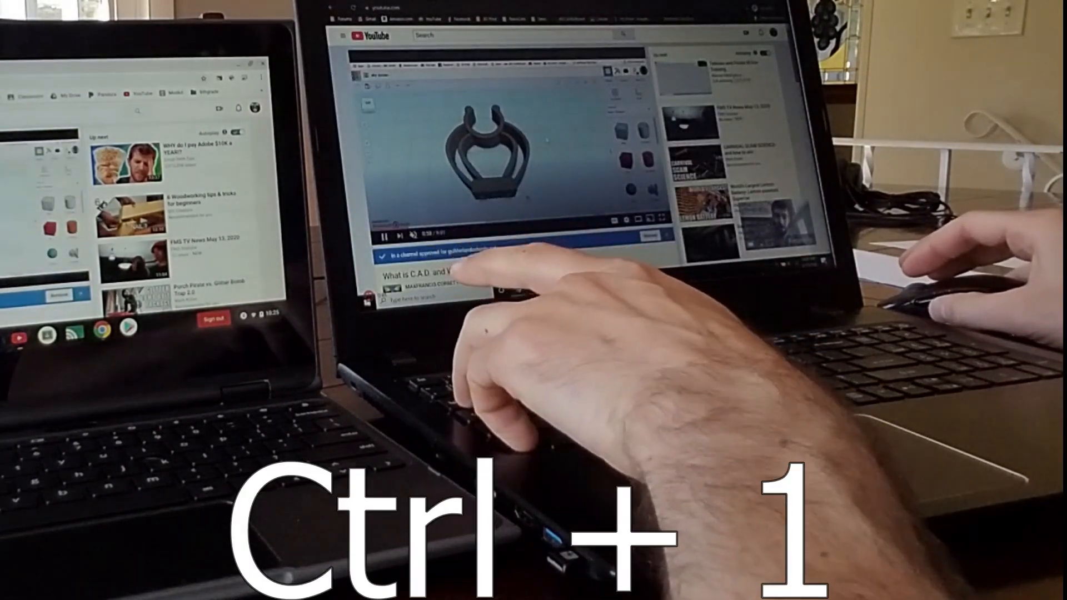
key(ctrl+1)
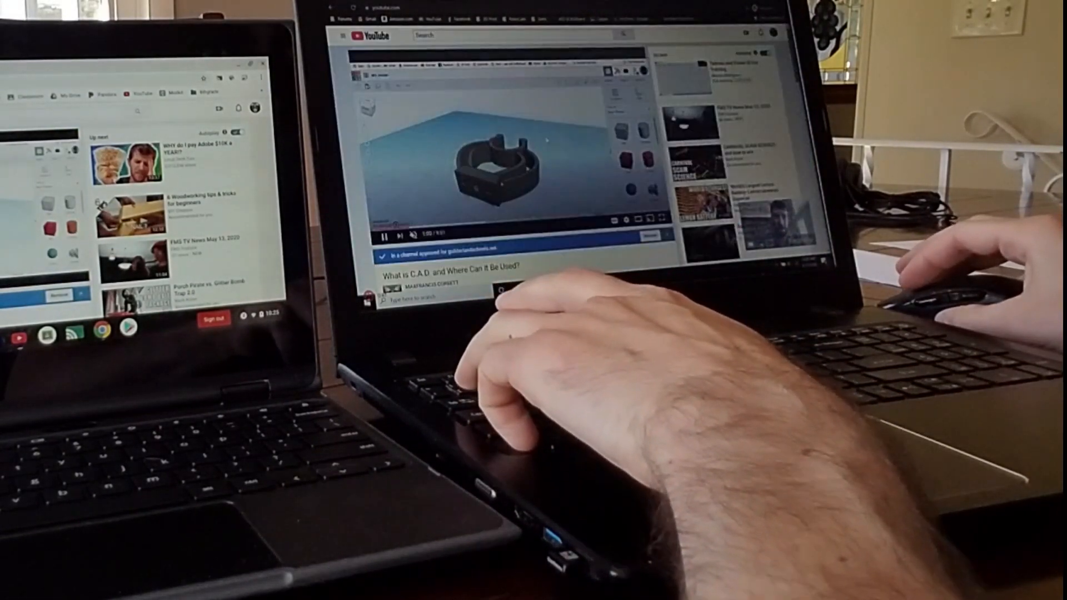
key(ctrl+1)
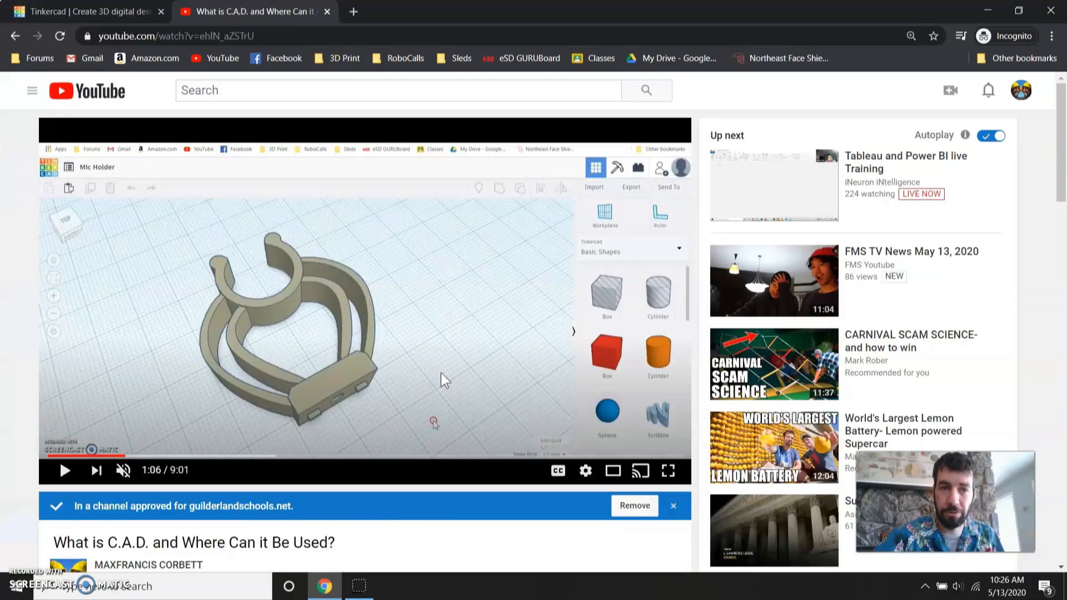
click(65, 470)
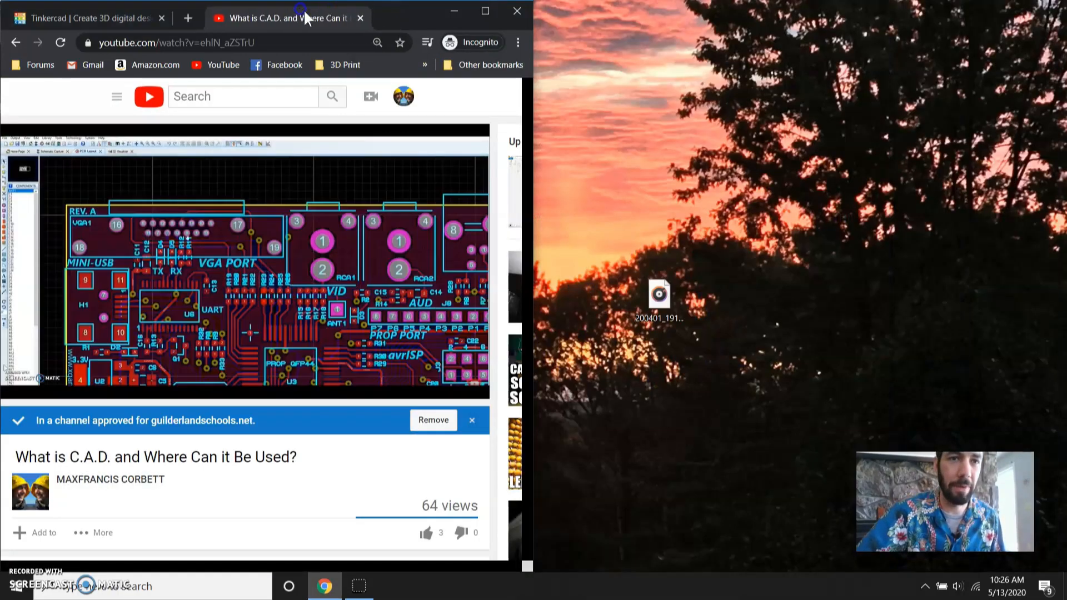
Step: Restore down the Chrome window so the video fills the left half of the screen
click(88, 18)
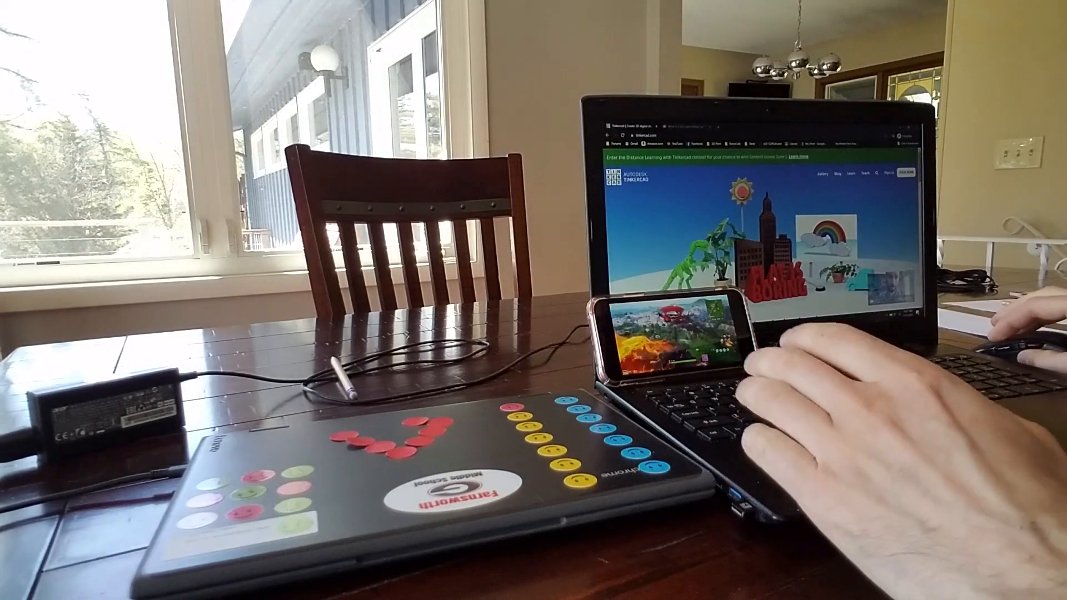
click(670, 333)
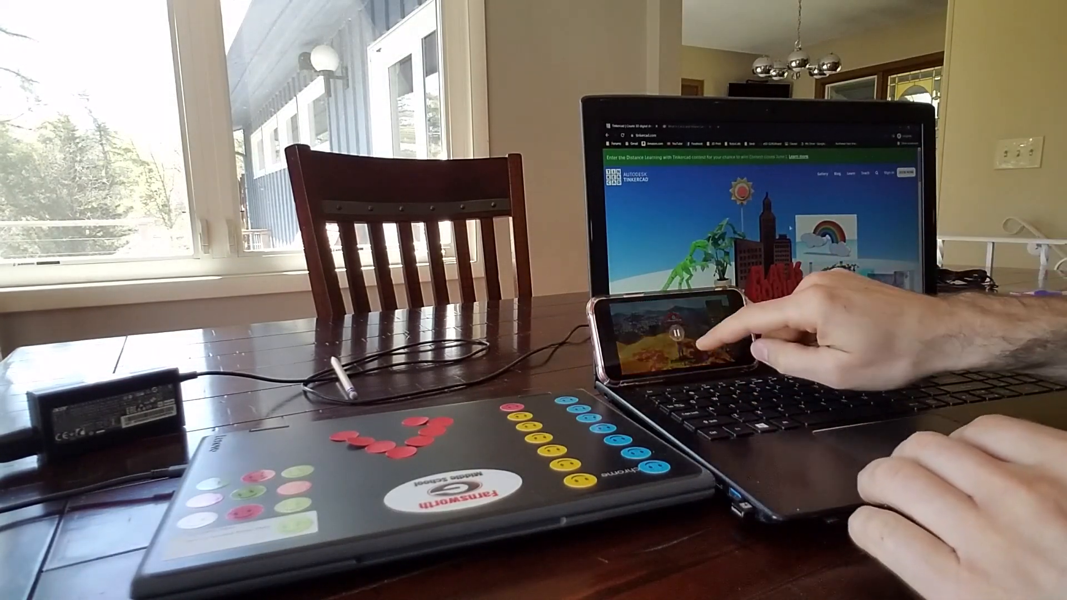
click(673, 333)
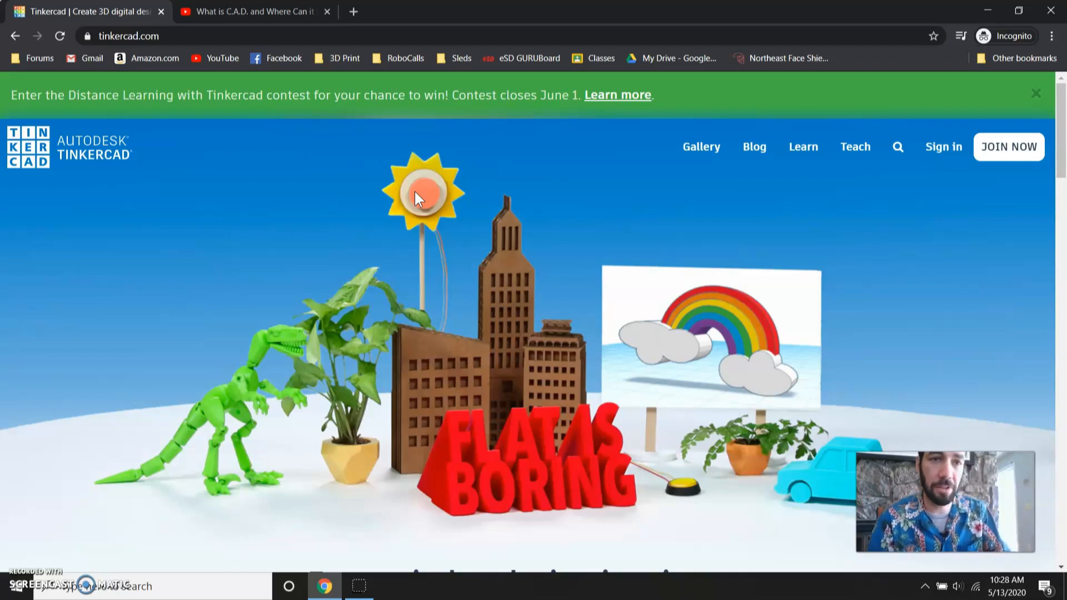
click(250, 11)
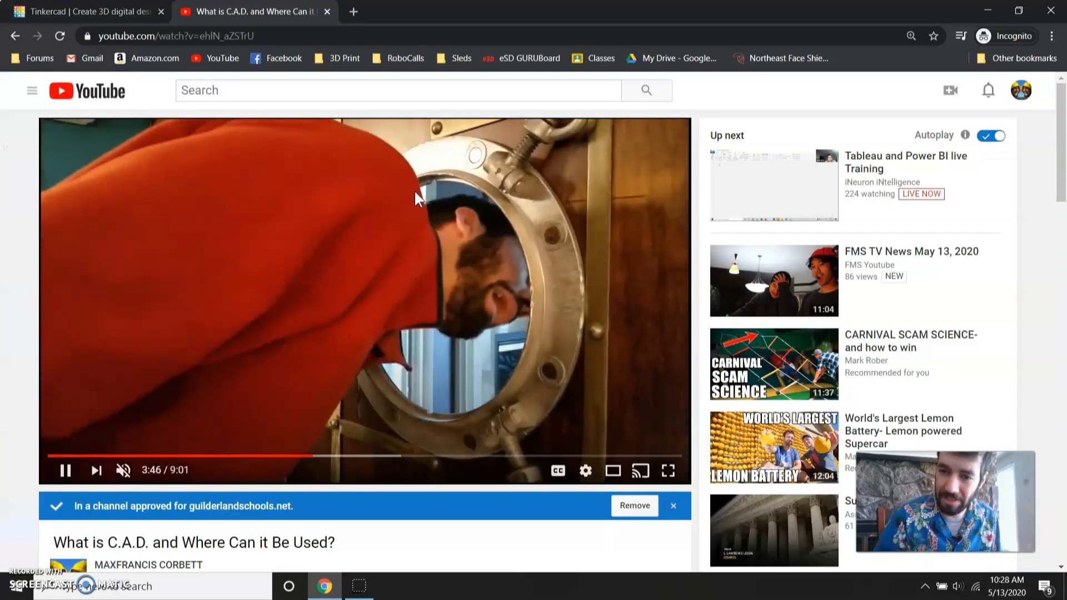
click(89, 12)
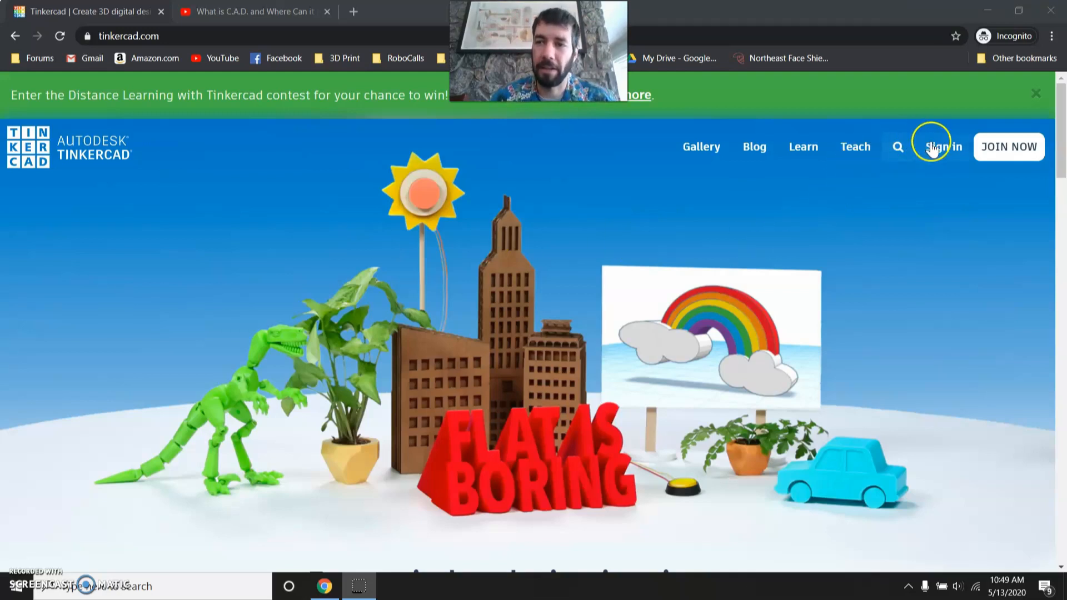
Step: Sign in to Tinkercad with a Google account to reach the dashboard
click(941, 146)
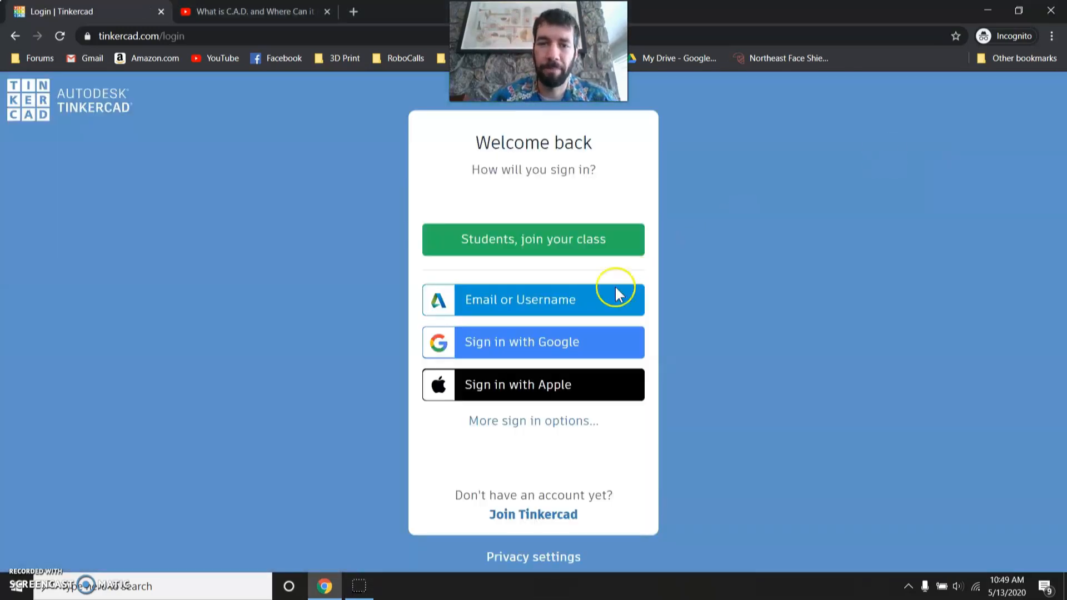
mouse_move(598, 343)
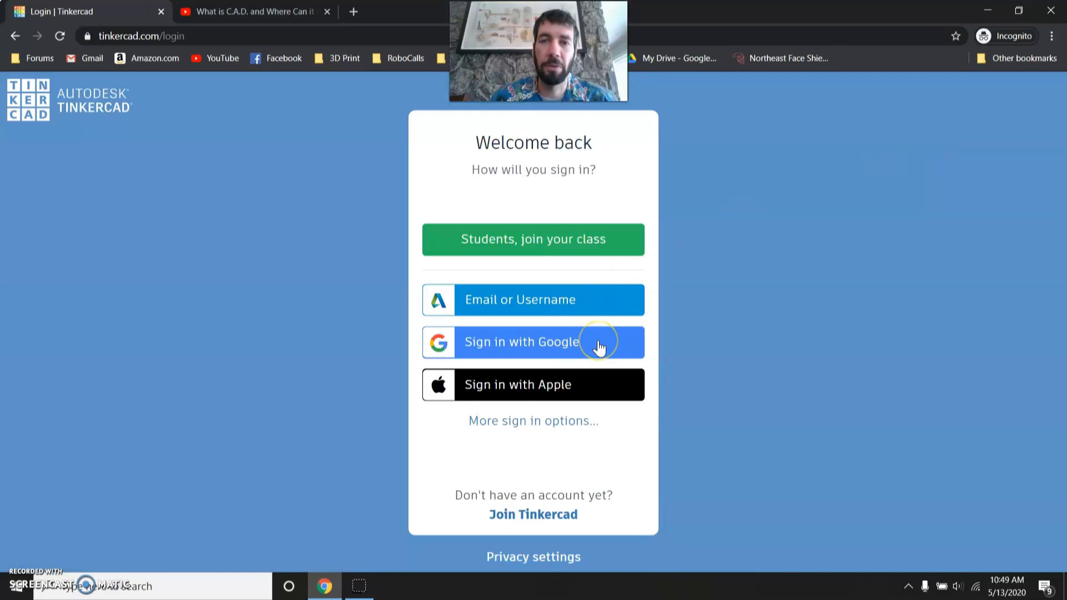
click(533, 342)
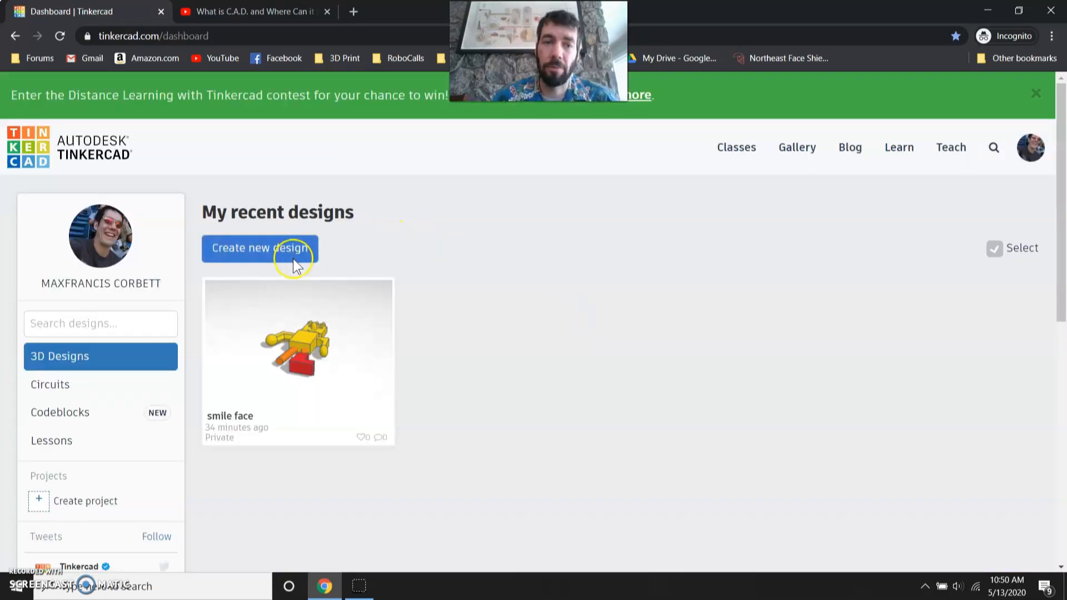
mouse_move(259, 248)
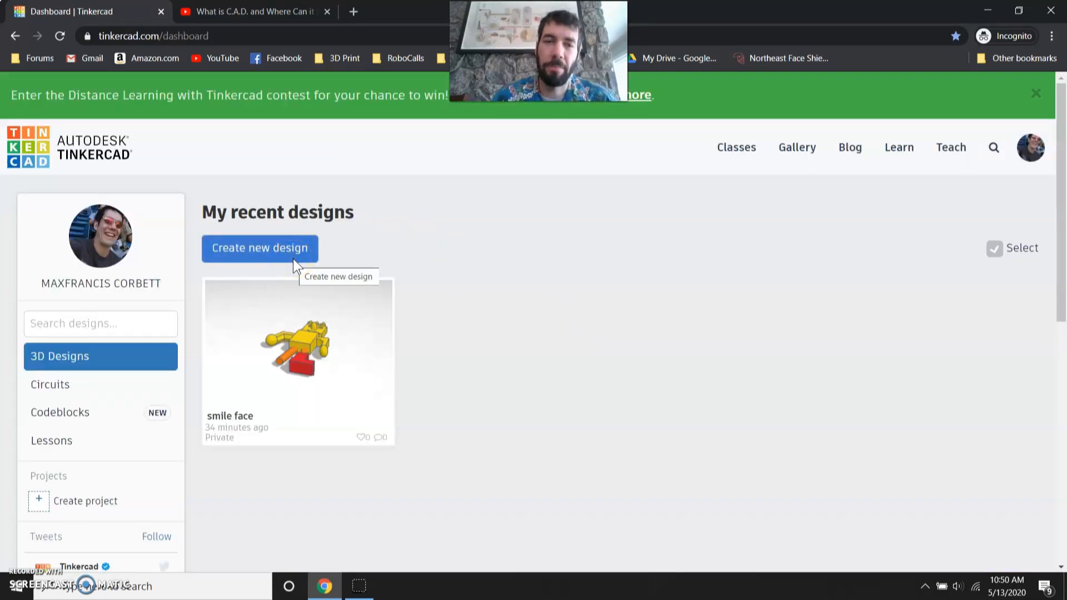
Step: Create a new 3D design and scroll down through the Basic Shapes panel
click(260, 248)
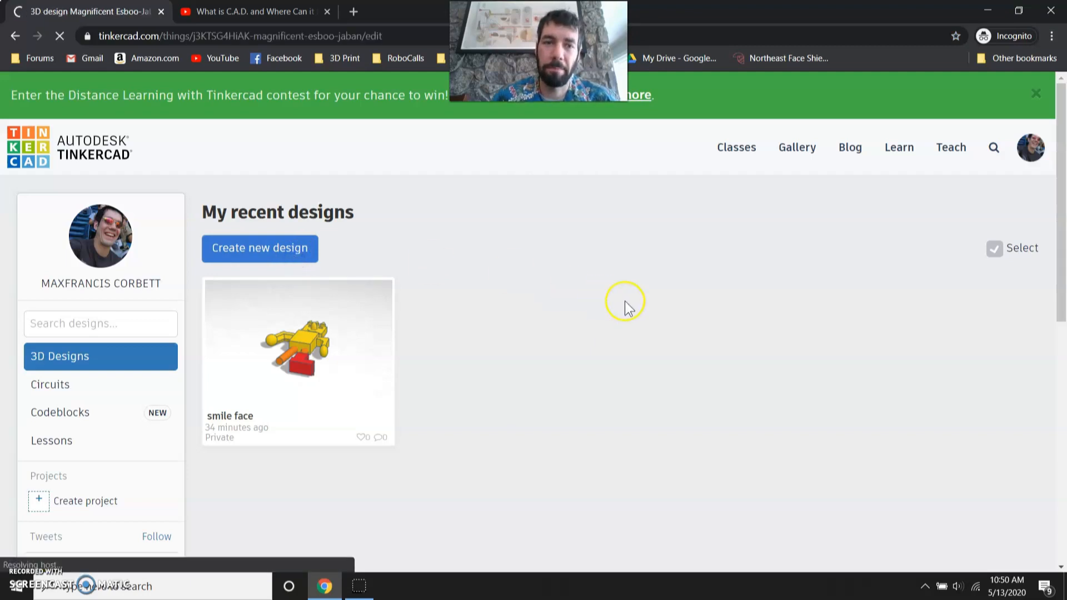
click(297, 347)
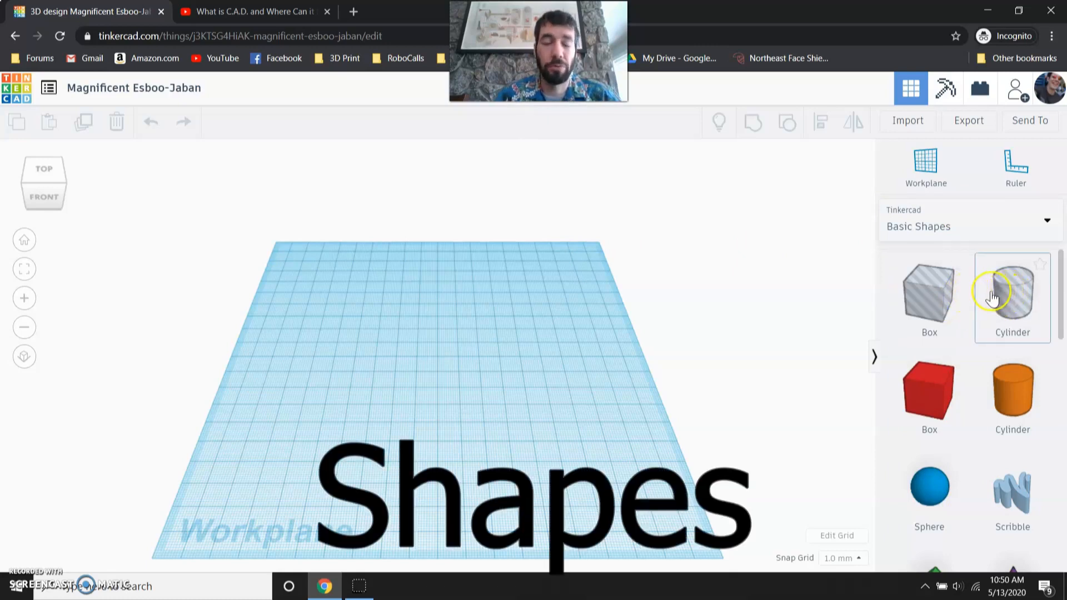
scroll(down, 3)
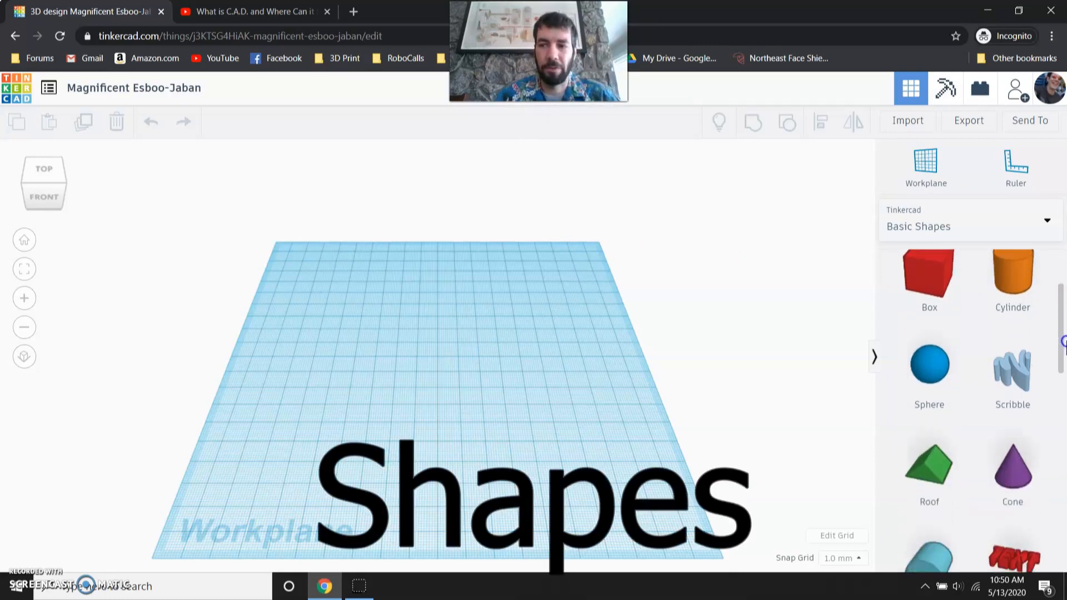
scroll(down, 3)
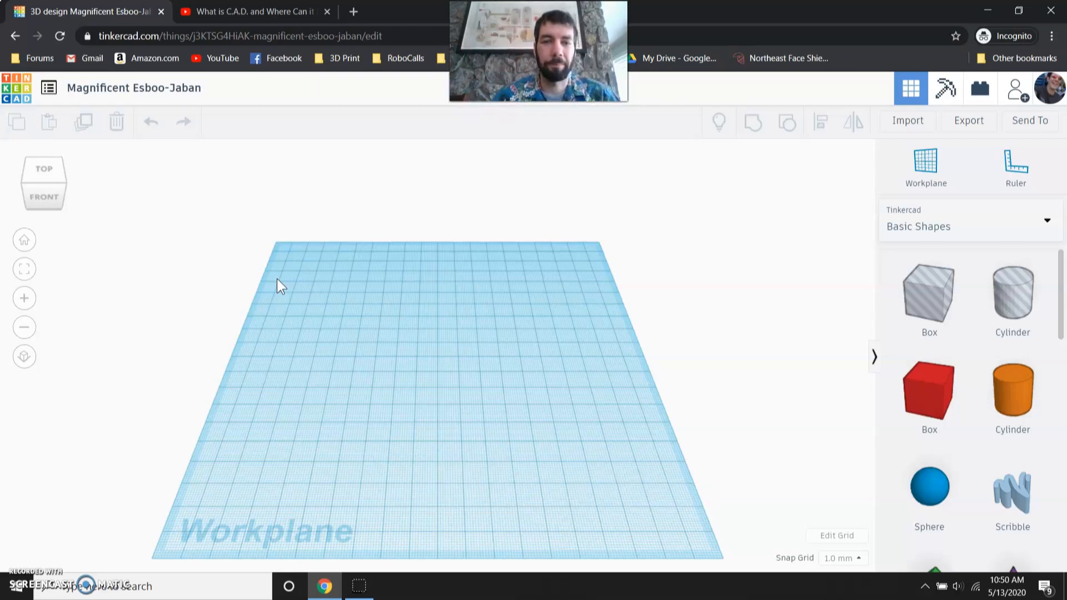
Step: Drop a red box onto the workplane and resize its base footprint
click(928, 394)
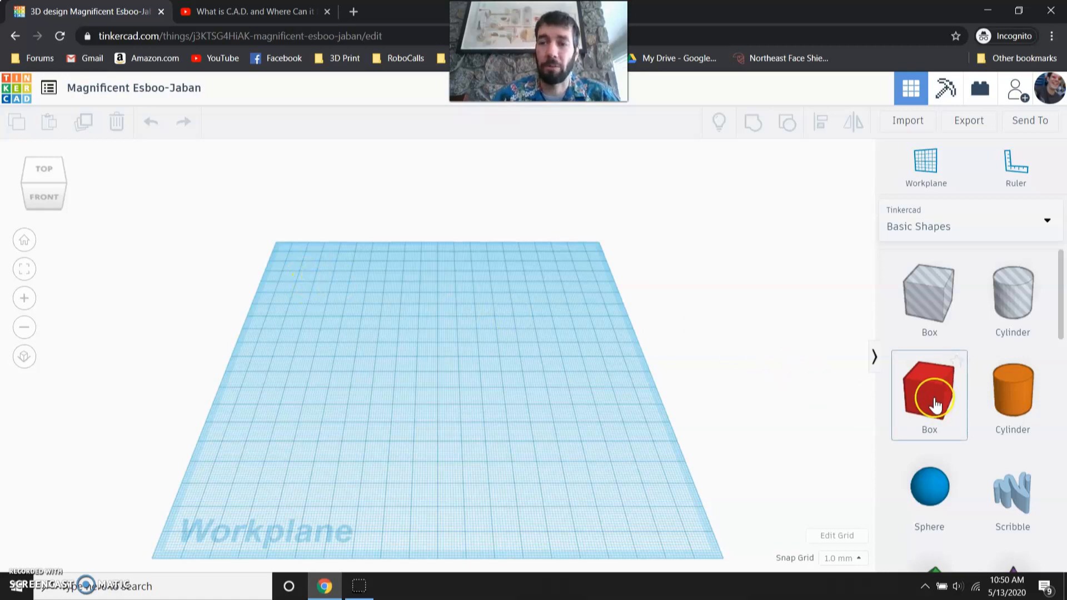
click(929, 395)
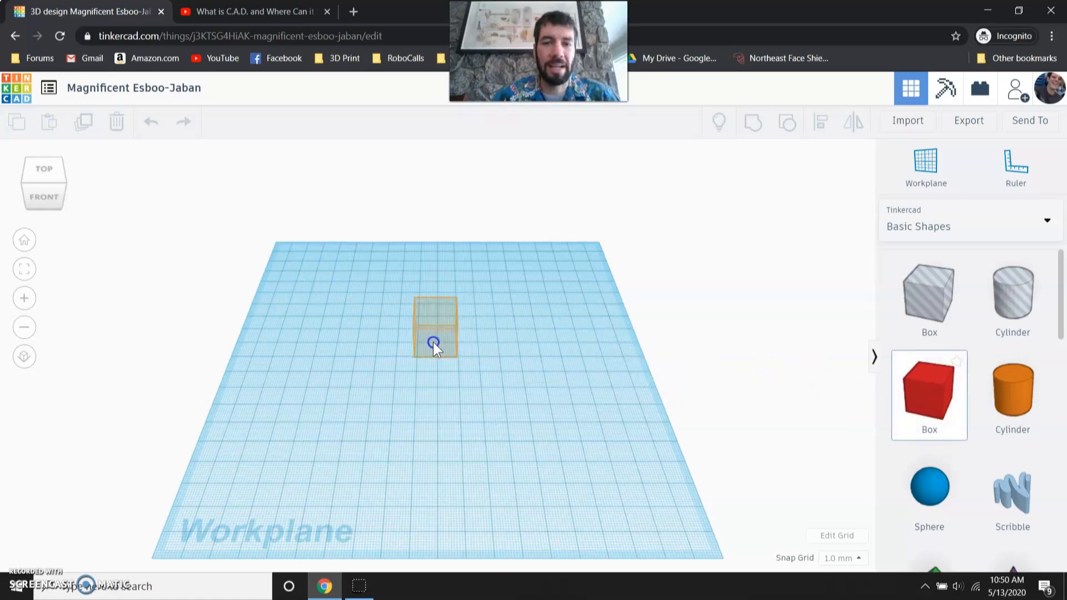
click(436, 340)
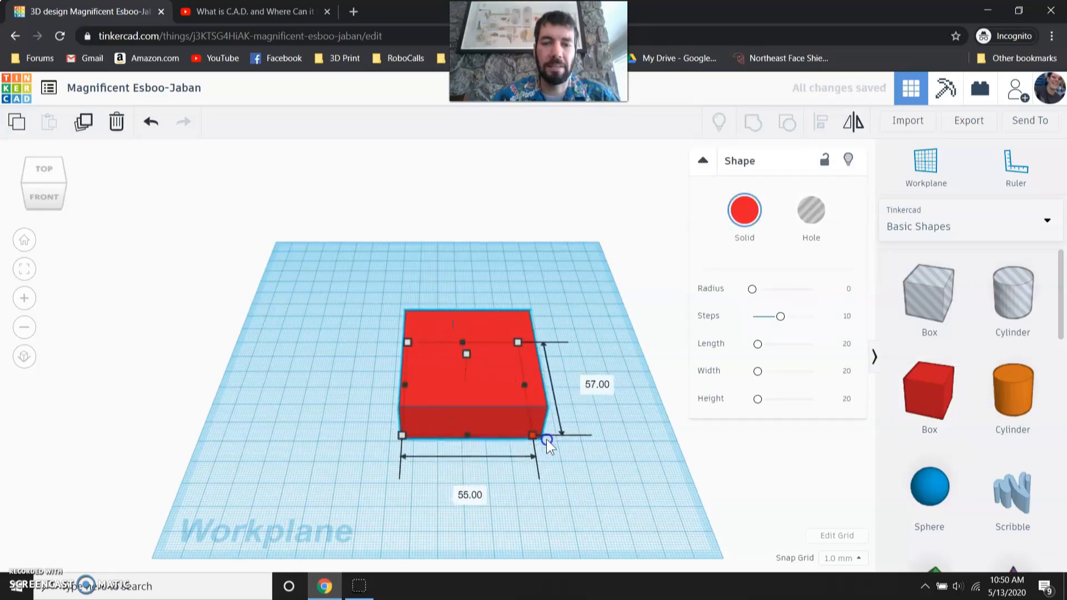
drag(547, 439, 467, 406)
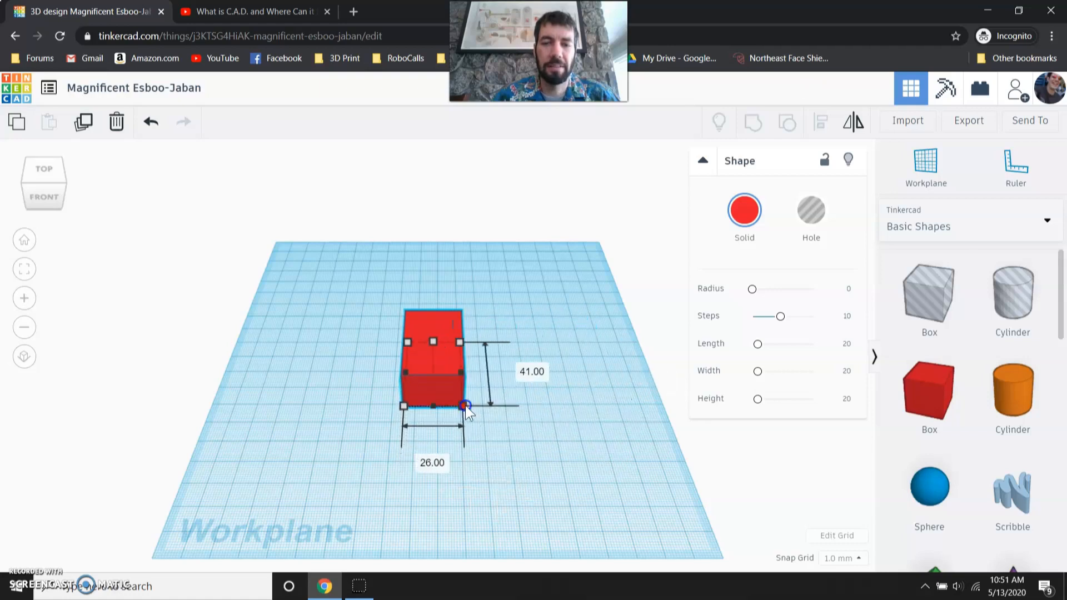
drag(466, 406, 548, 427)
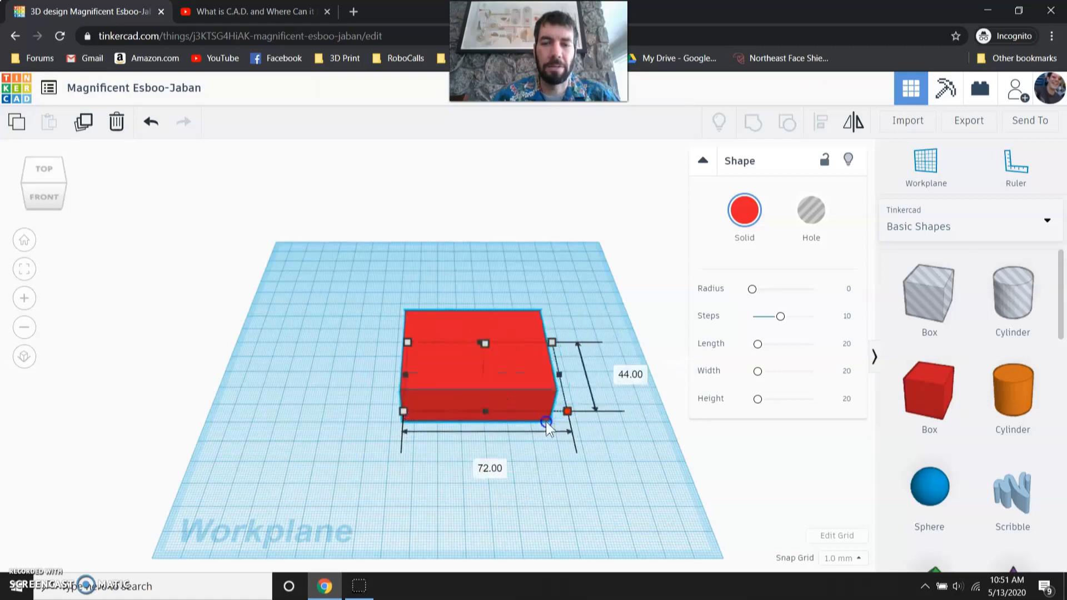
Step: Drag the box's handles to adjust its height and footprint
drag(566, 410, 462, 224)
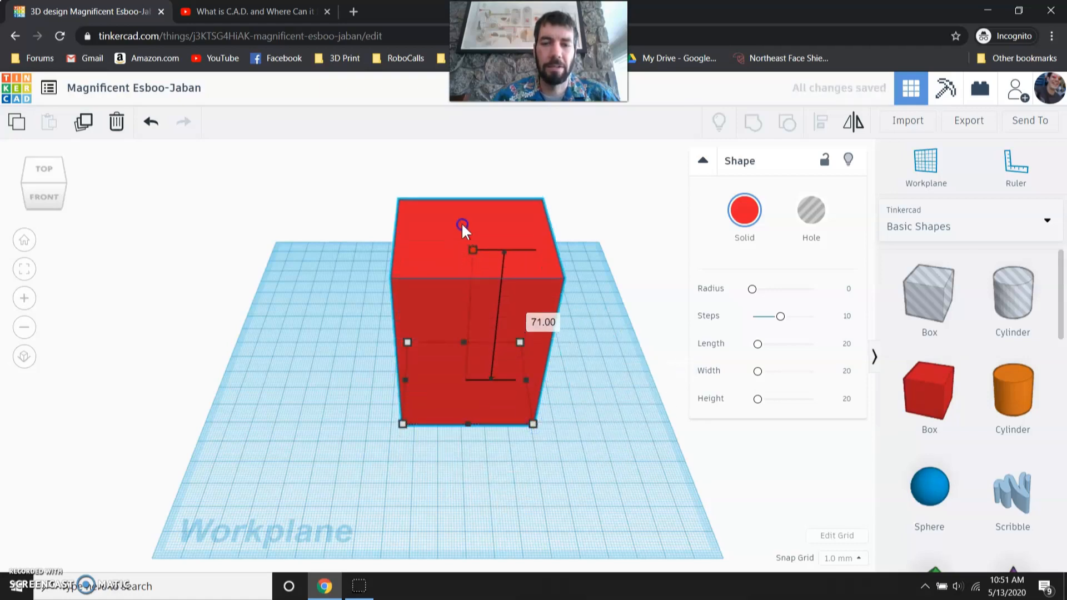
drag(463, 224, 469, 285)
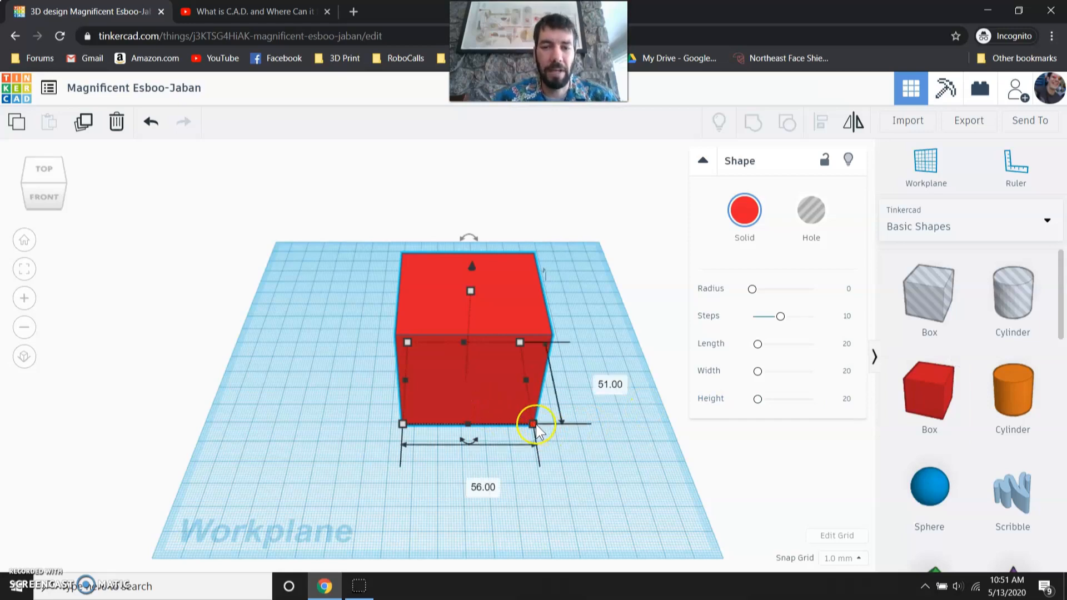
drag(533, 424, 550, 387)
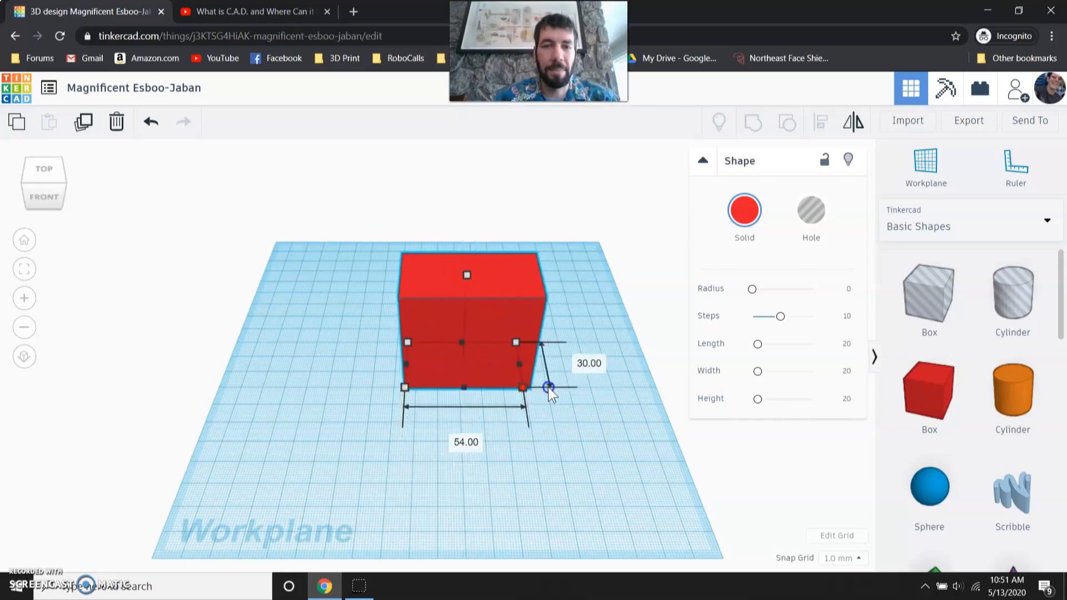
drag(549, 387, 532, 415)
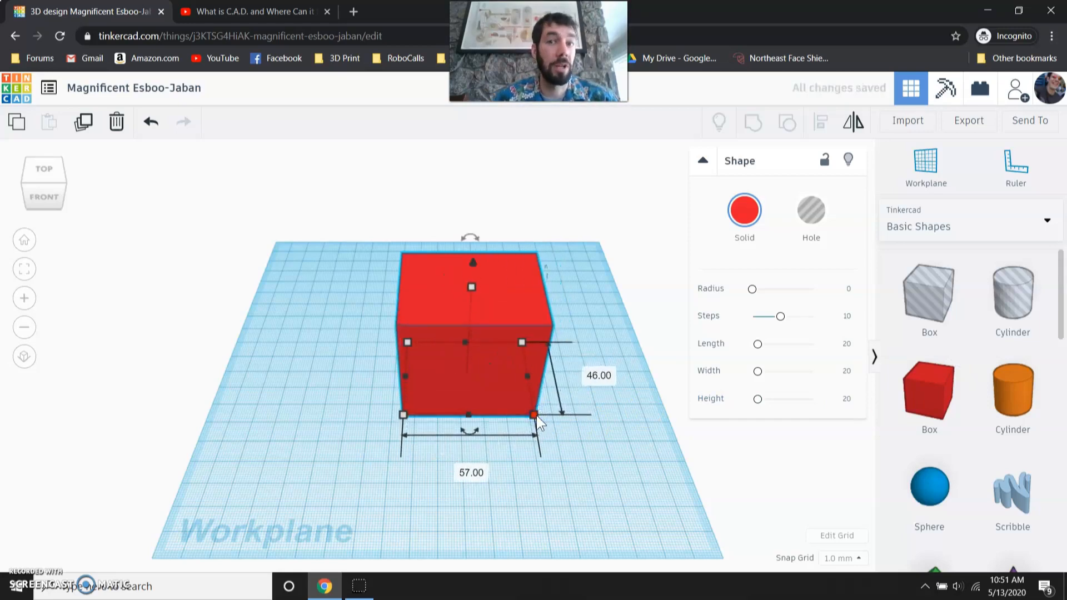
drag(532, 415, 540, 430)
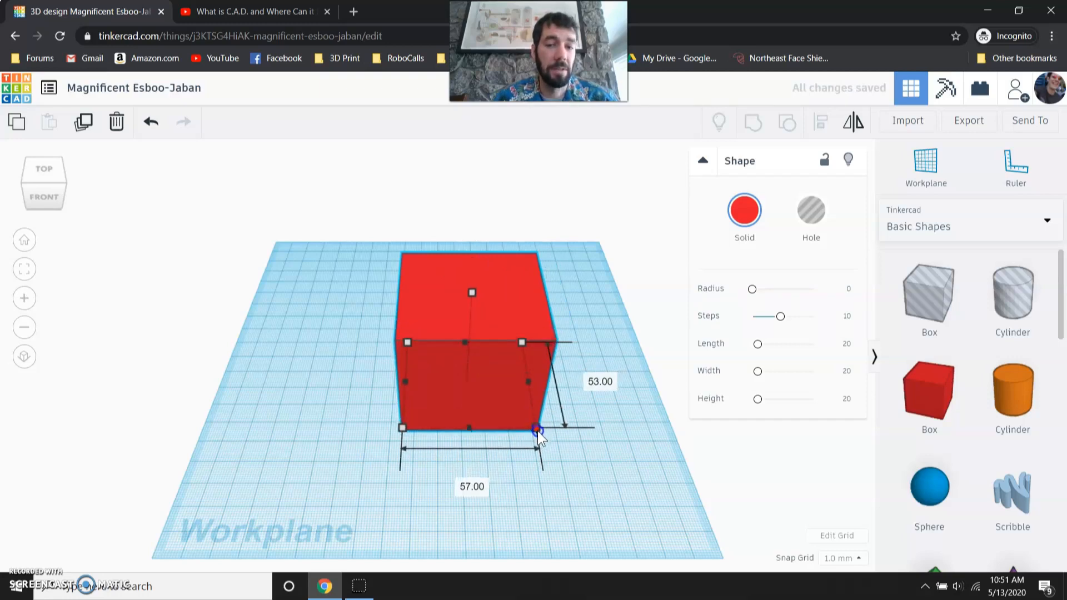
drag(537, 429, 528, 364)
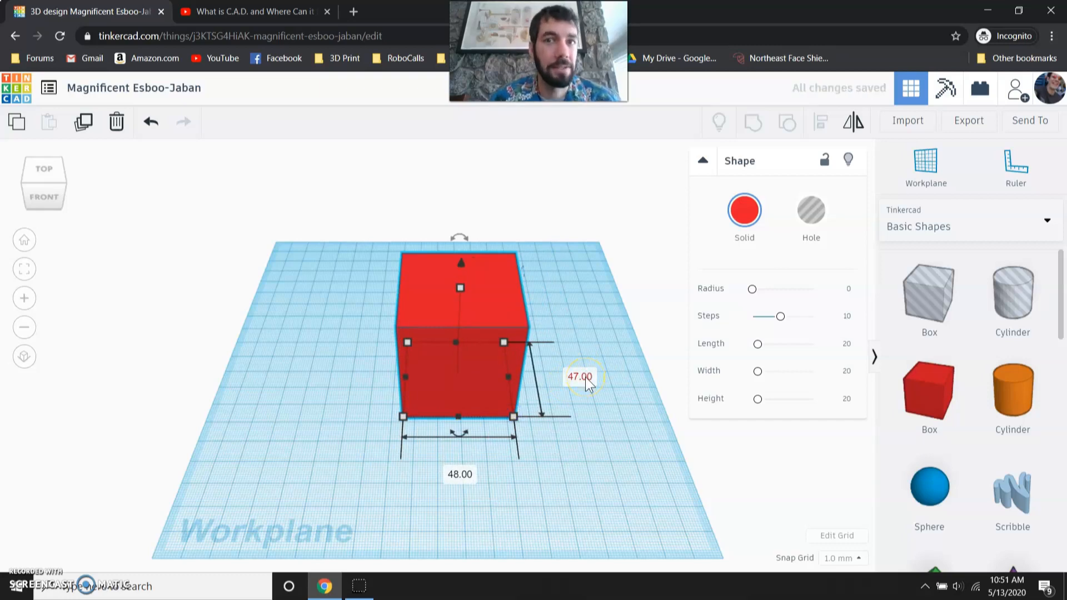
Step: Enter 40 for the box's length and width, then deselect it
click(579, 376)
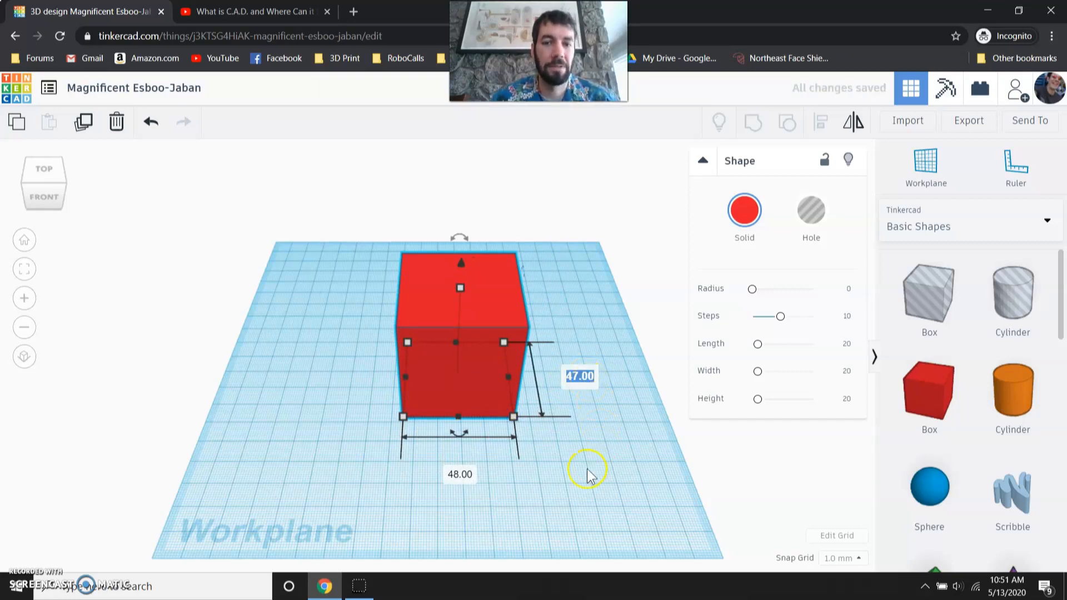
click(579, 375)
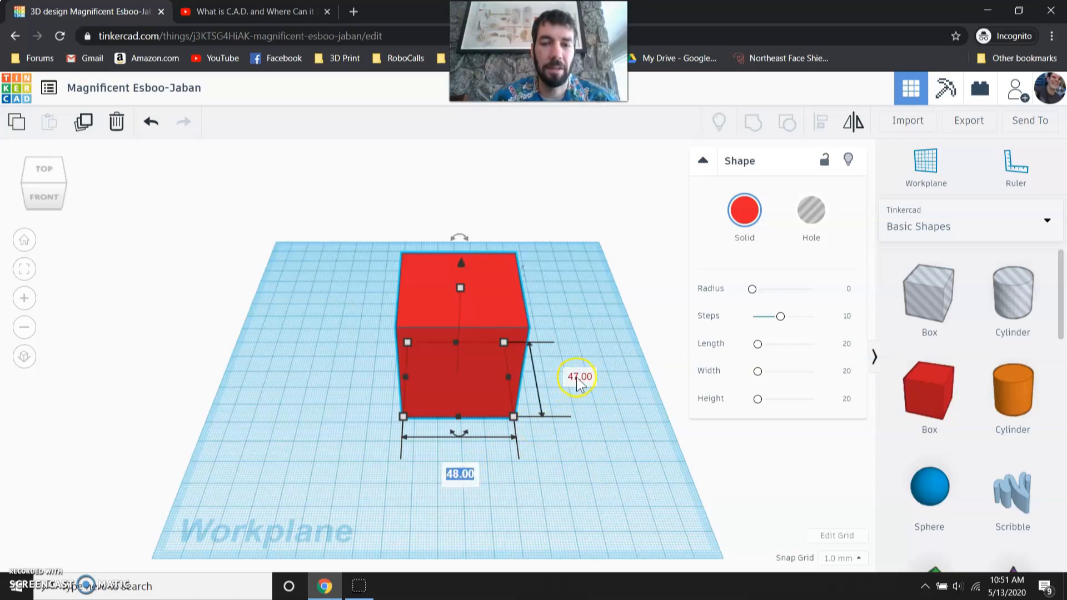
click(578, 376)
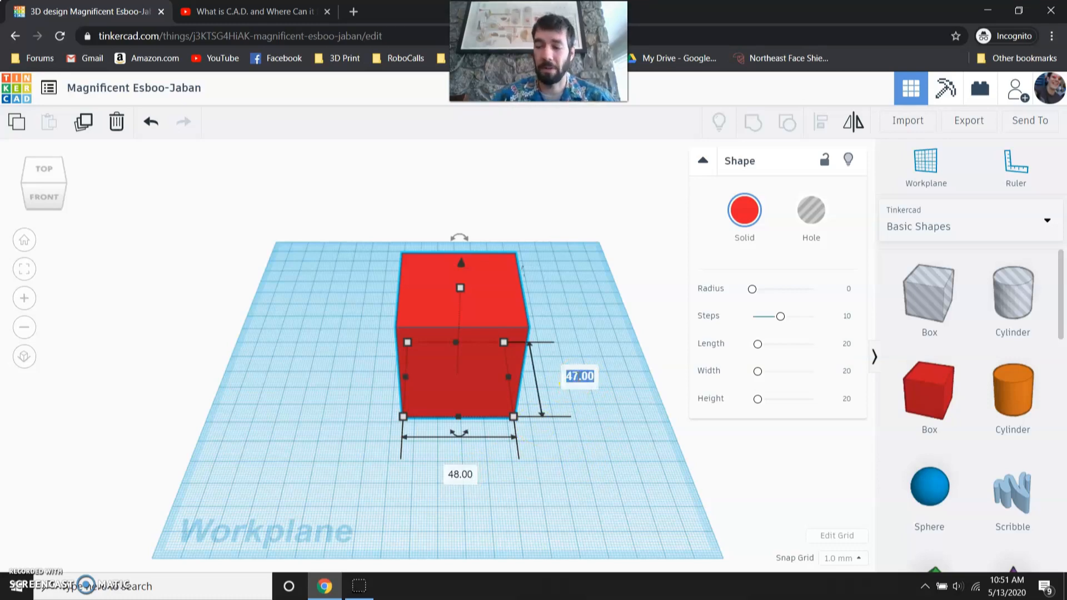
text(40)
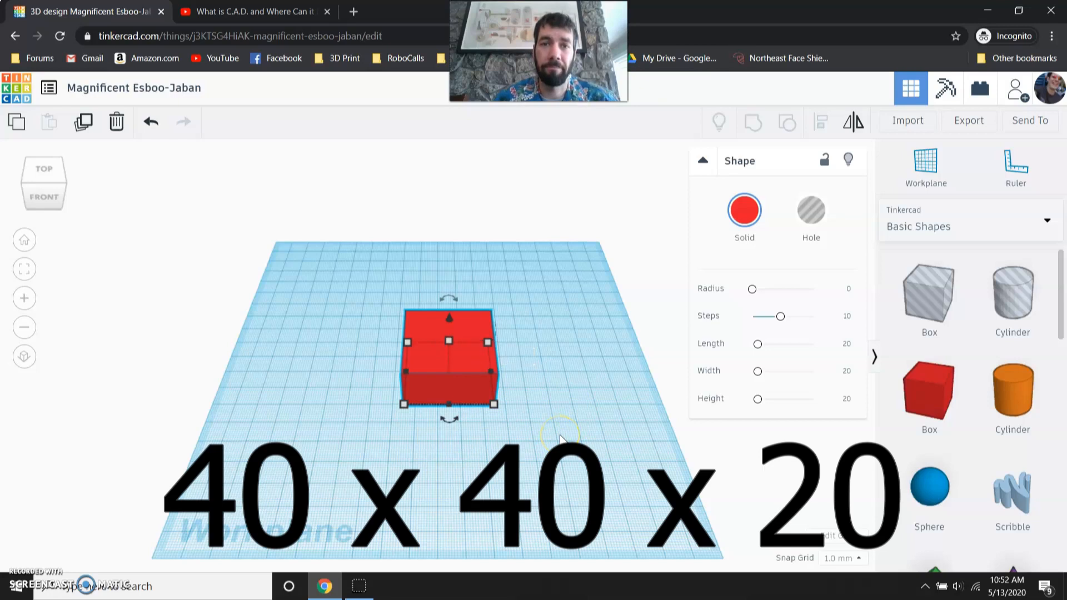
click(560, 436)
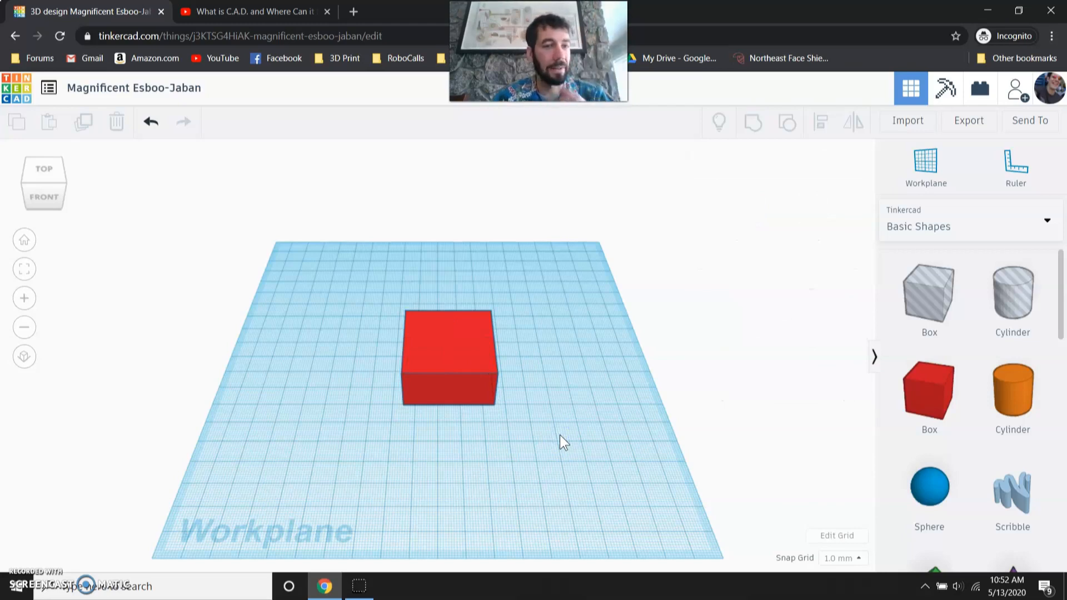
mouse_move(24, 279)
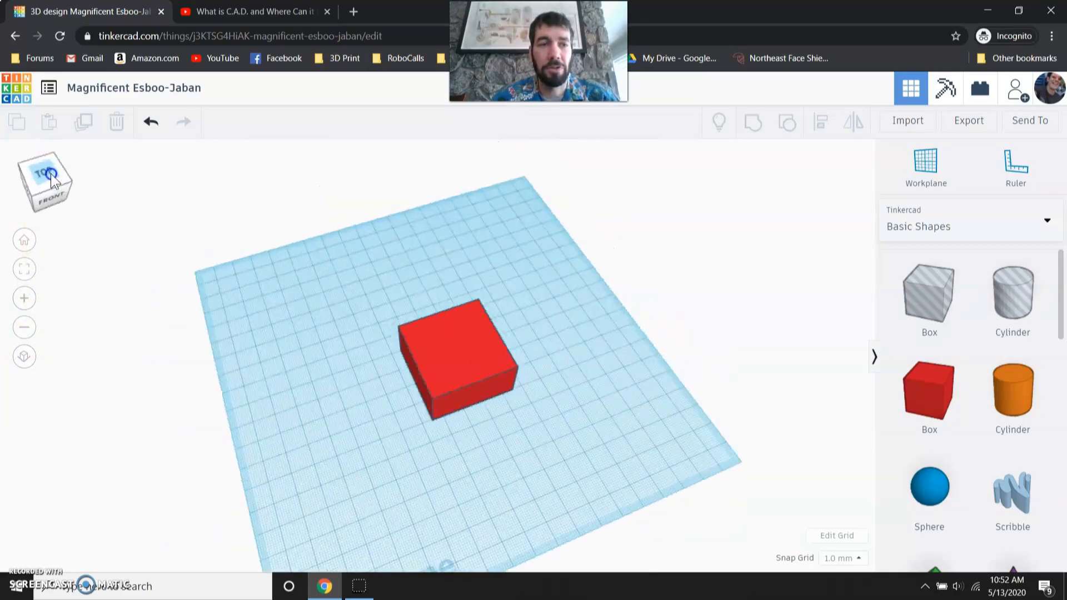
click(45, 179)
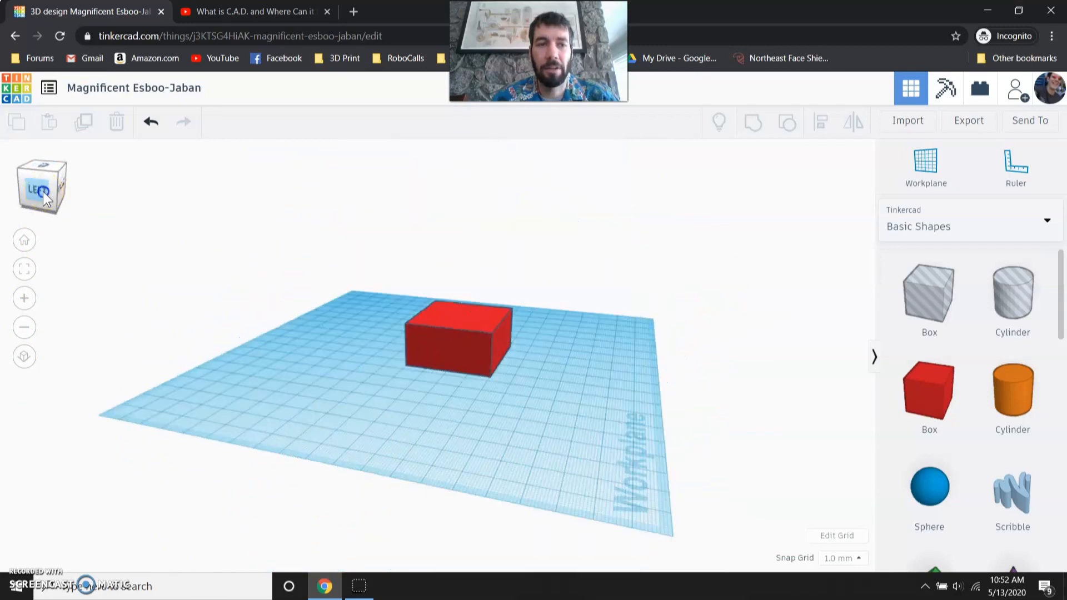
click(41, 185)
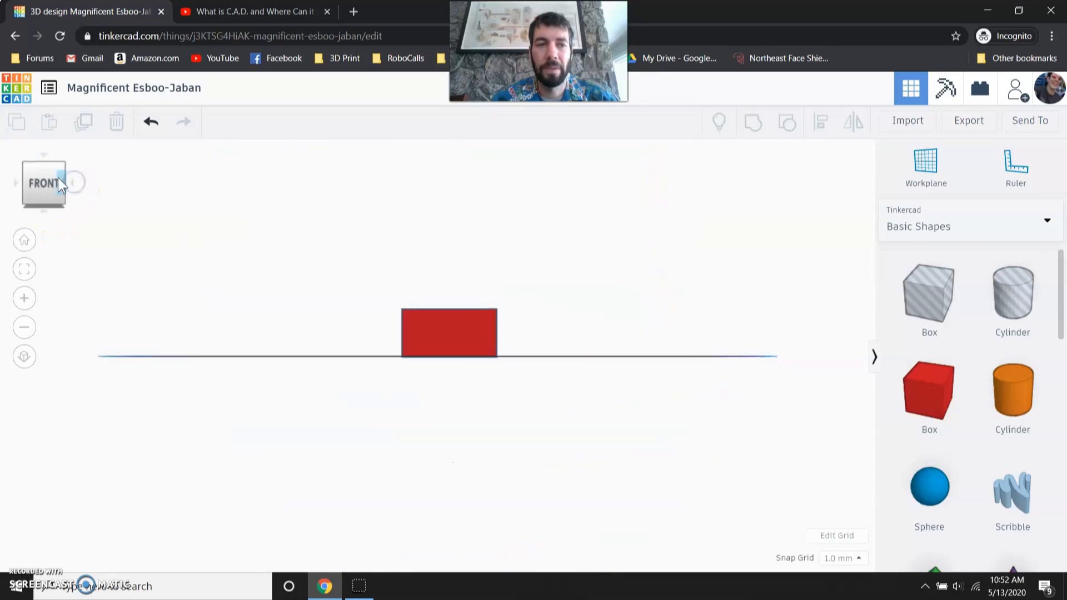
click(43, 183)
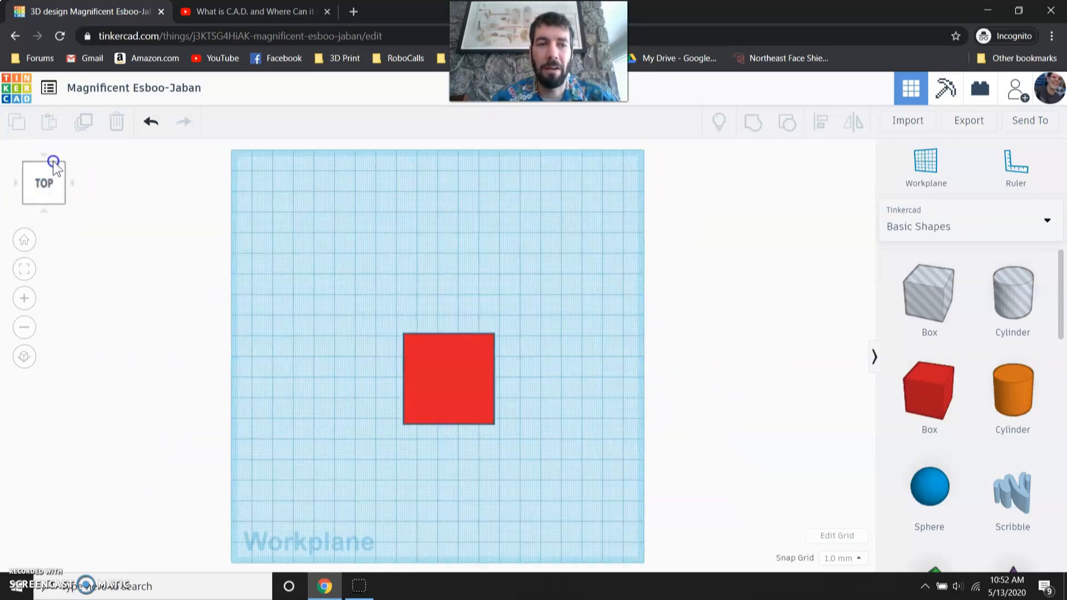
click(54, 162)
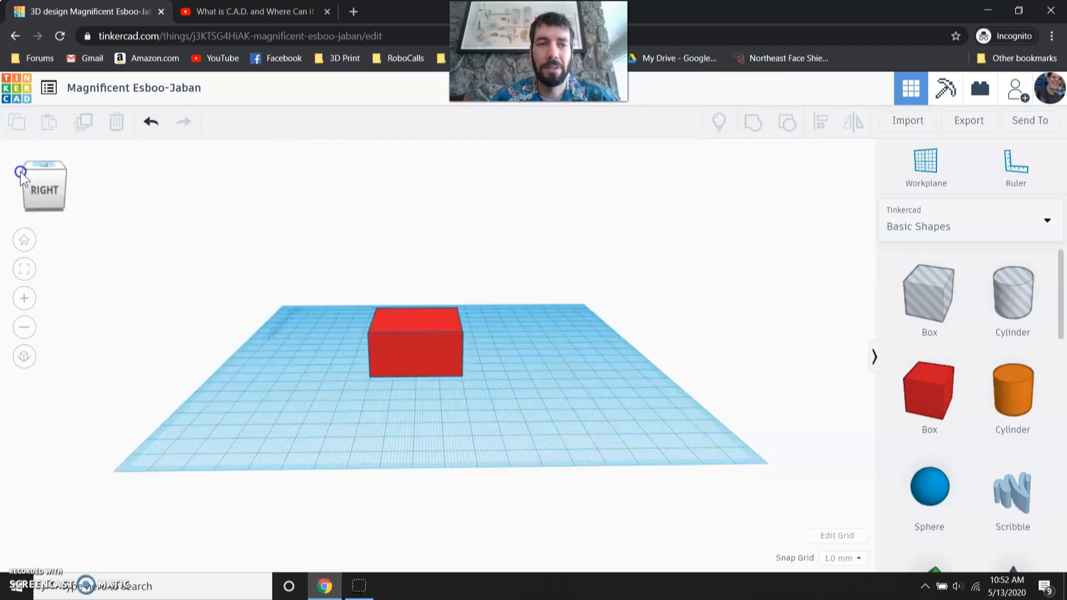
mouse_move(24, 240)
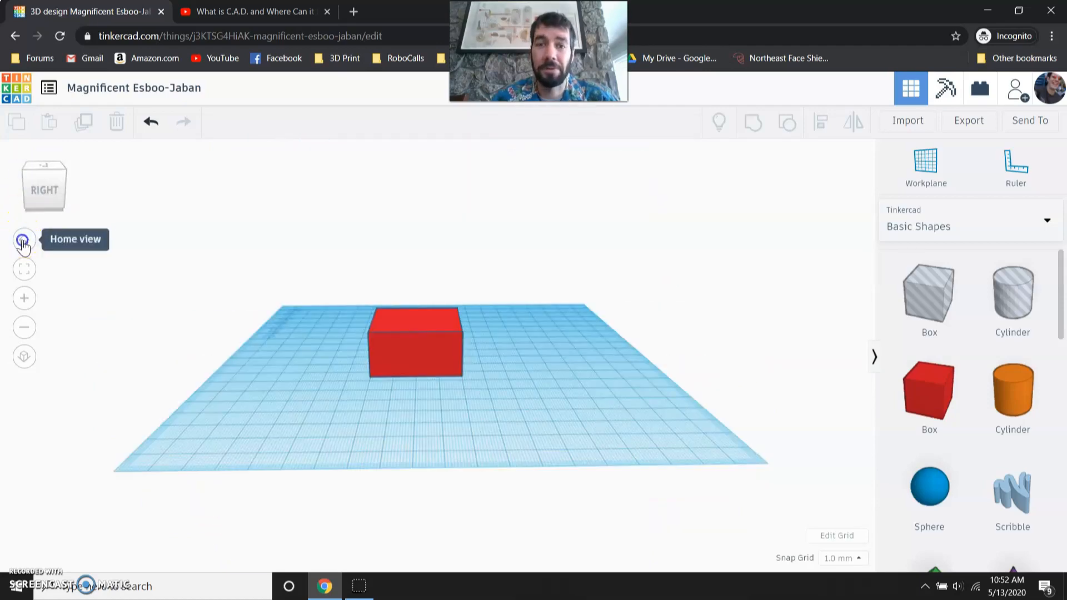
click(24, 239)
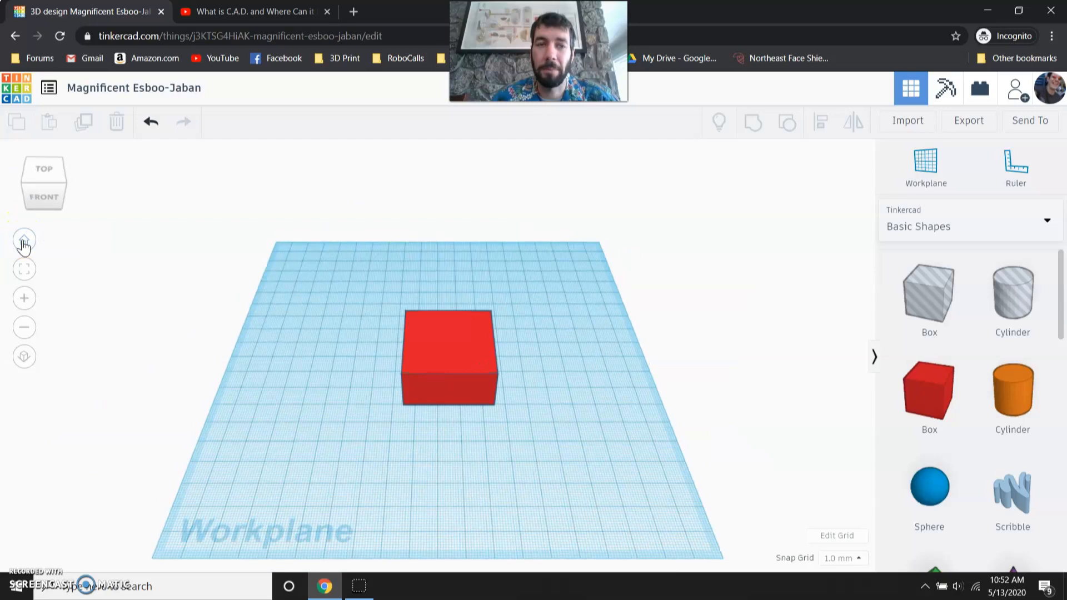
click(24, 266)
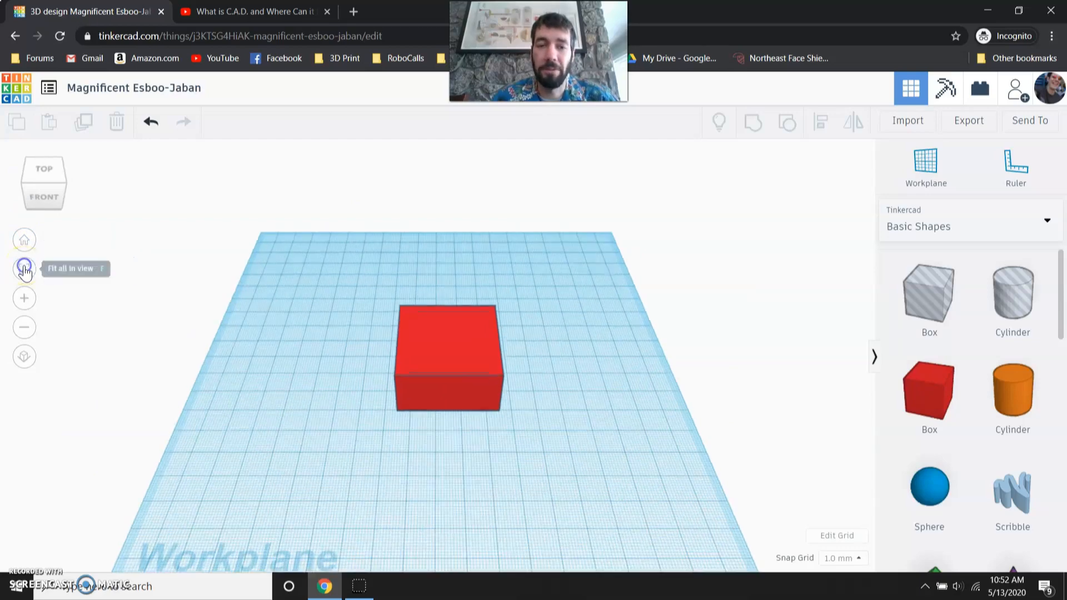
click(24, 266)
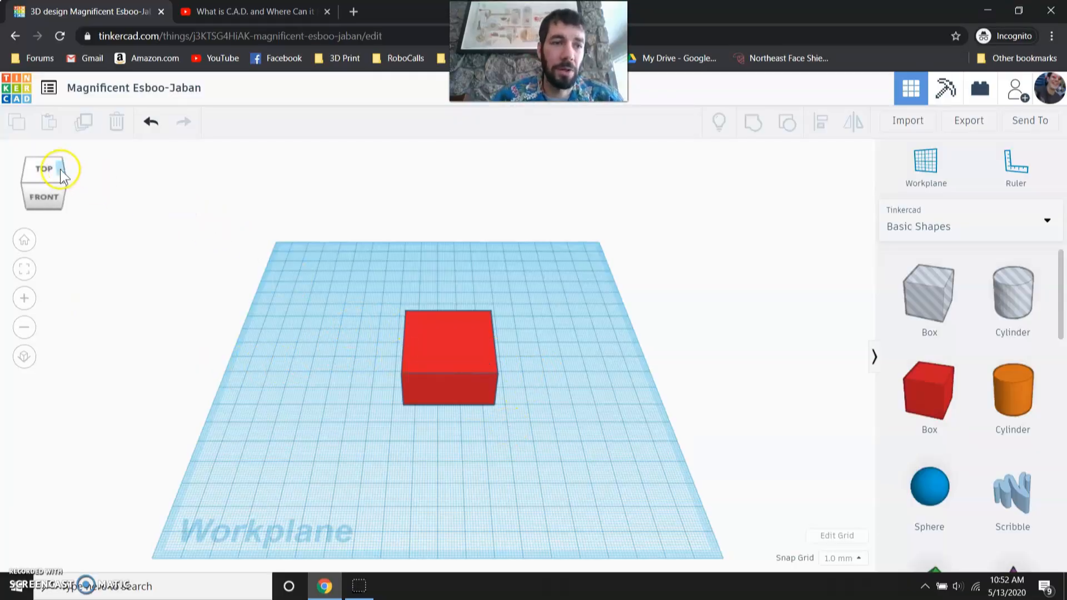
Step: Switch to Top view and move the box toward the workplane's back edge
click(43, 169)
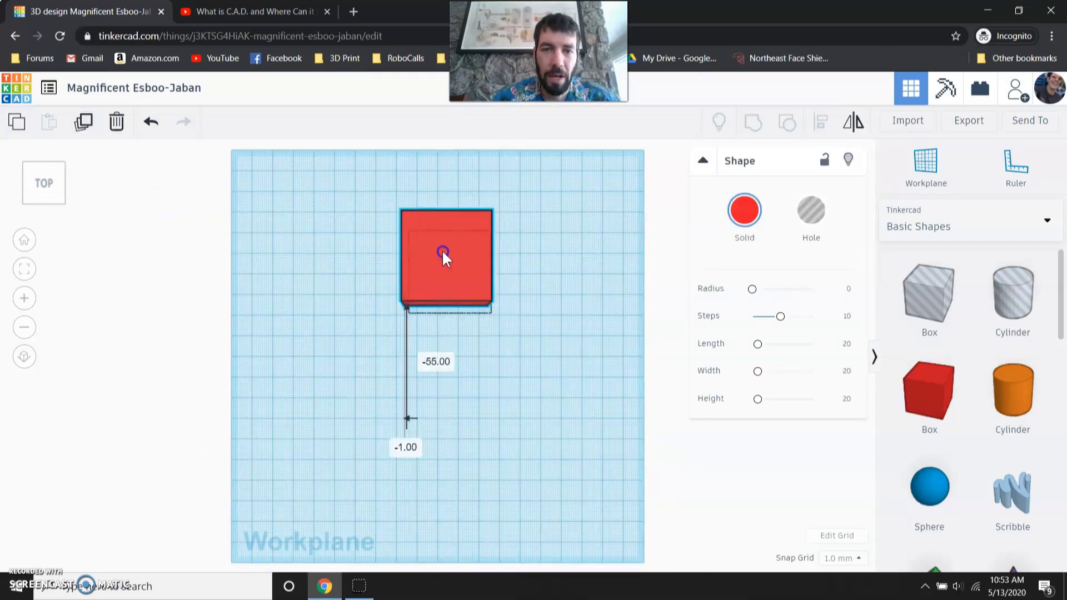
drag(446, 257, 437, 207)
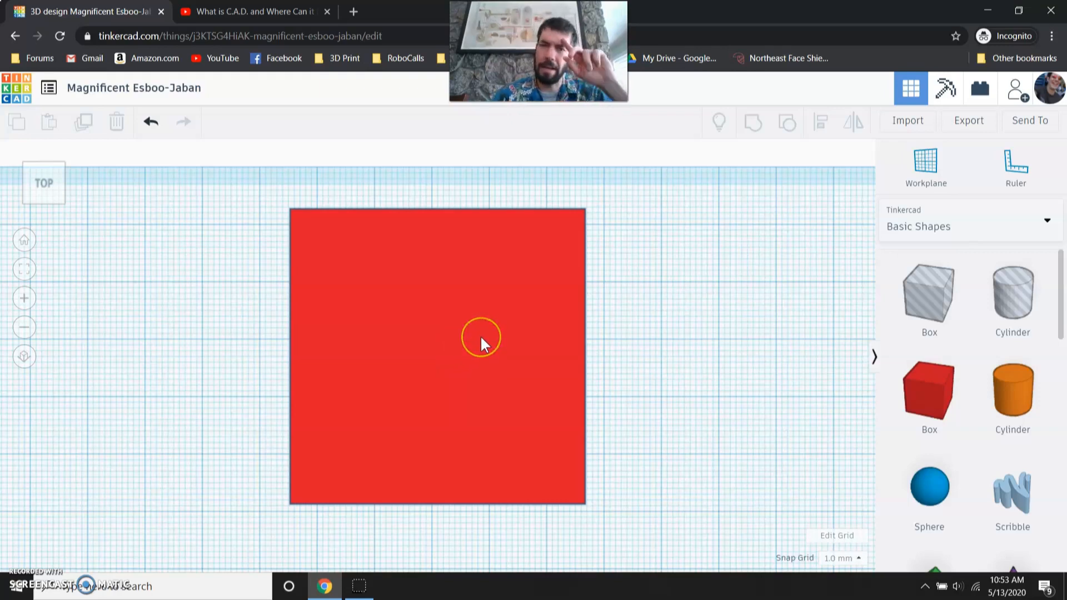
mouse_move(834, 487)
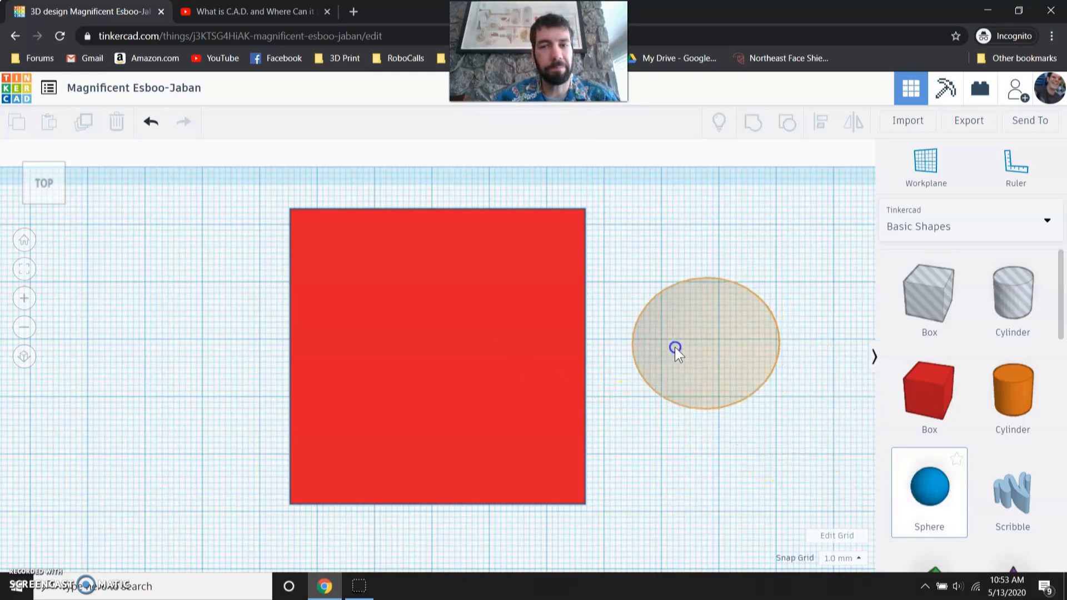
Step: Place a sphere beside the box, stretch it into an oval, then undo the reshaping
click(675, 346)
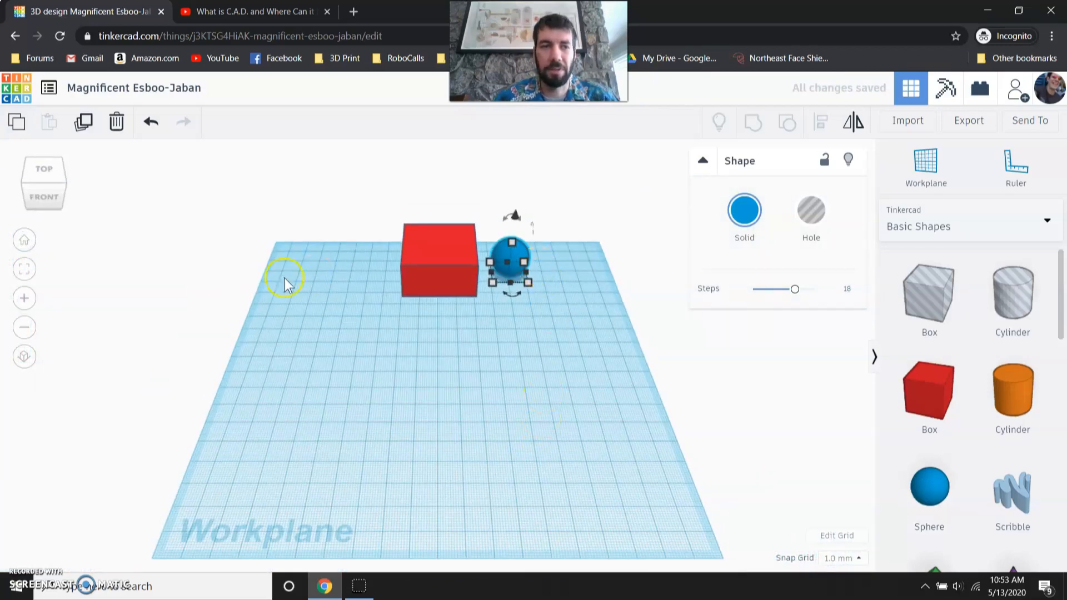
click(24, 298)
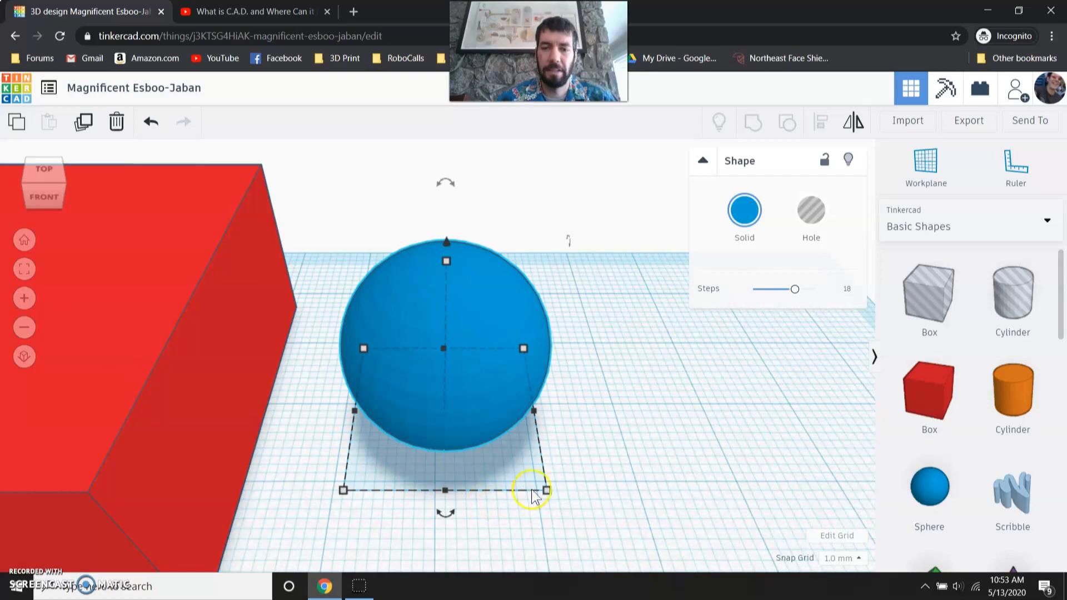
drag(546, 489, 575, 515)
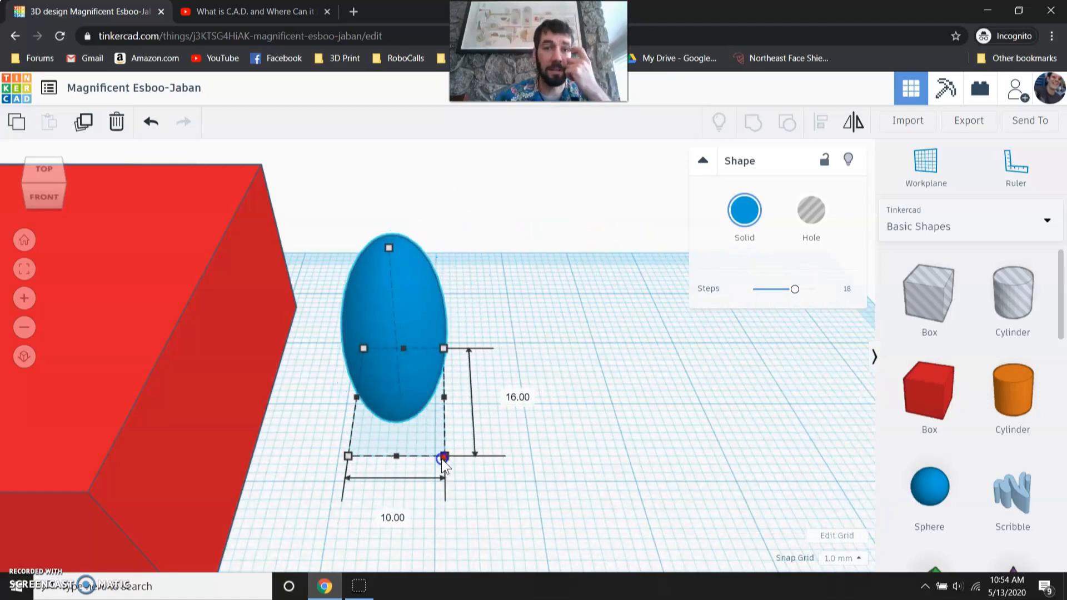
drag(443, 455, 436, 489)
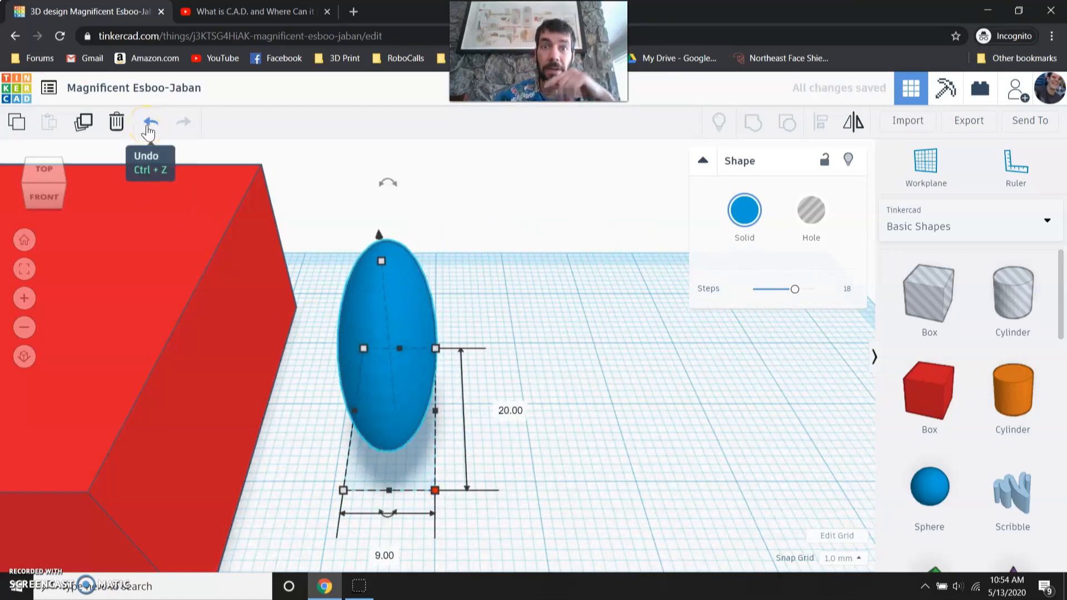
click(148, 122)
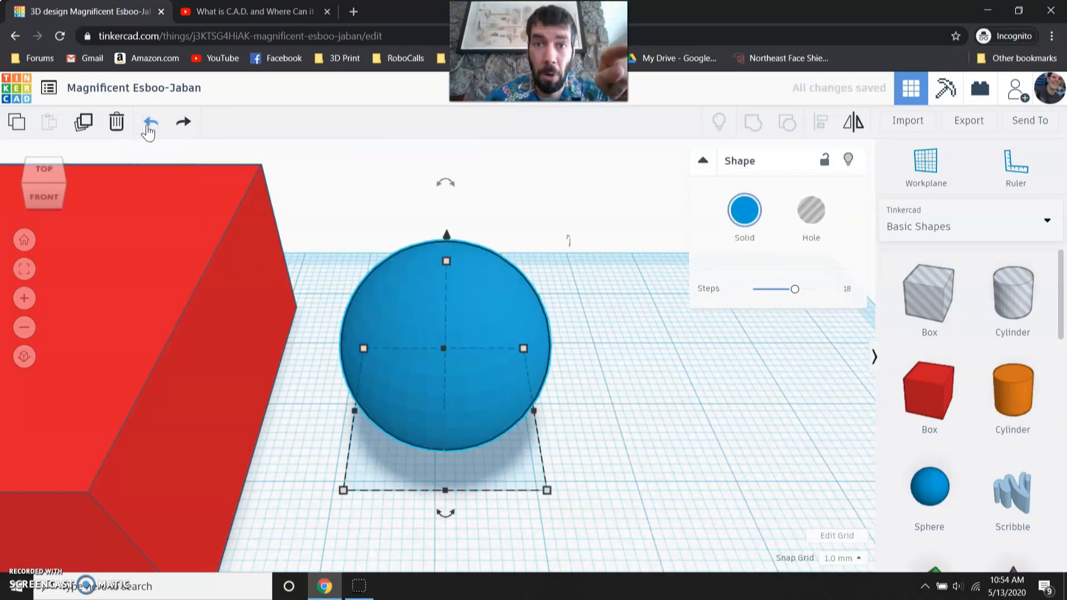
key(ctrl+z)
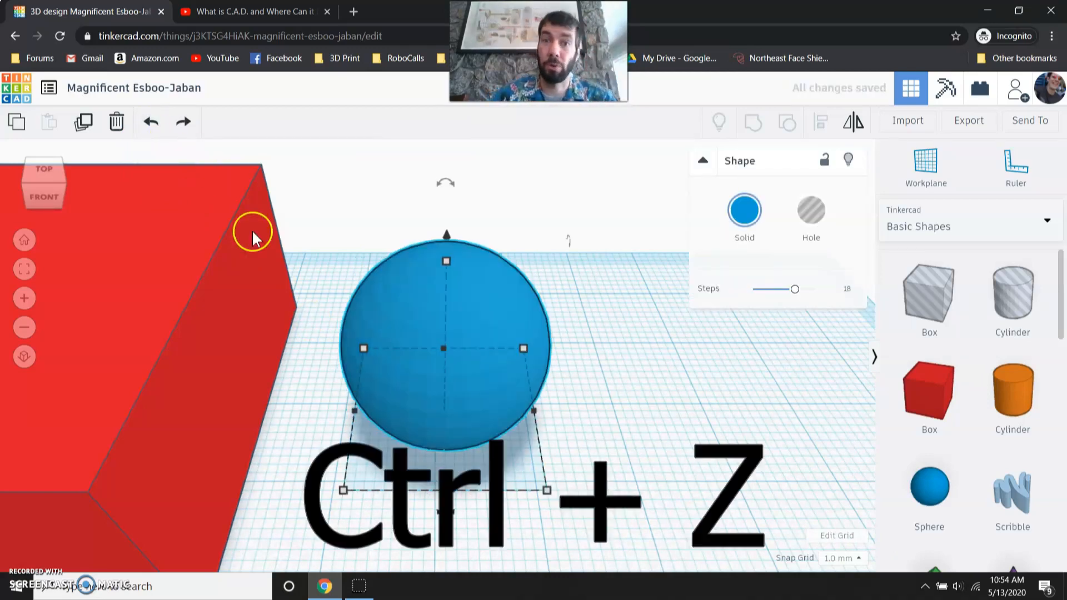
key(ctrl+z)
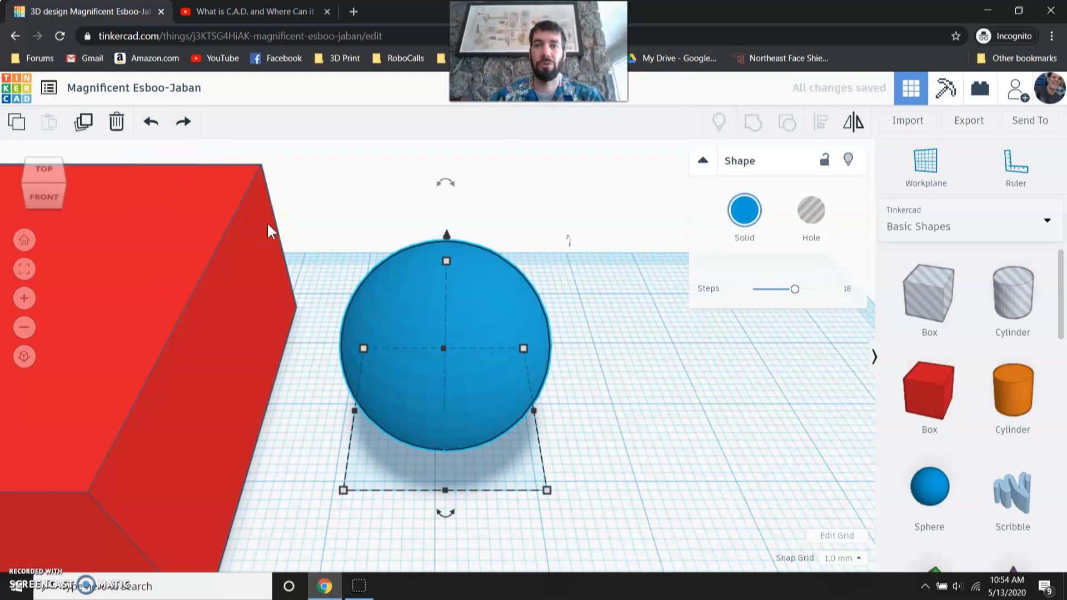
mouse_move(439, 275)
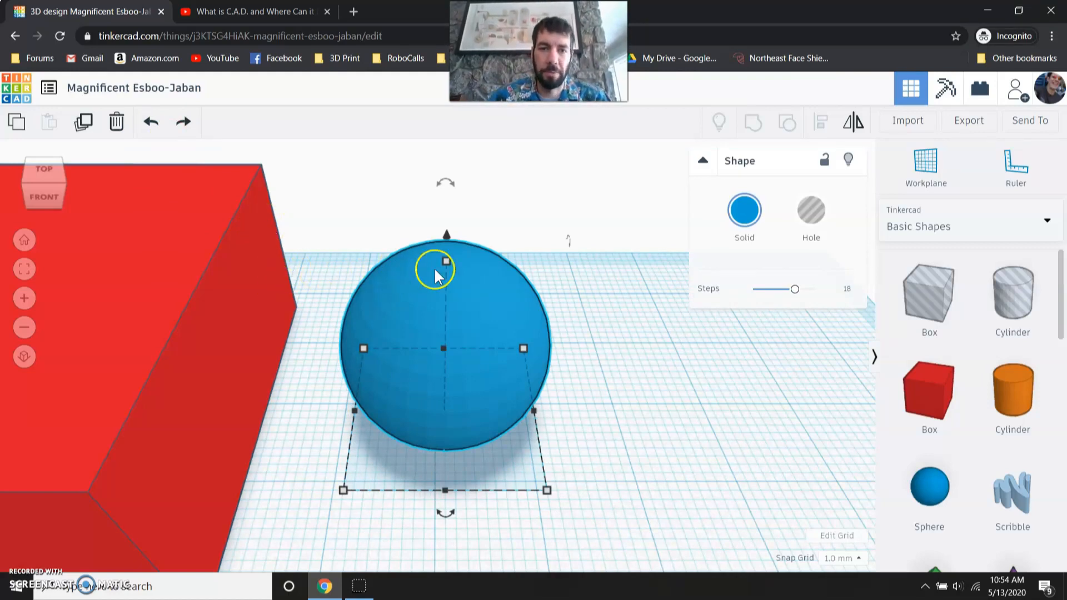
Step: Stretch the sphere taller, return it to round, then resize its footprint
drag(442, 260, 445, 140)
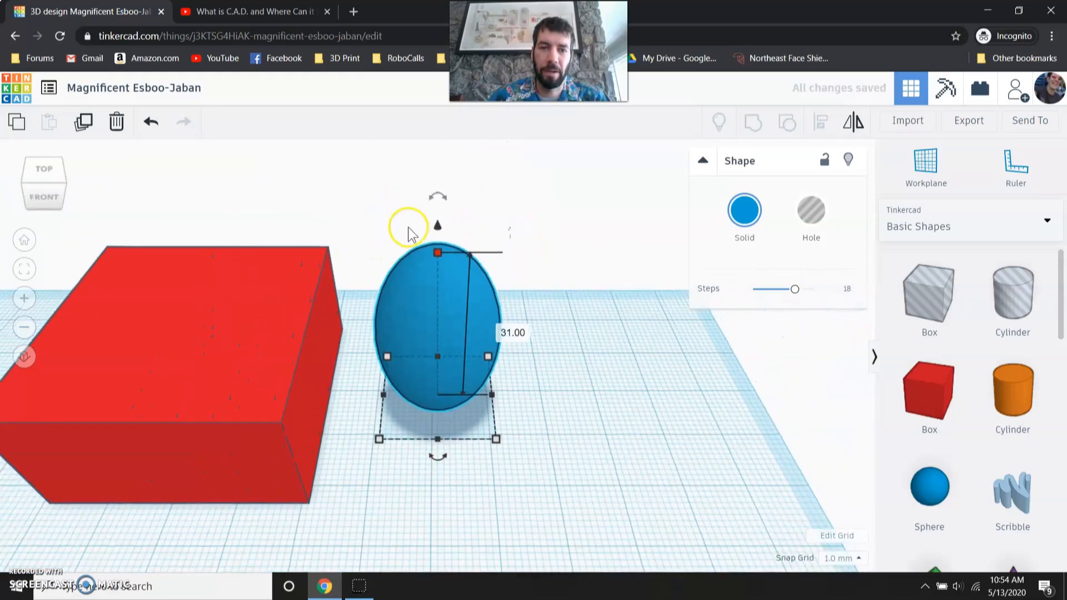
drag(437, 253, 437, 312)
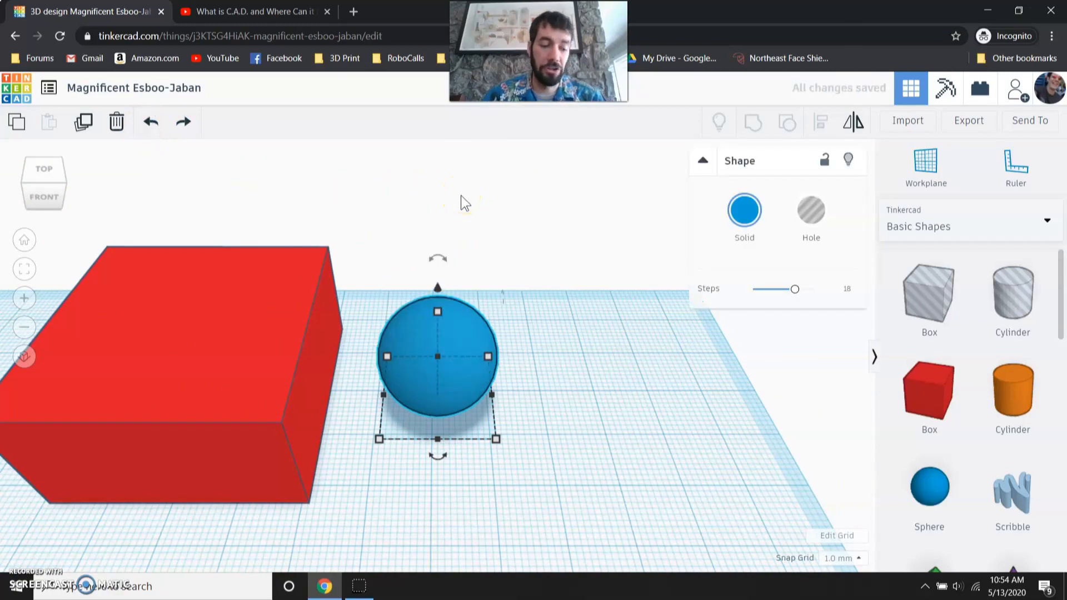
key(shift)
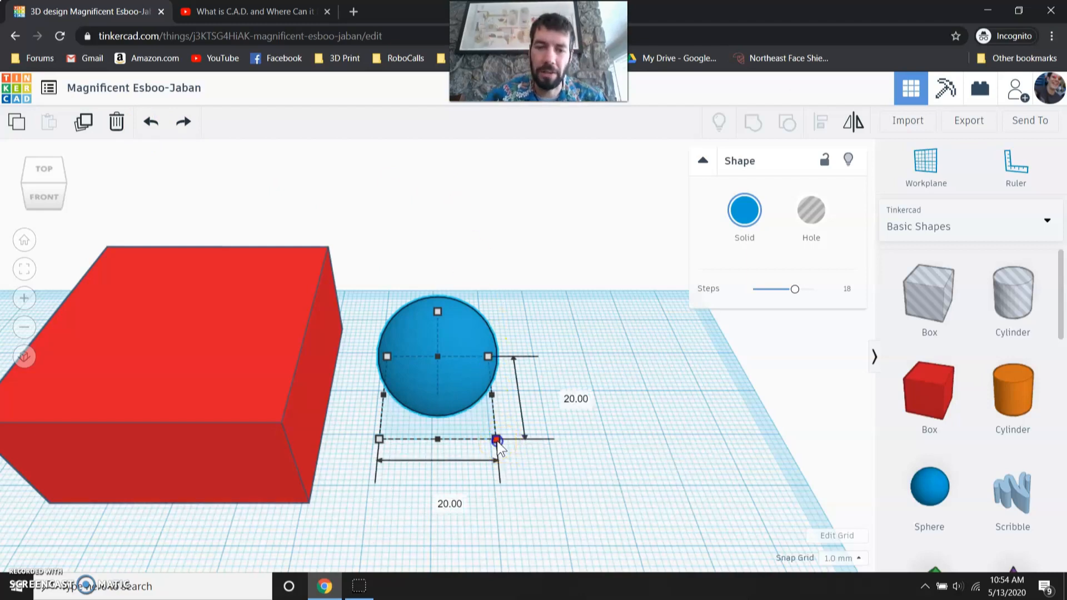
drag(495, 441, 679, 570)
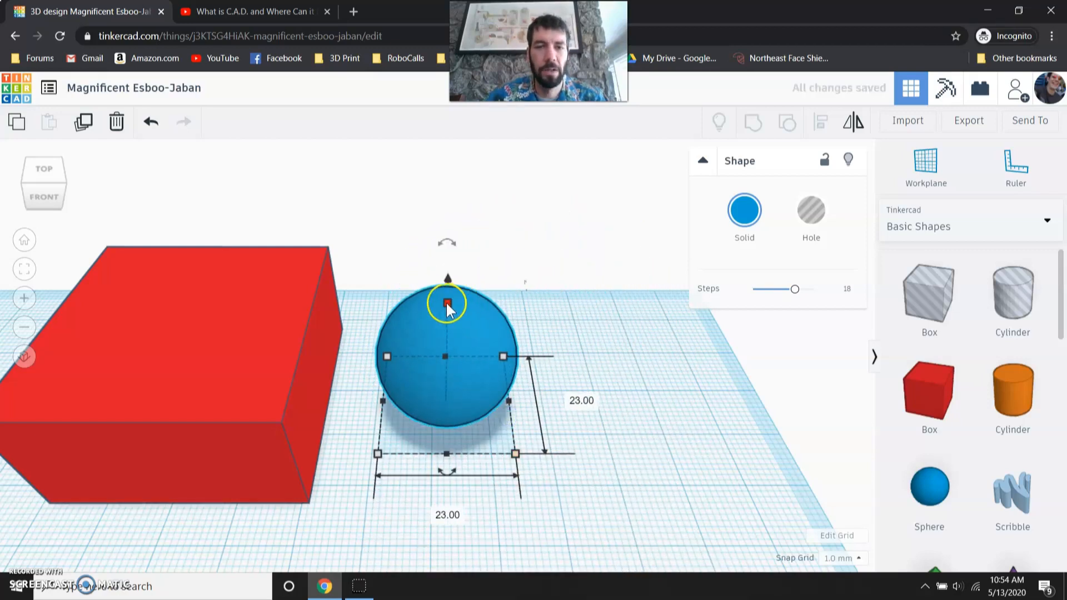
Step: Raise the sphere's height and narrow its base to about 15 by 15
drag(447, 303, 447, 169)
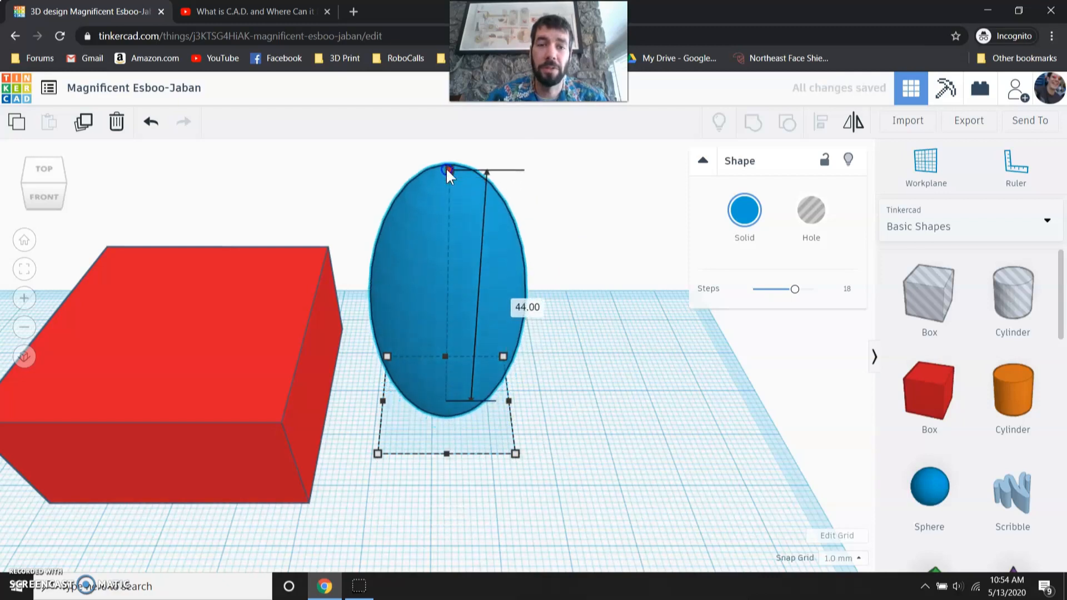
drag(448, 167, 448, 162)
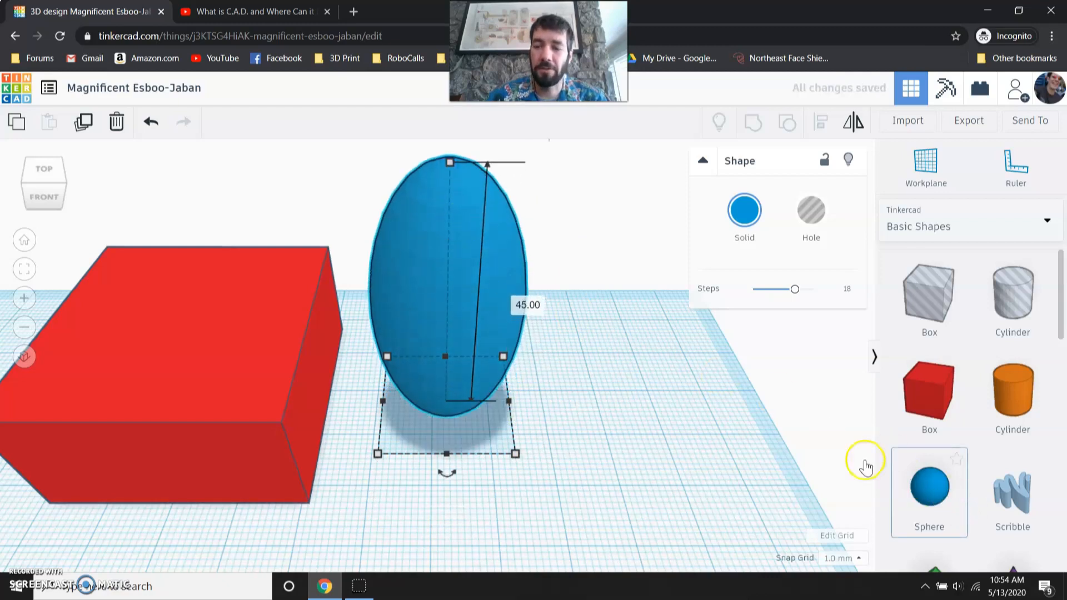
mouse_move(429, 303)
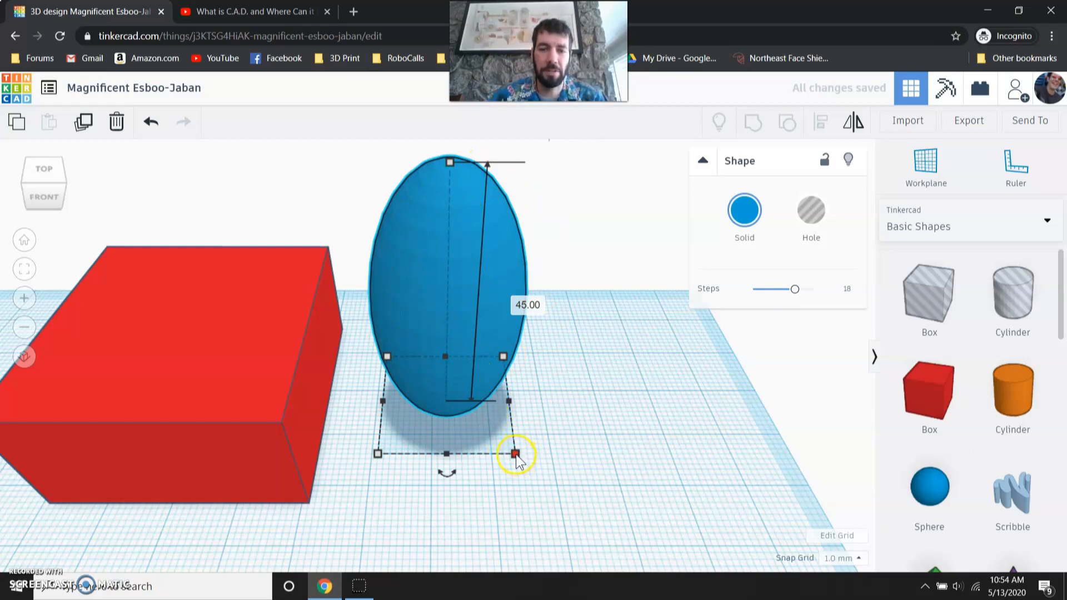
drag(514, 454, 464, 415)
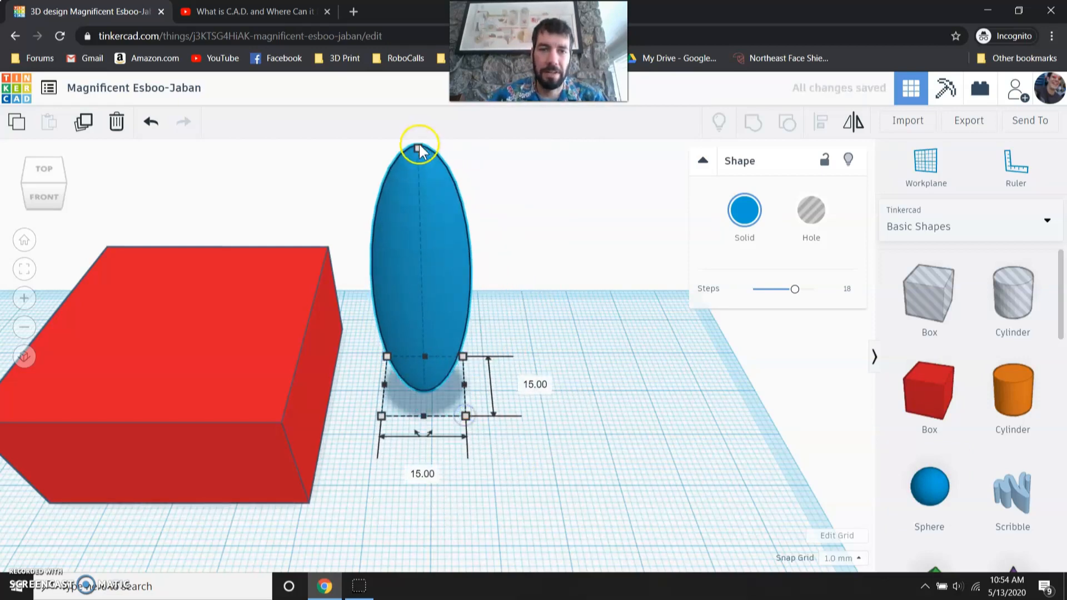
drag(418, 145, 418, 245)
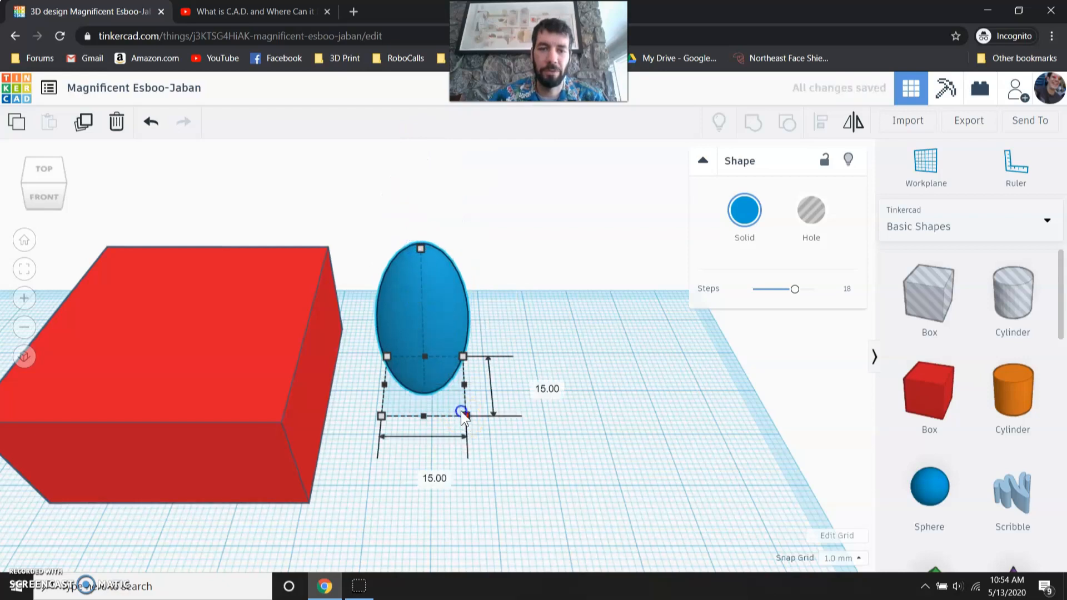
drag(463, 412, 418, 391)
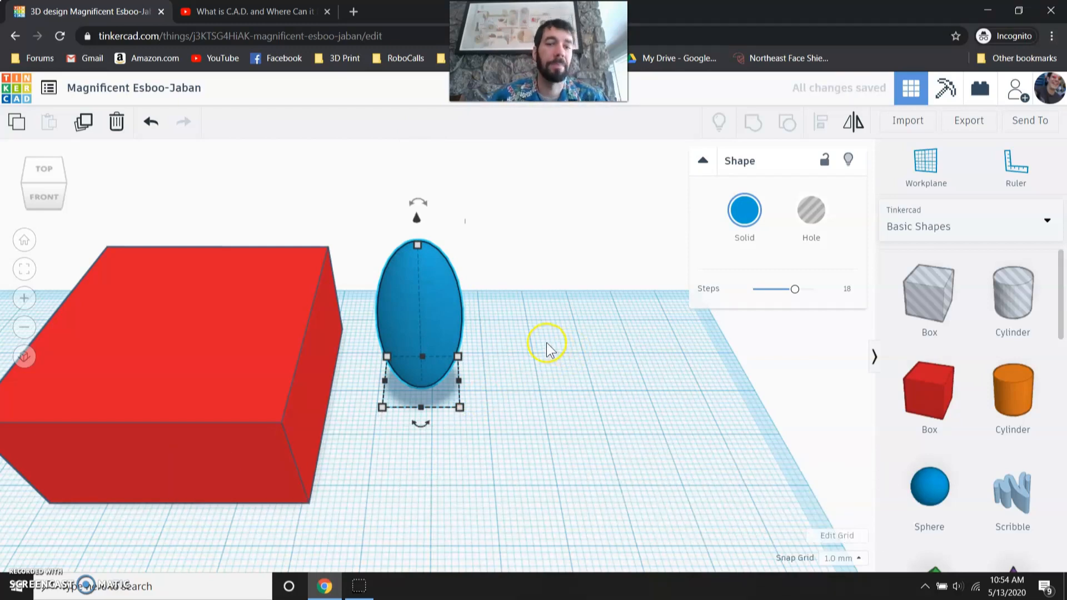
Step: Sink the egg into the red box's top and centre it from Top view
drag(418, 316, 303, 309)
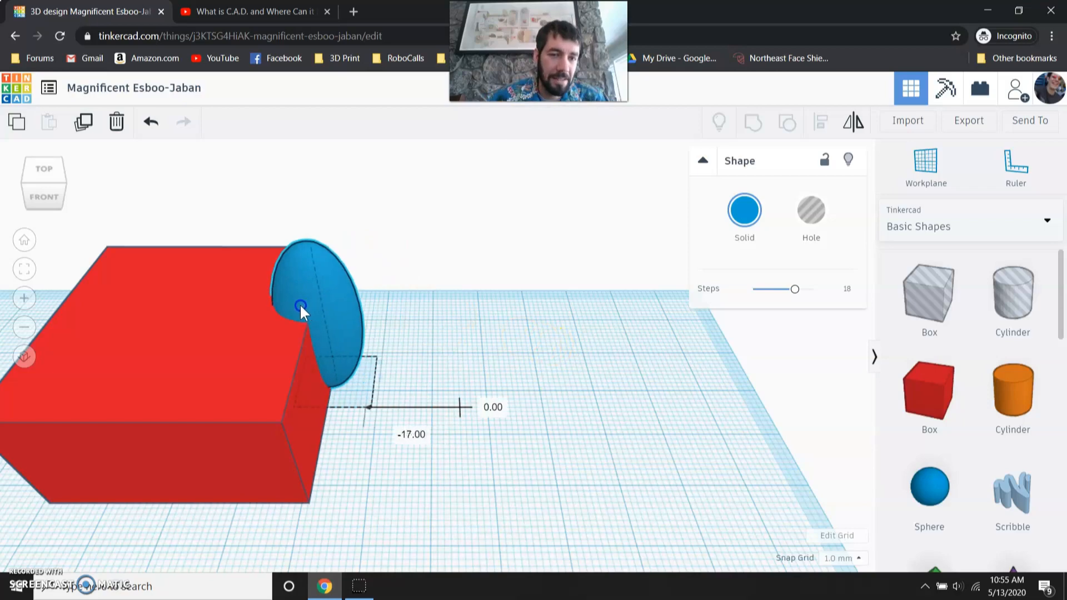
drag(300, 312, 170, 333)
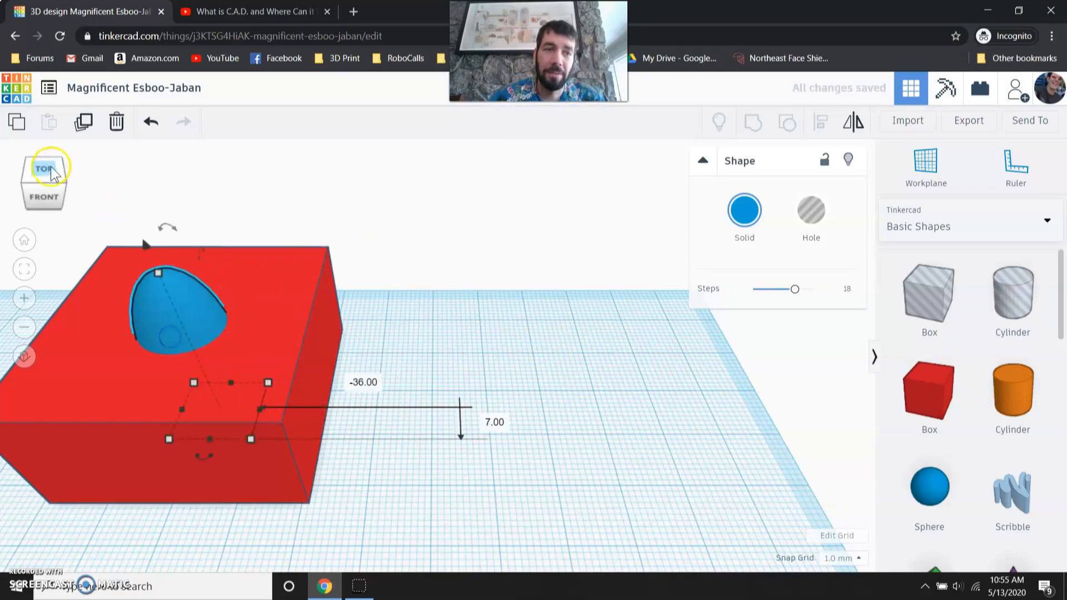
click(43, 168)
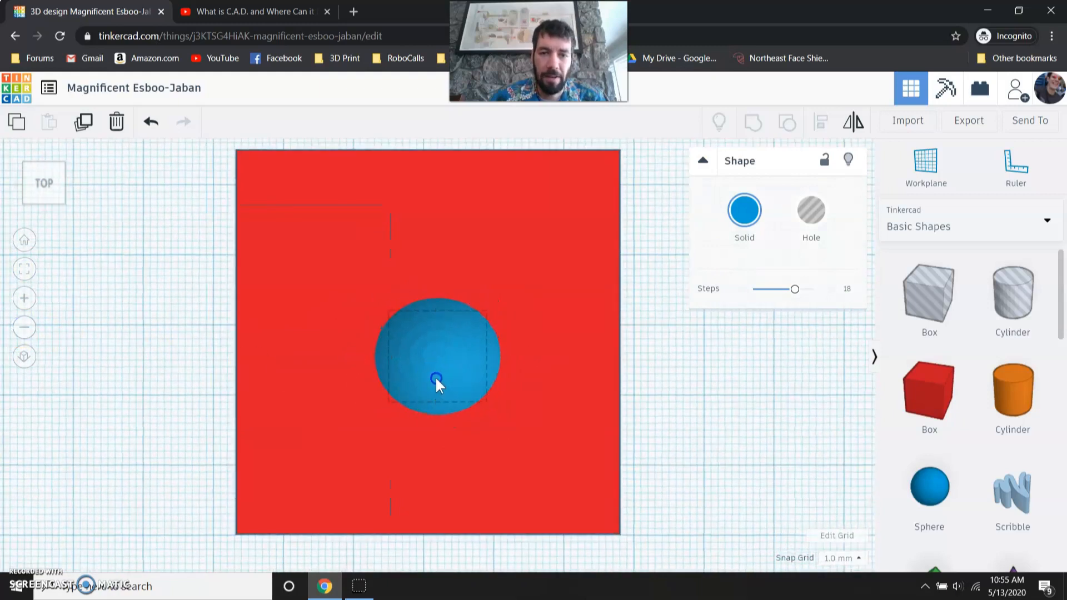
drag(438, 379, 440, 359)
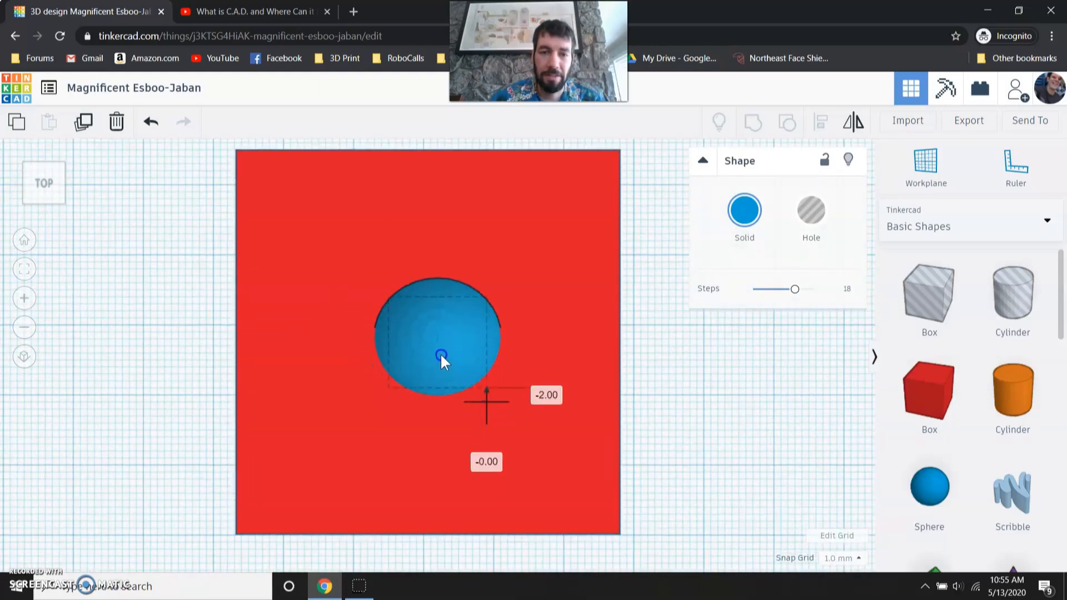
click(440, 358)
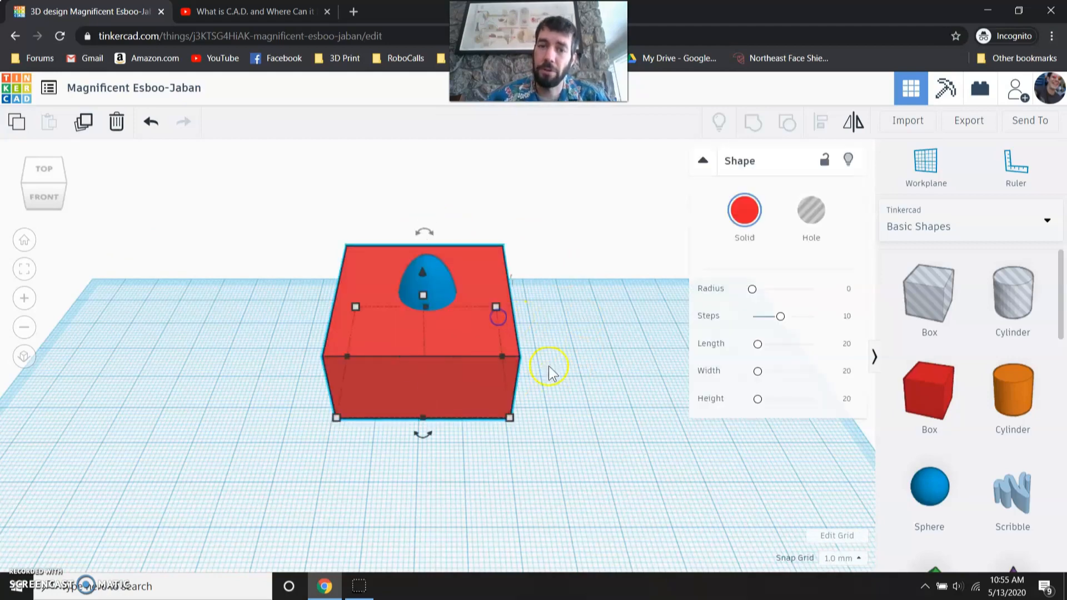
mouse_move(574, 385)
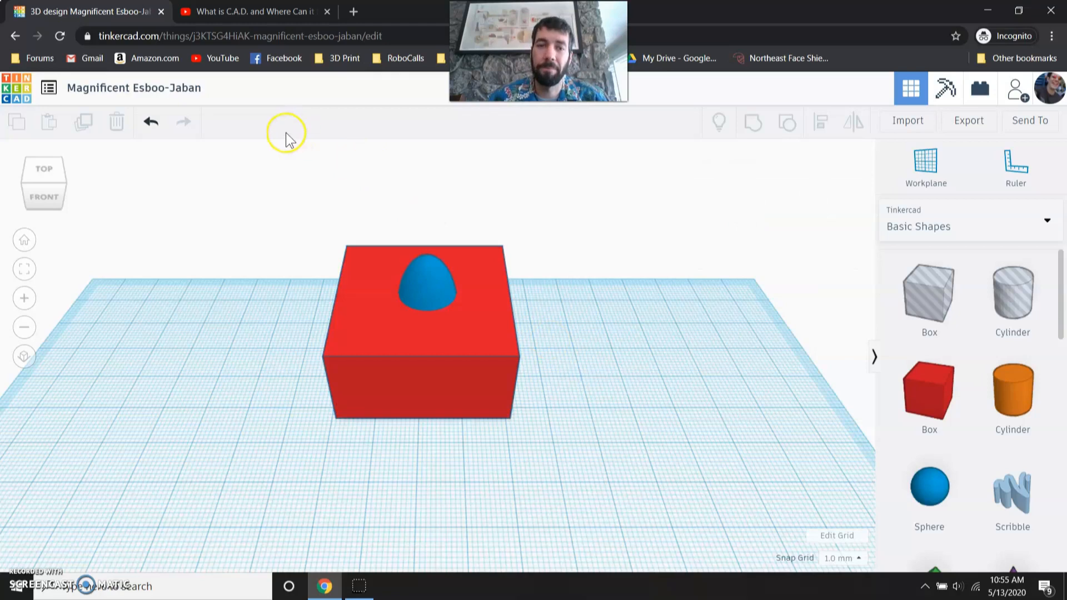
mouse_move(283, 190)
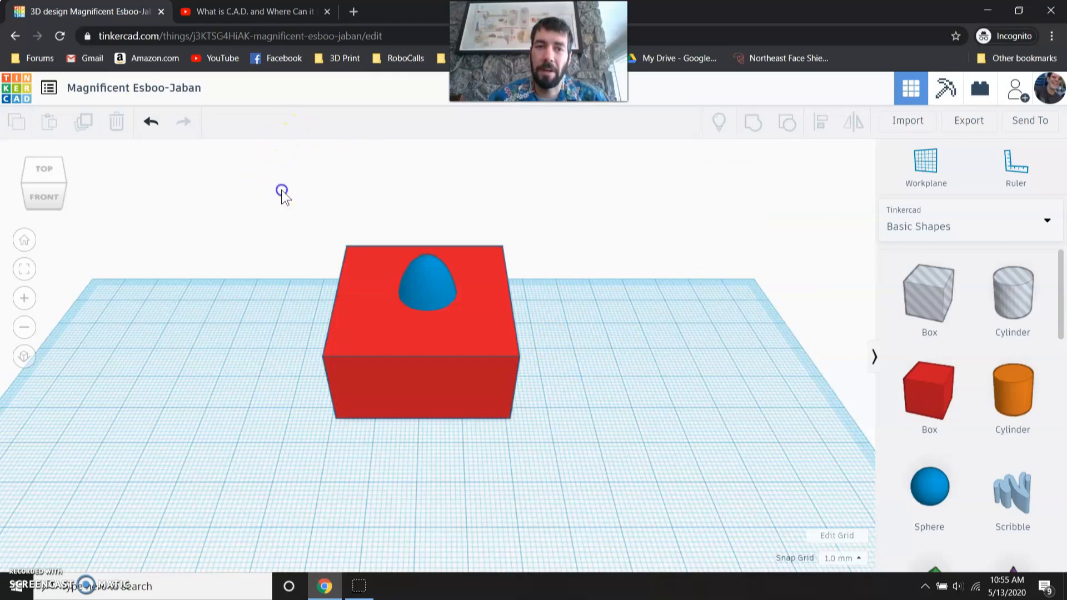
Step: Select the box and egg, group them, and deselect
drag(282, 191, 543, 356)
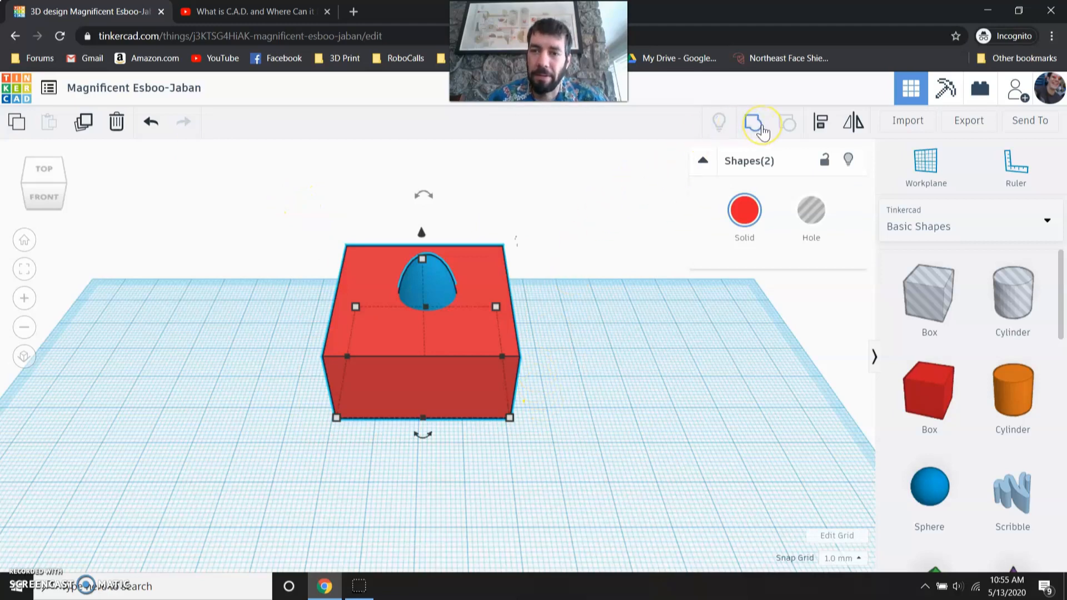
mouse_move(752, 123)
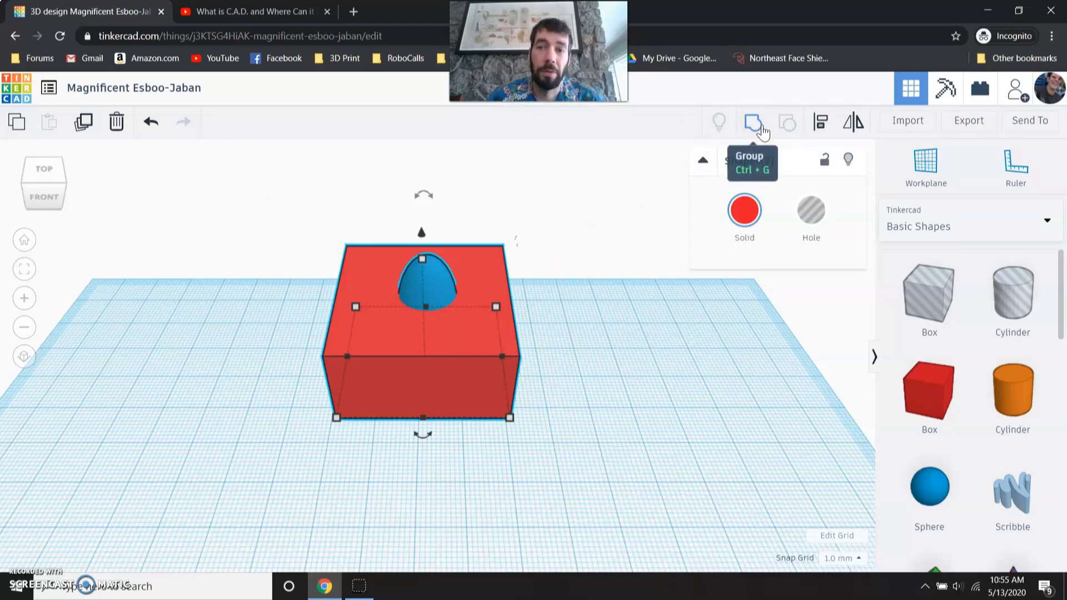
click(752, 122)
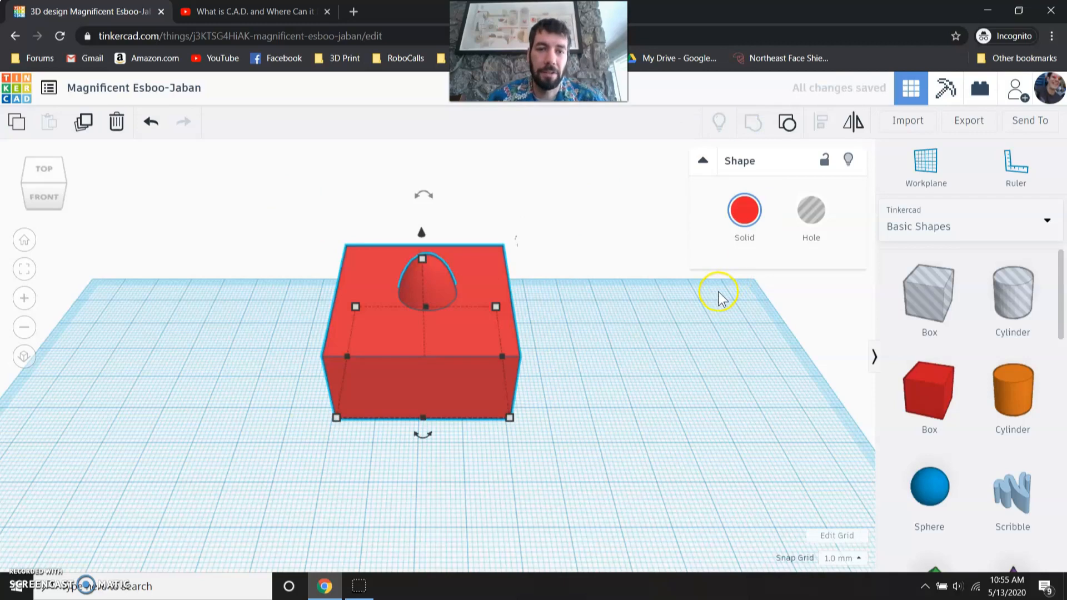
mouse_move(461, 297)
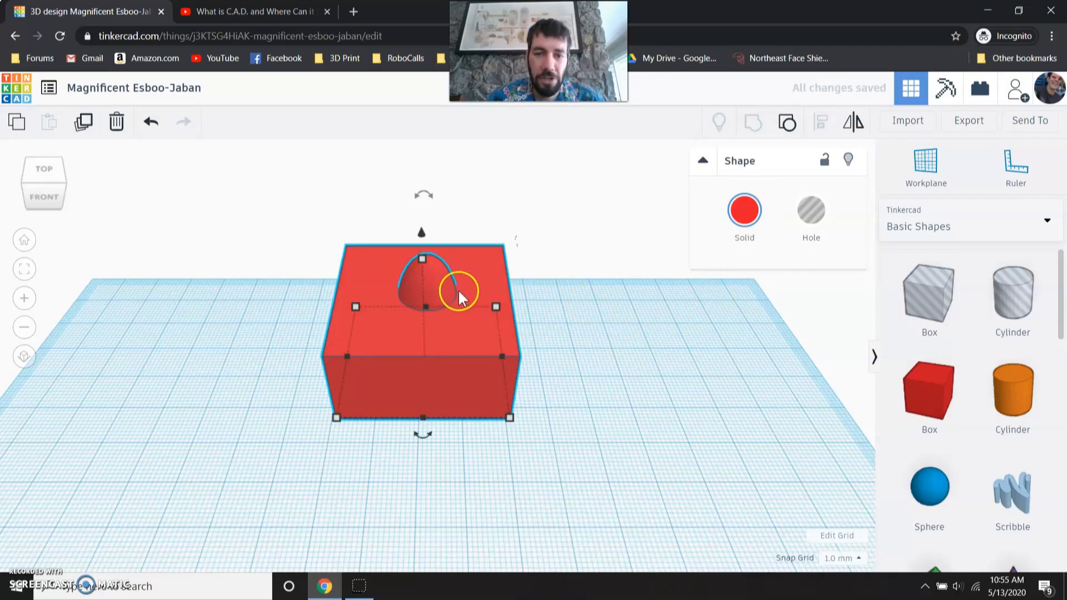
click(630, 343)
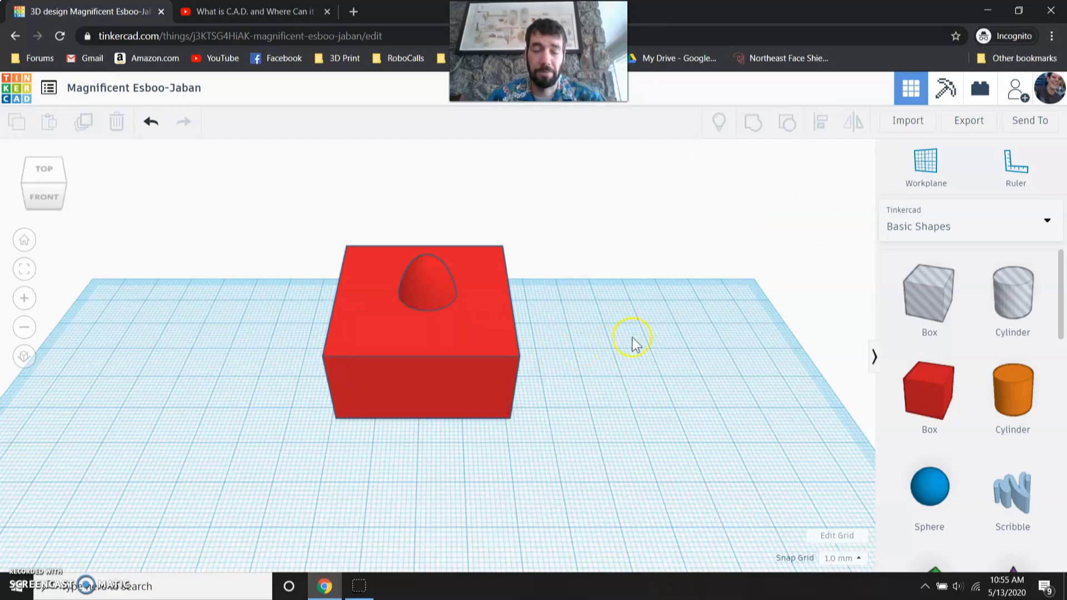
mouse_move(753, 123)
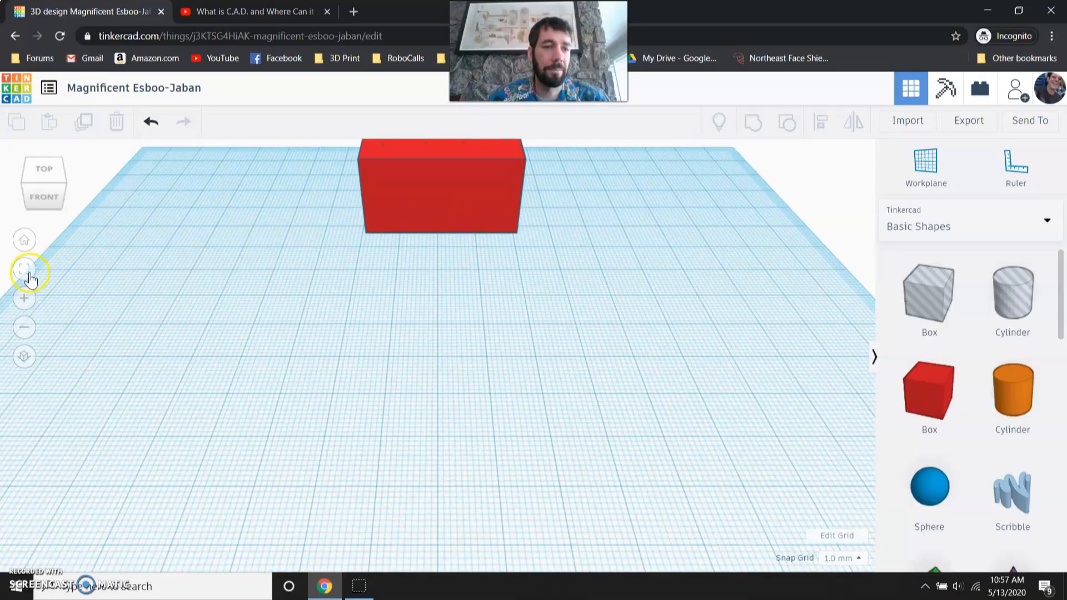
Step: Add a hole cylinder, shrink it to about 9 wide, make it tall, and sink it into the box
click(439, 187)
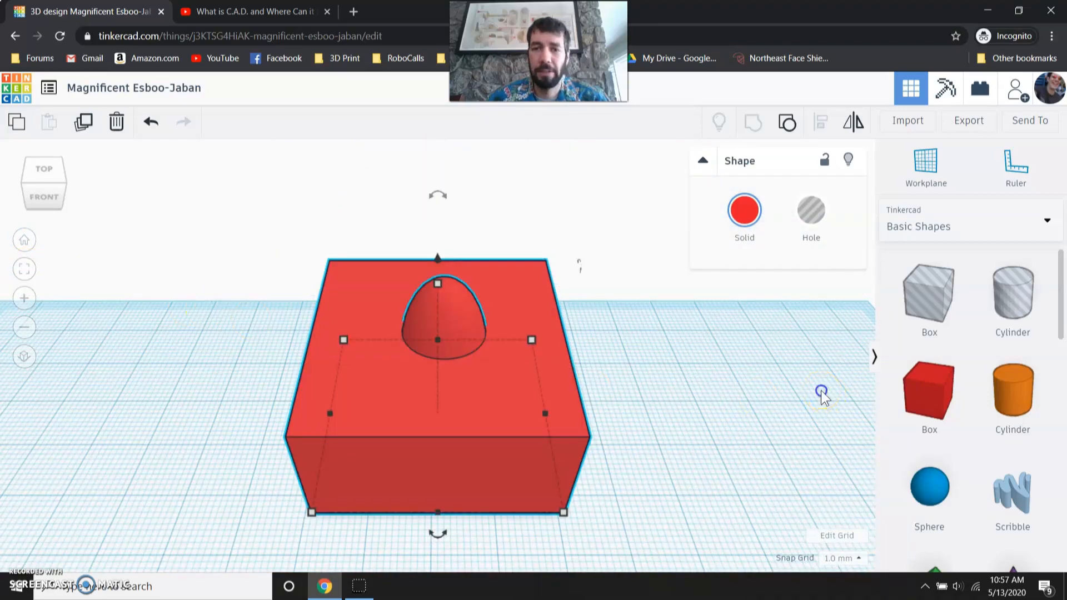
click(821, 394)
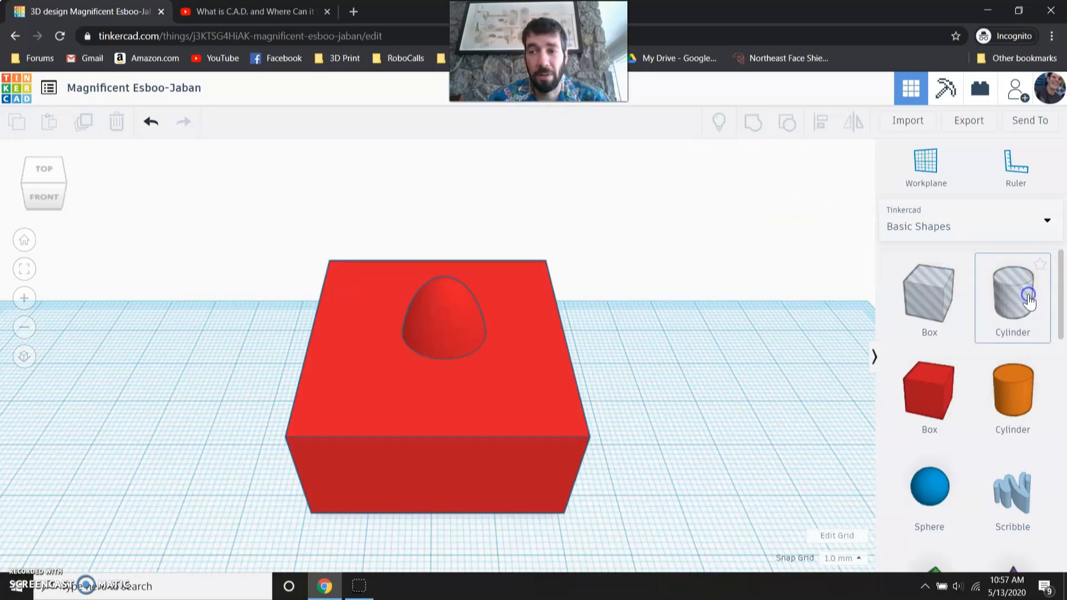
drag(1013, 293, 257, 346)
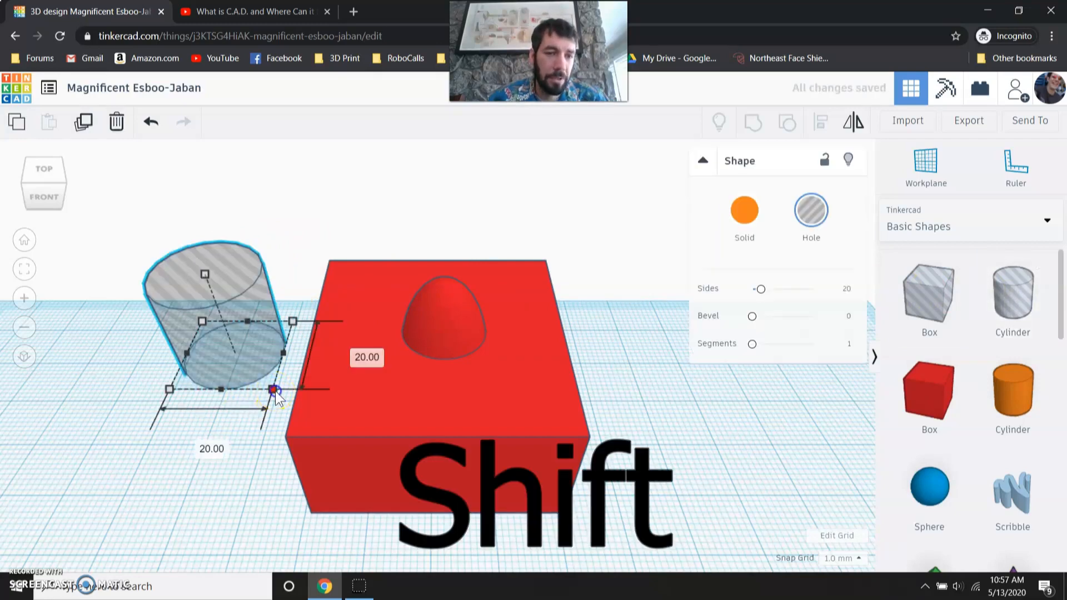
drag(272, 389, 234, 360)
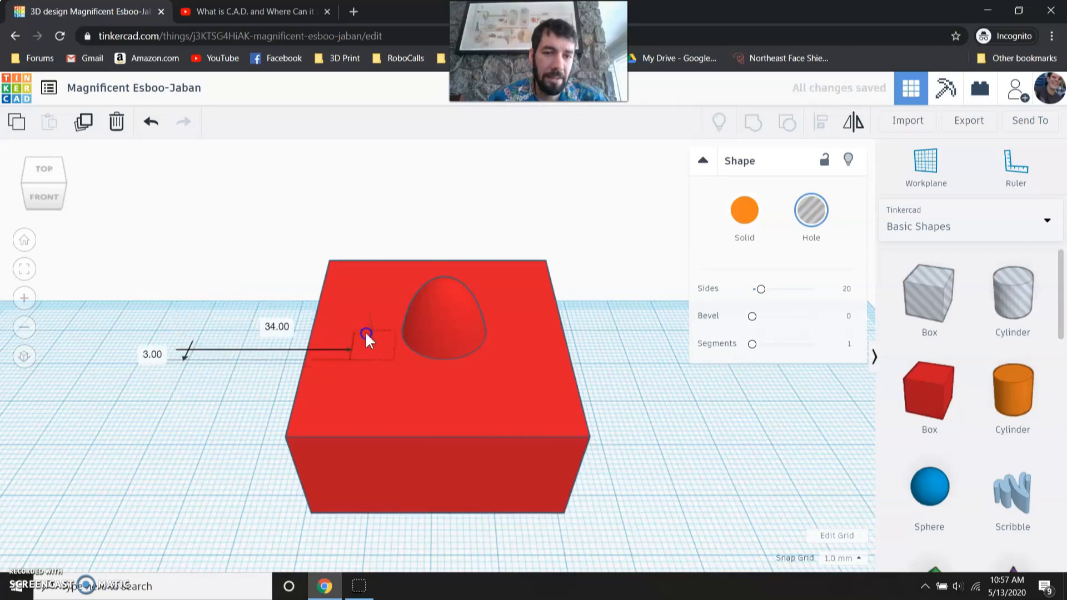
drag(367, 337, 358, 510)
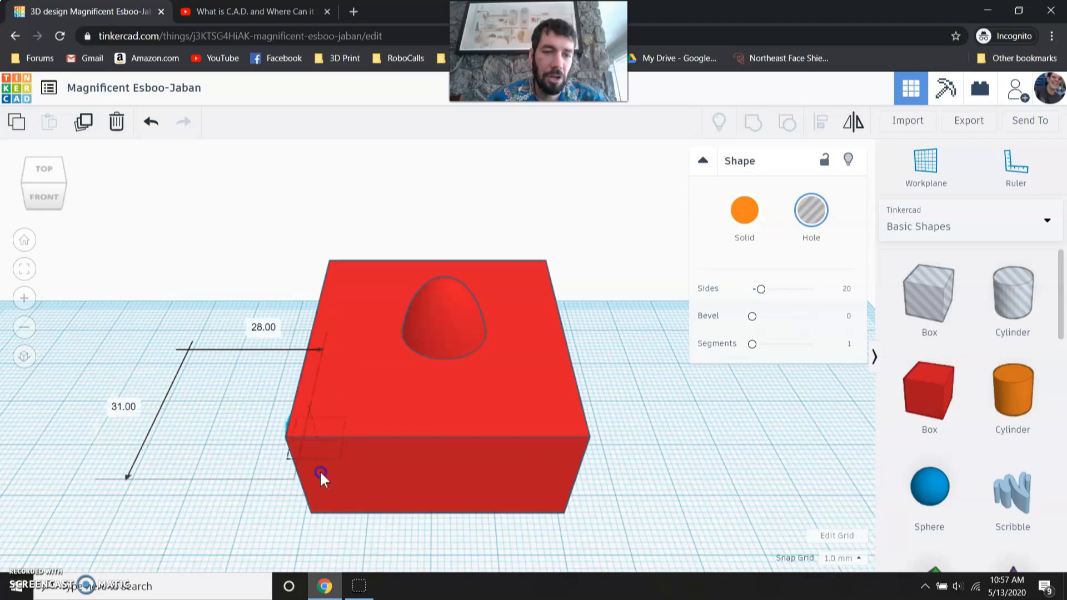
drag(320, 473, 255, 368)
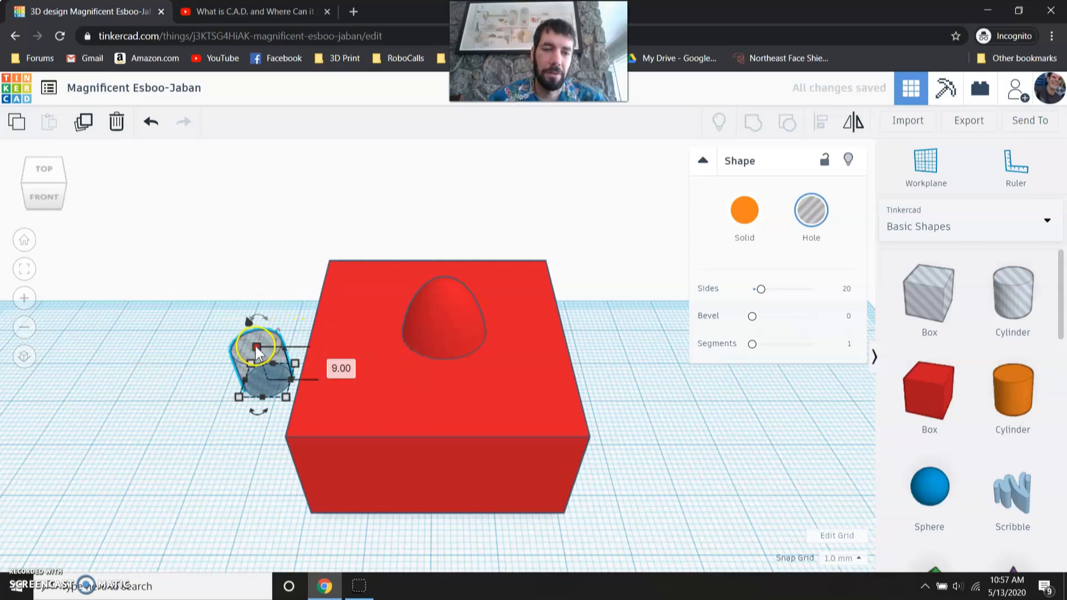
drag(257, 351, 245, 228)
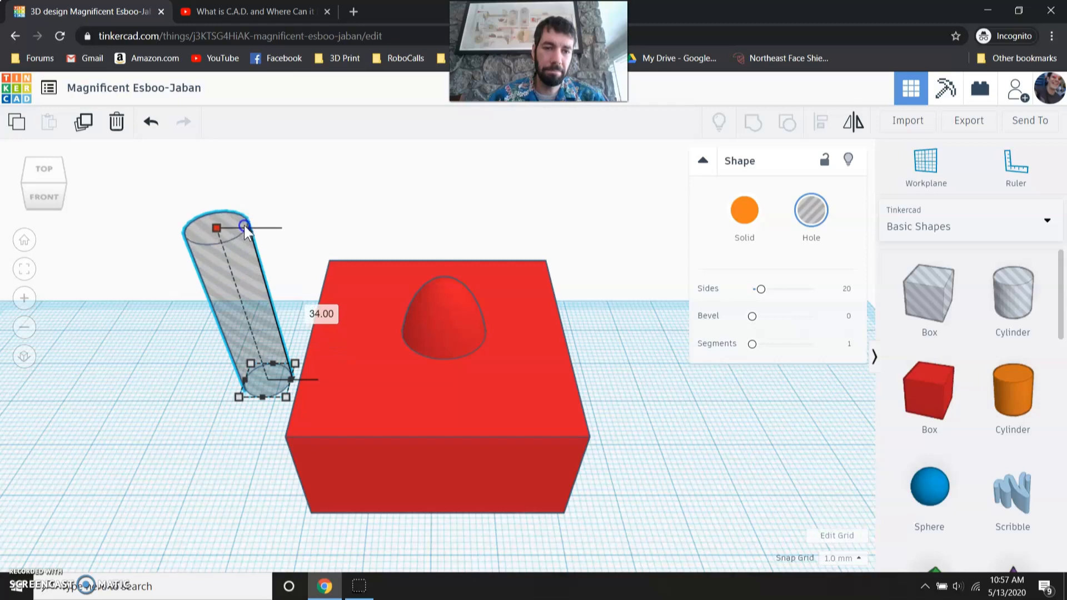
drag(245, 226, 266, 306)
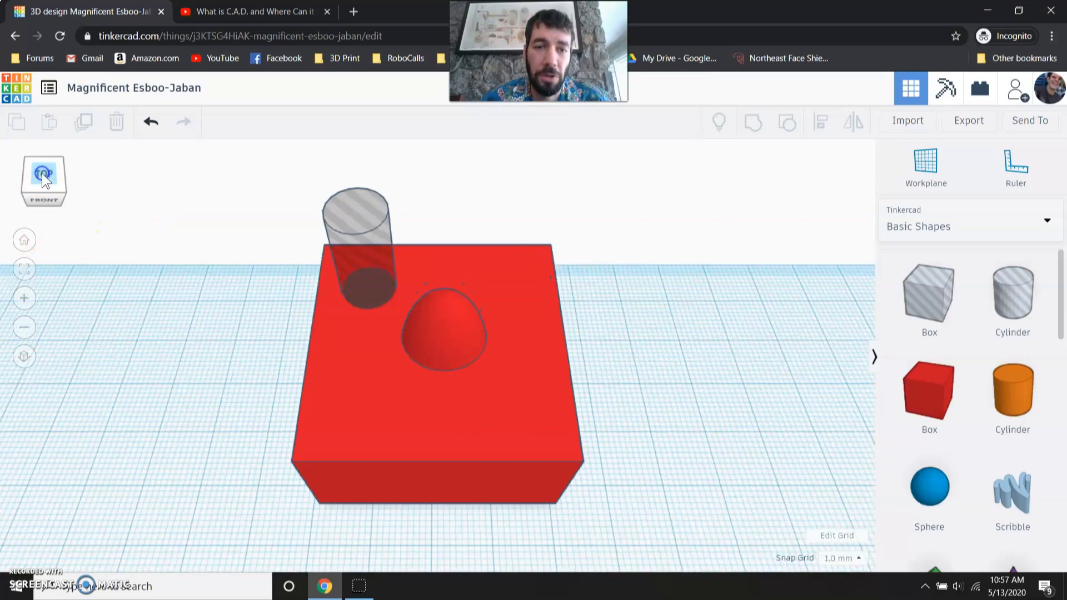
Step: In top view, duplicate the hole cylinder and place the copy upper right, level with the left eye
click(43, 167)
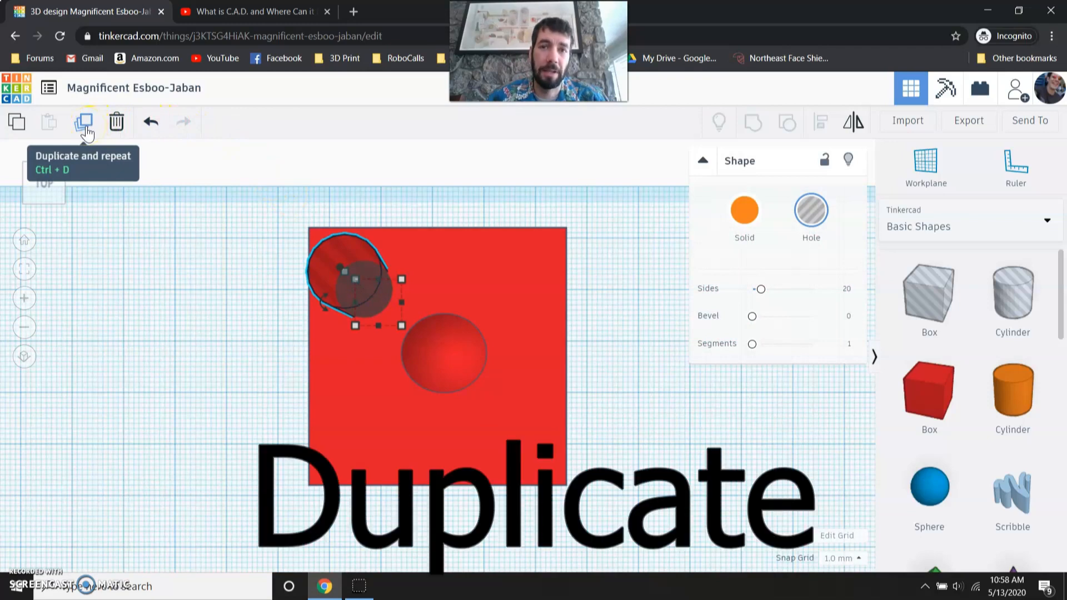
click(85, 122)
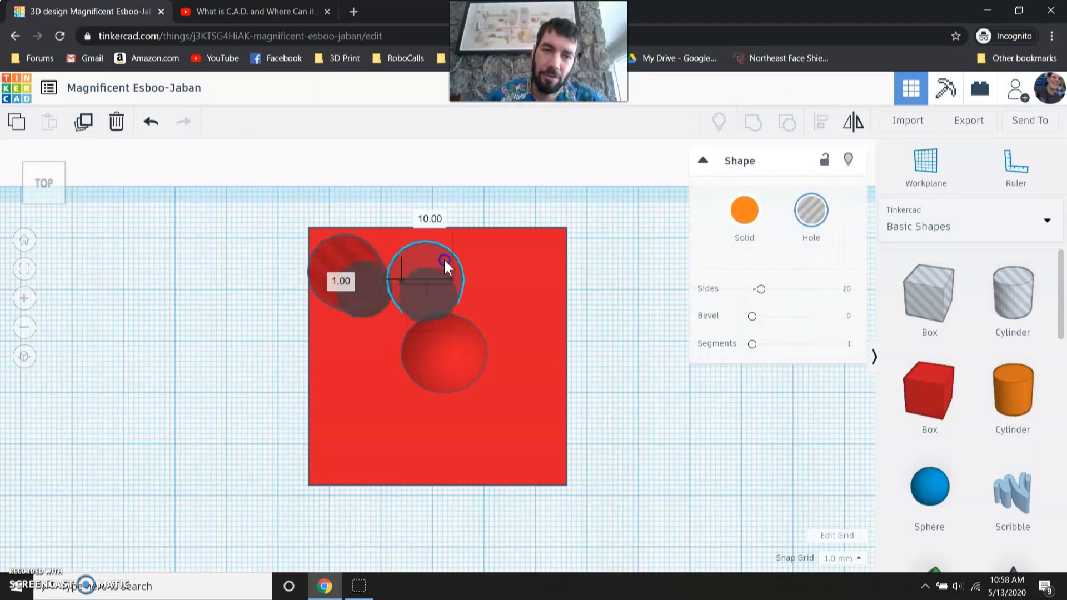
drag(425, 272, 531, 272)
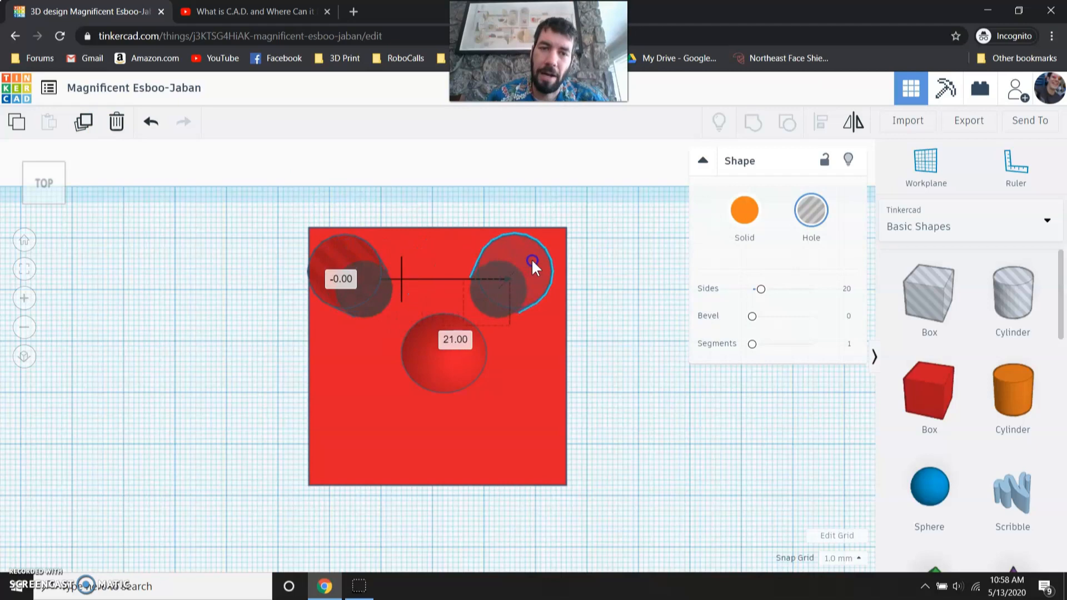
drag(534, 265, 537, 331)
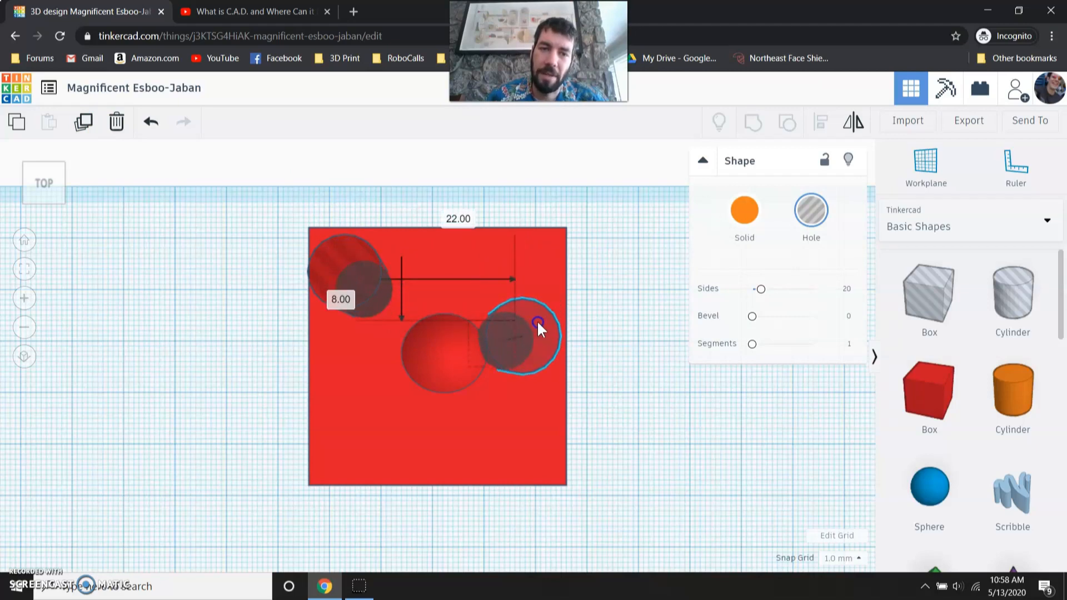
drag(537, 323, 537, 358)
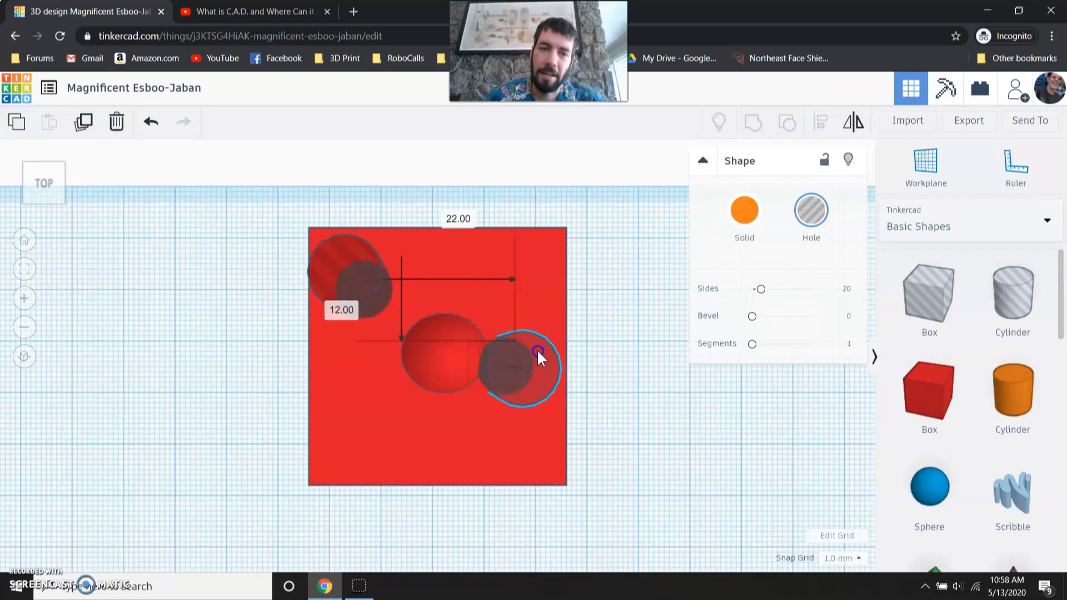
drag(537, 358, 533, 285)
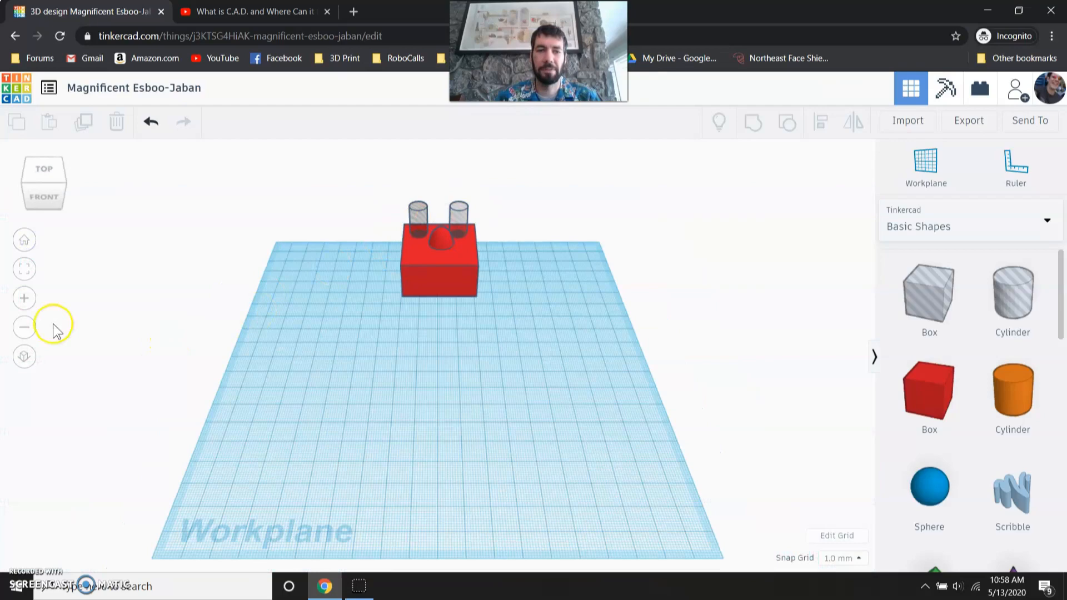
Step: Select the red box, nose and both hole cylinders together and group them
click(437, 256)
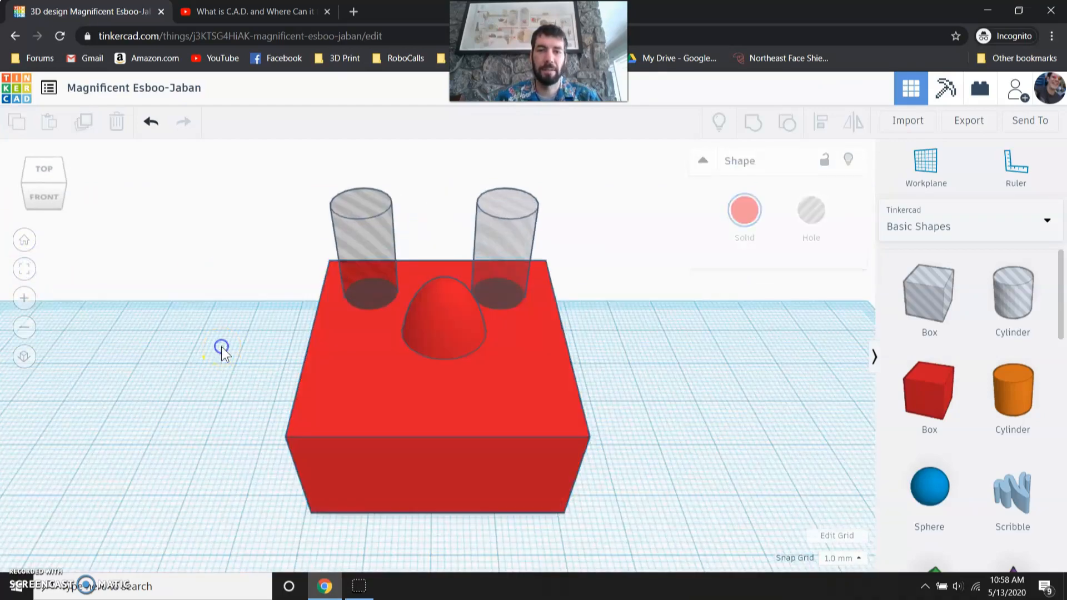
click(363, 225)
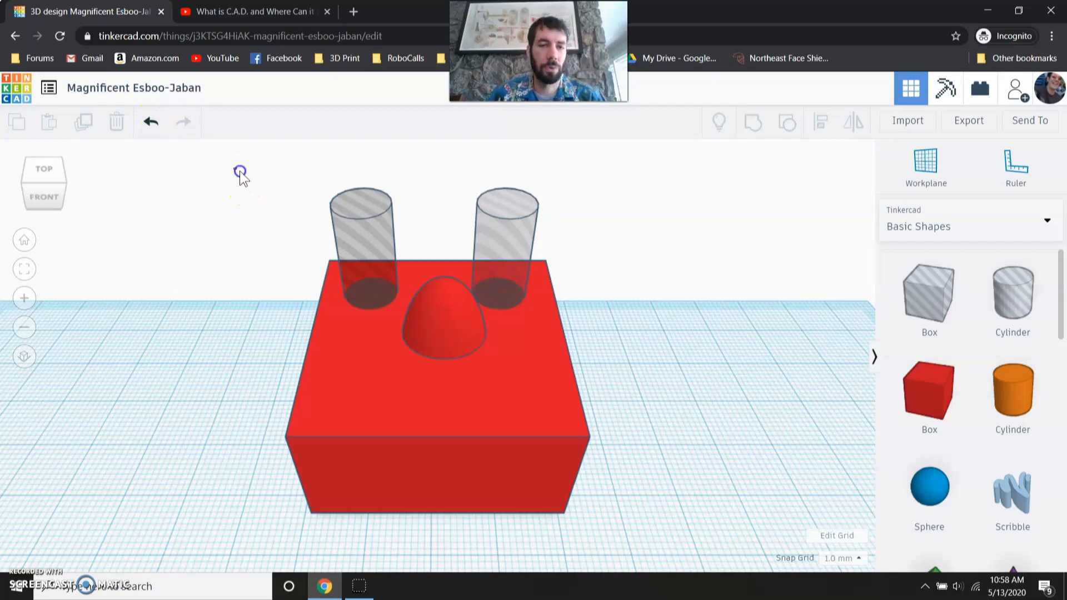
drag(239, 171, 640, 515)
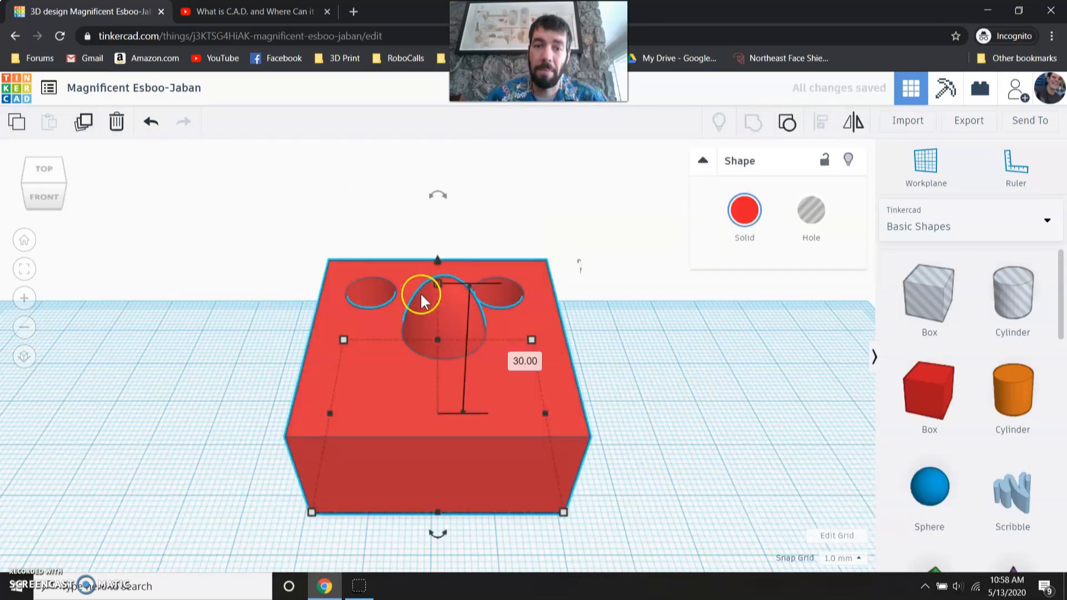
click(660, 299)
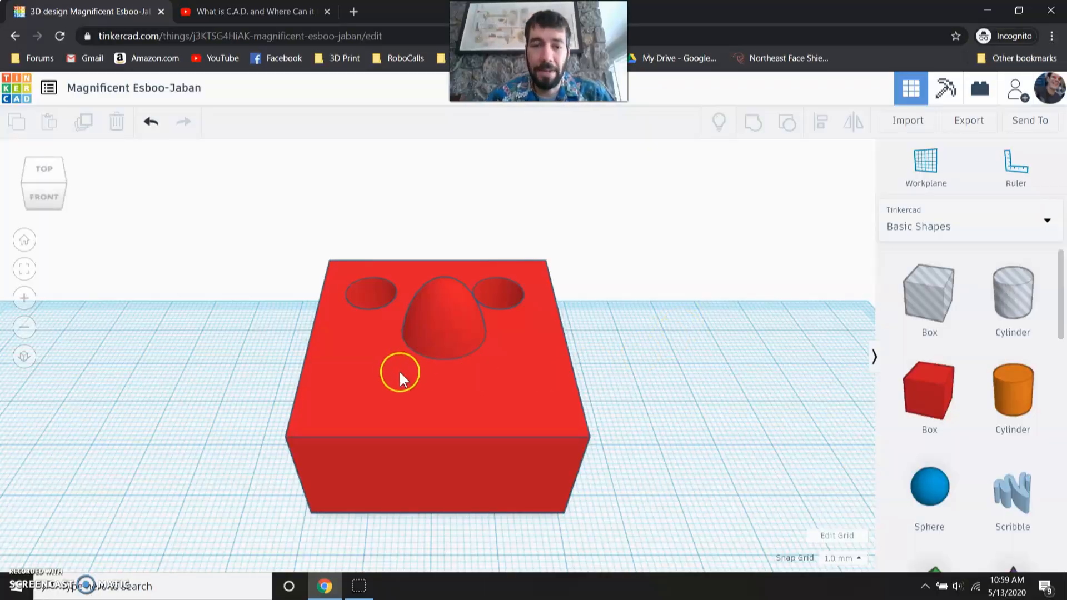
Step: Drag the Scribble shape from lower in Basic Shapes onto the workplane
scroll(down, 3)
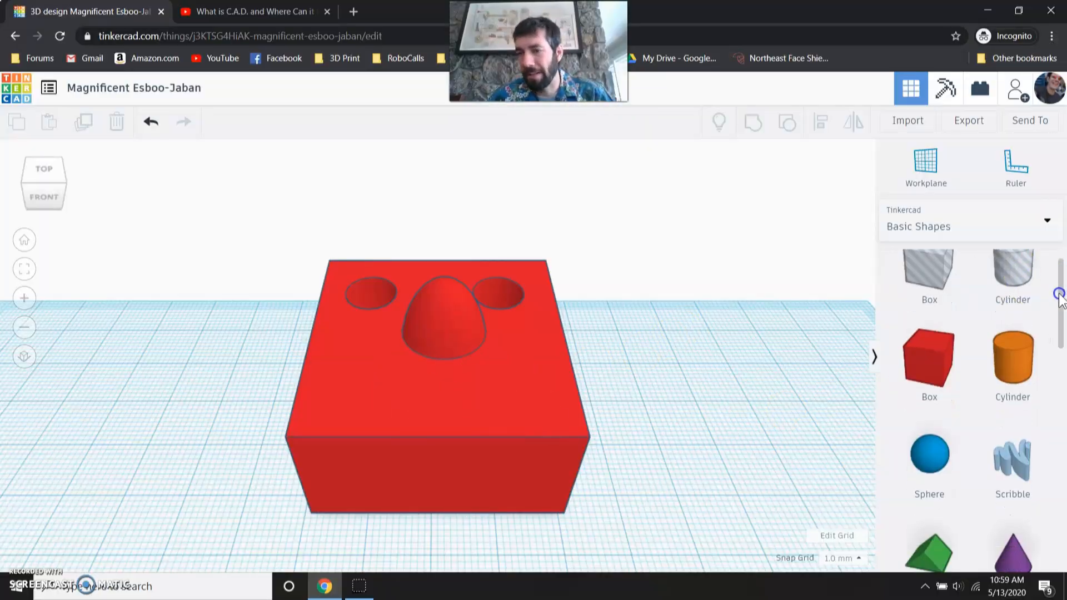
scroll(down, 3)
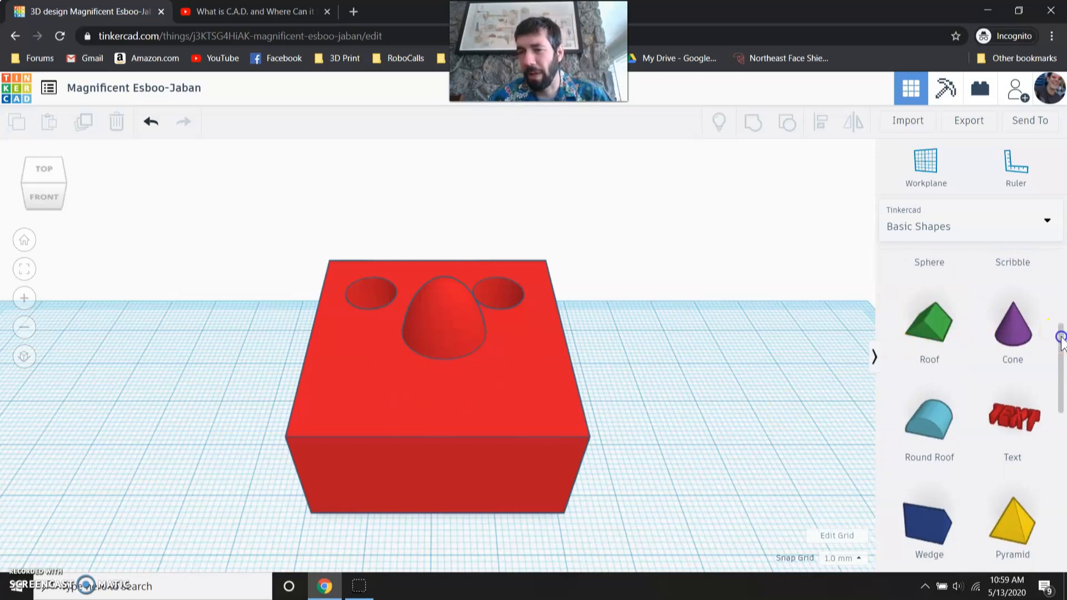
scroll(down, 3)
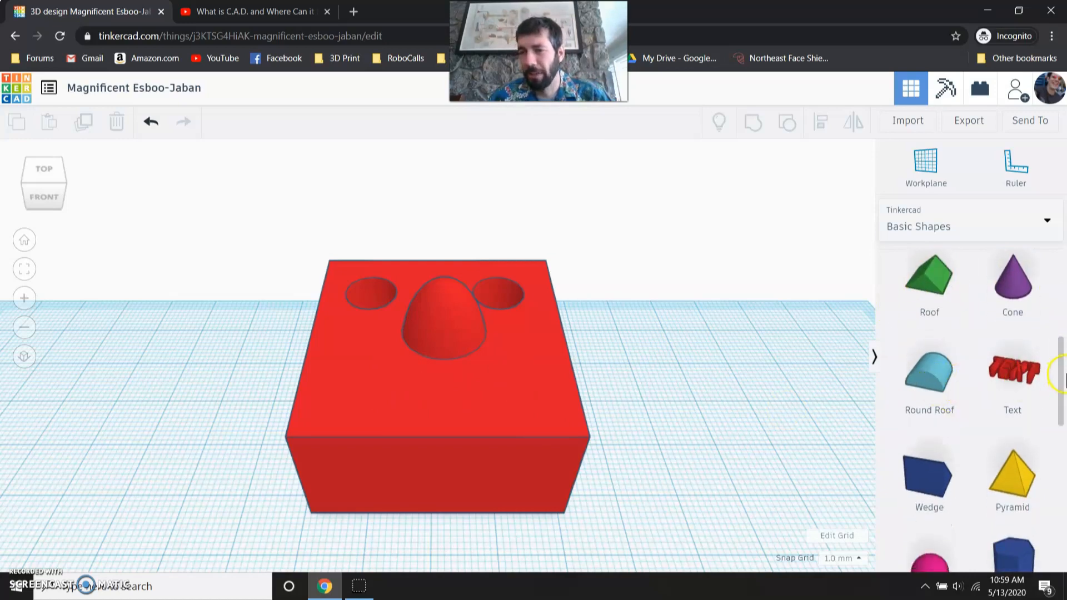
scroll(down, 3)
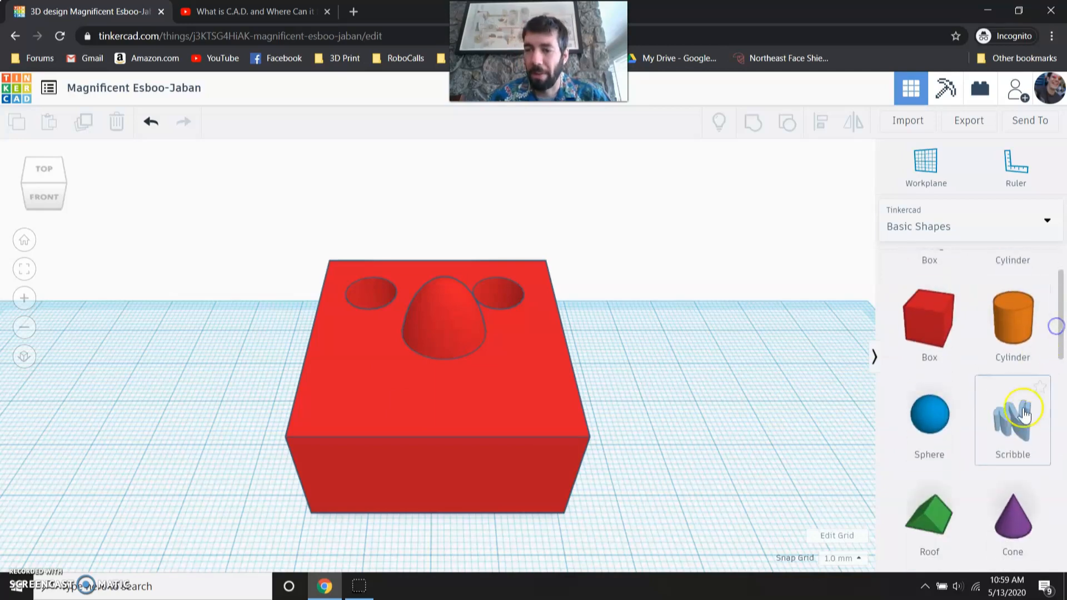
drag(1011, 412, 820, 405)
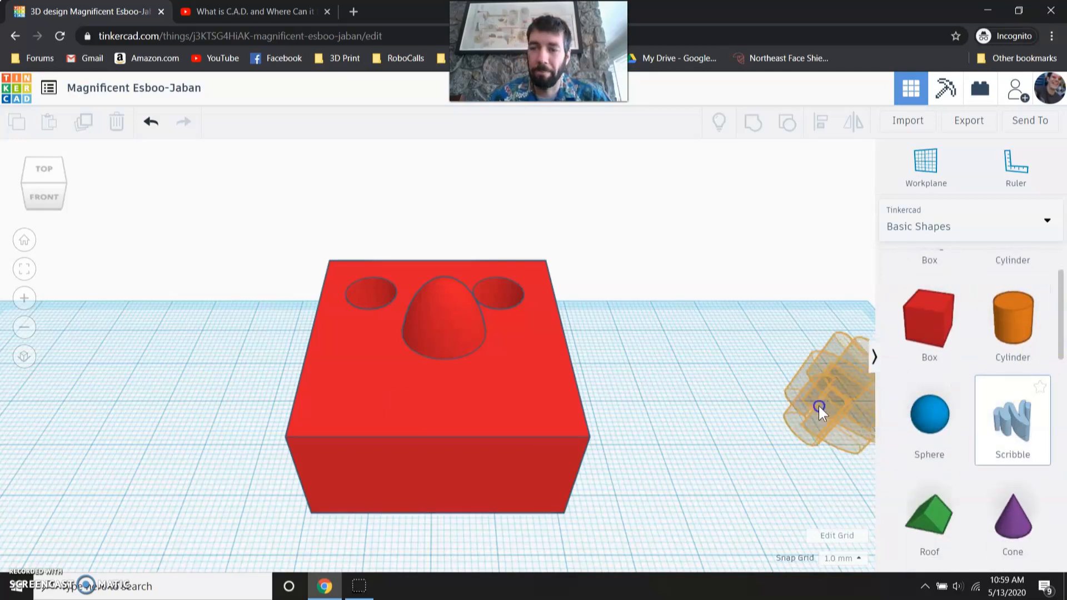
drag(820, 405, 670, 408)
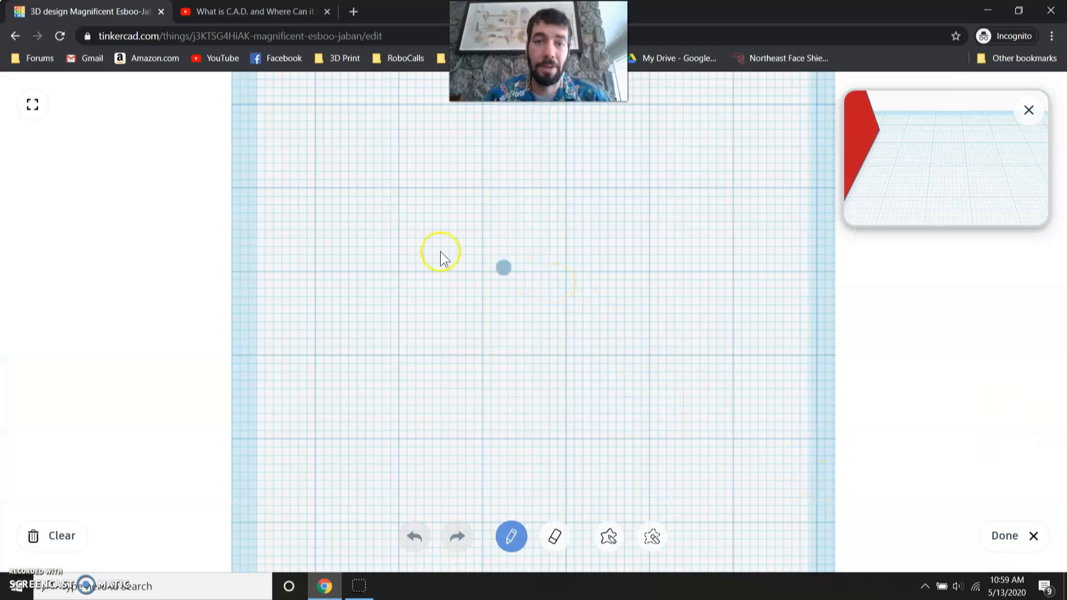
Step: Draw a thick curved smile in the scribble editor and finish the drawing
click(374, 261)
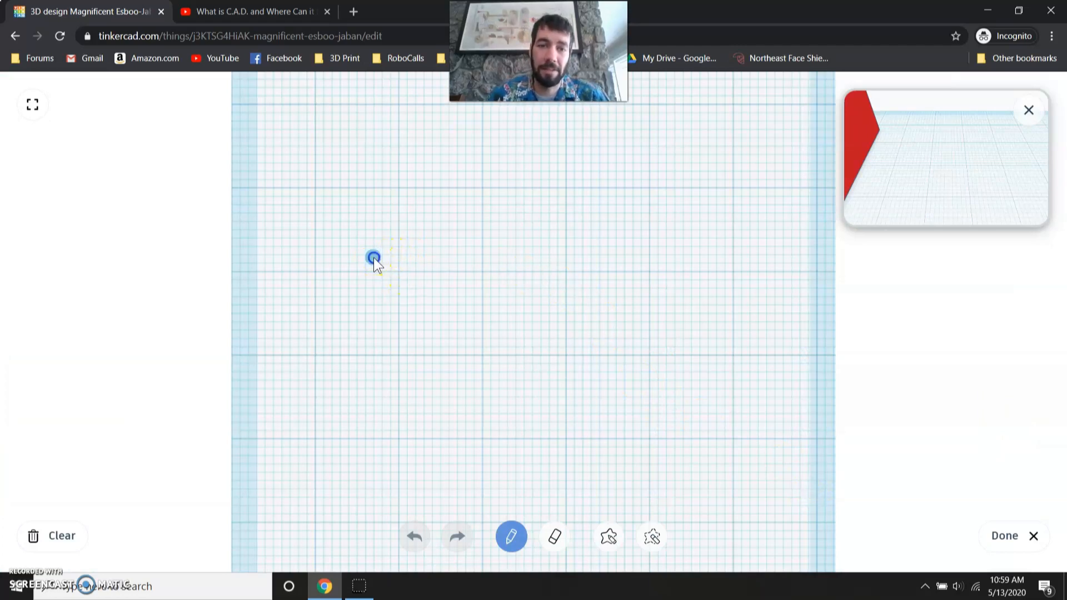
drag(374, 257, 615, 387)
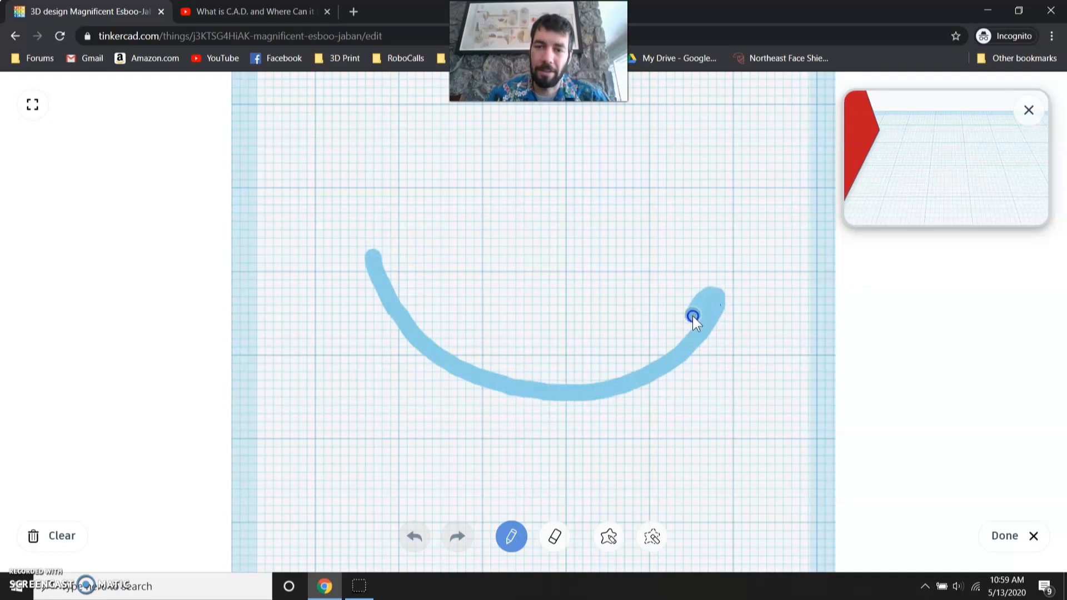
drag(692, 315, 601, 368)
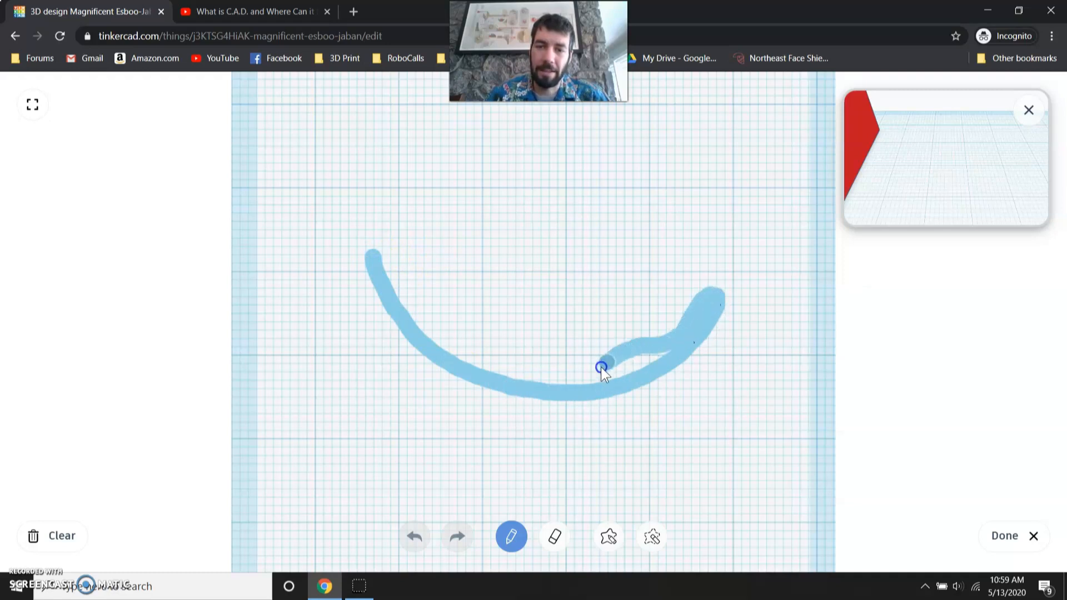
drag(602, 368, 651, 355)
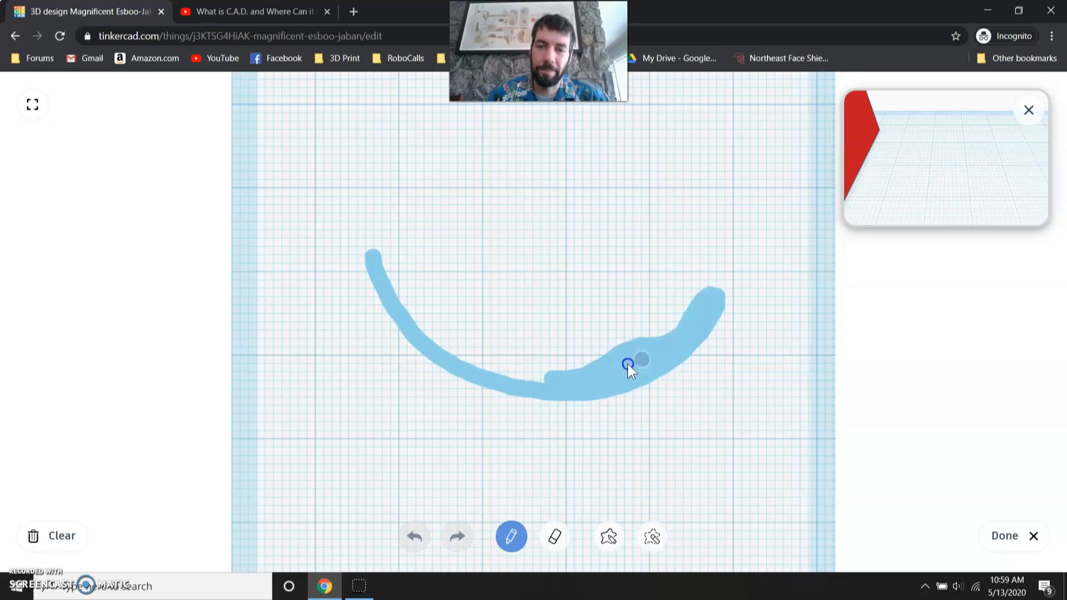
drag(630, 360, 468, 352)
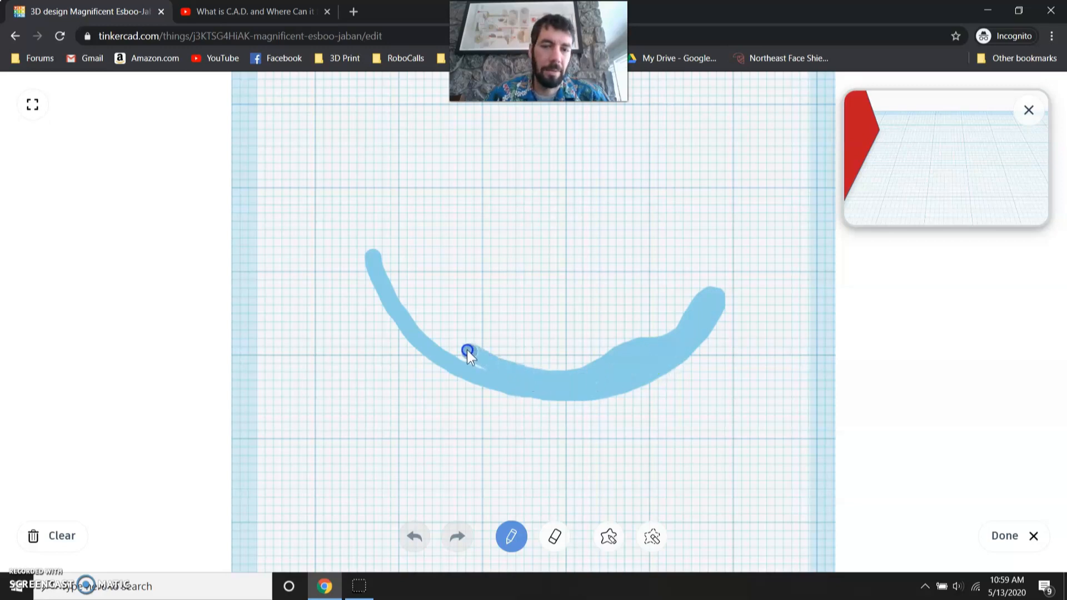
drag(467, 352, 399, 286)
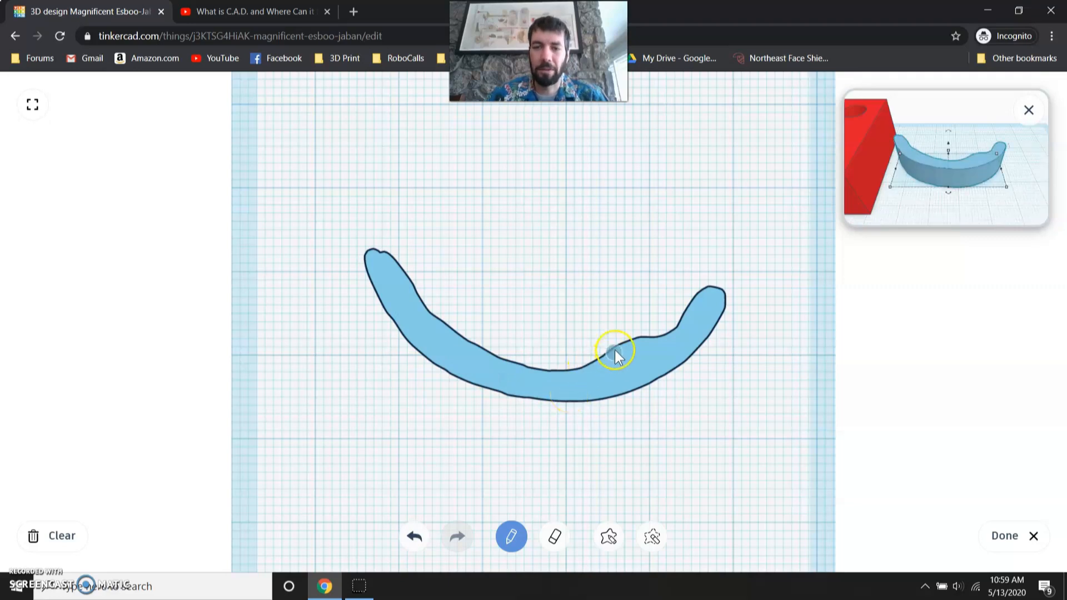
drag(616, 350, 452, 333)
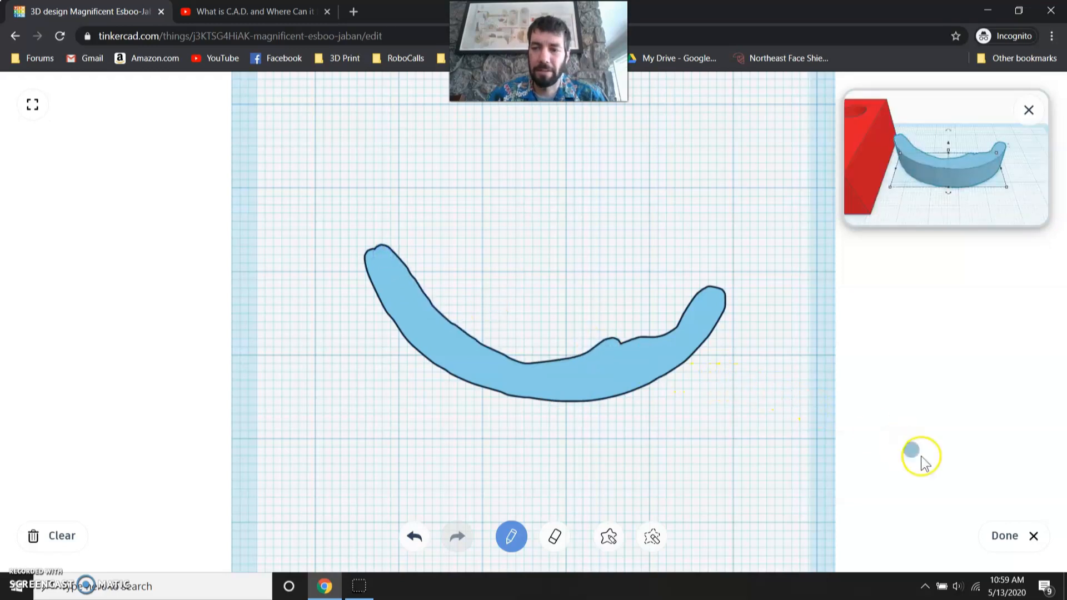
click(1006, 535)
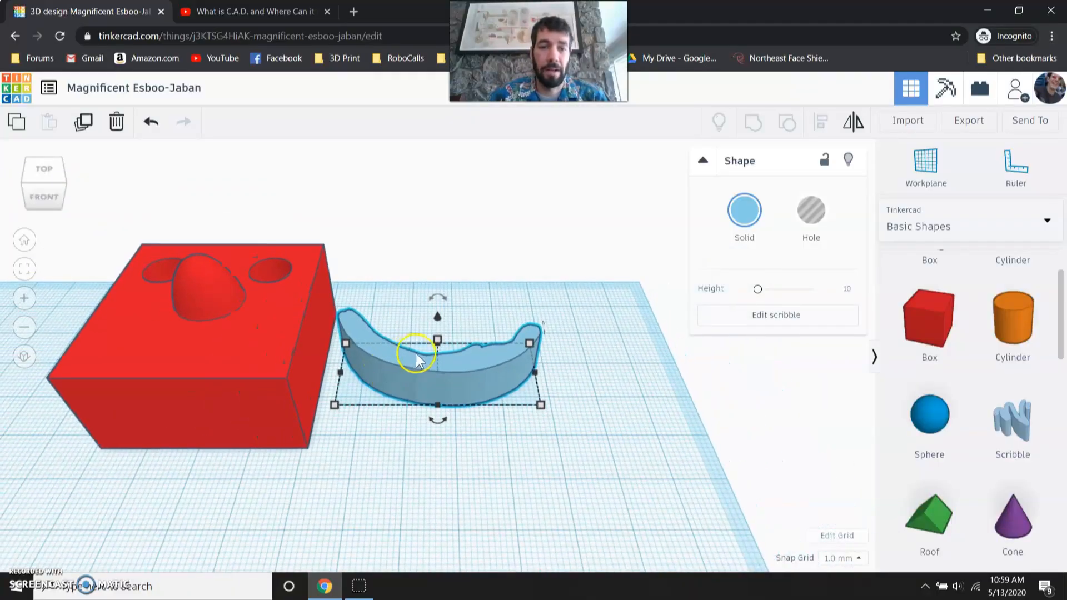
Step: Move the smile onto the box face below the nose, 25 mm tall and stretched wider
drag(419, 358, 367, 397)
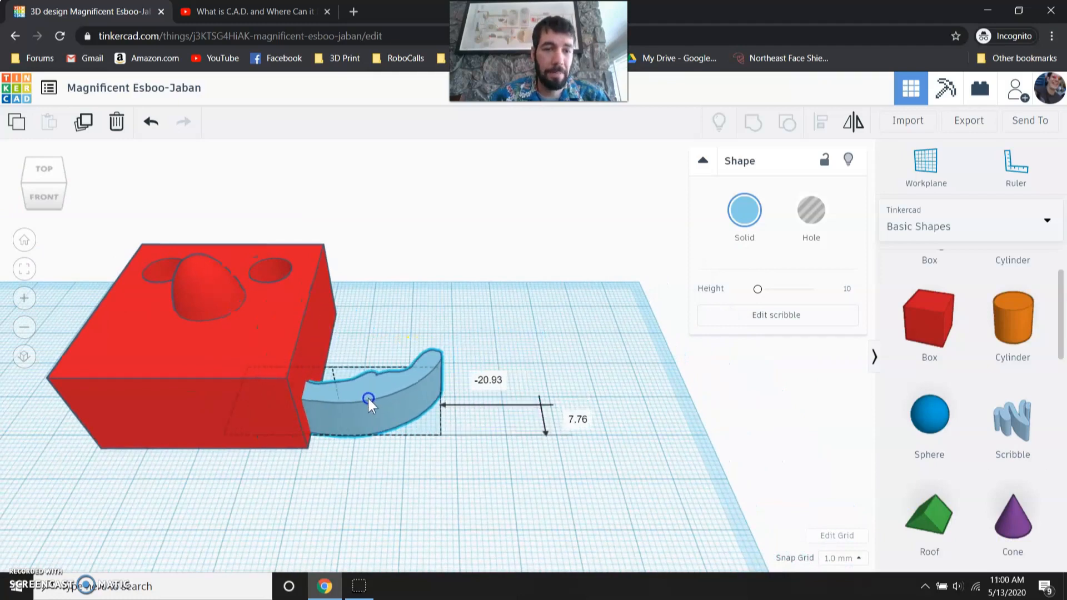
drag(369, 400, 333, 391)
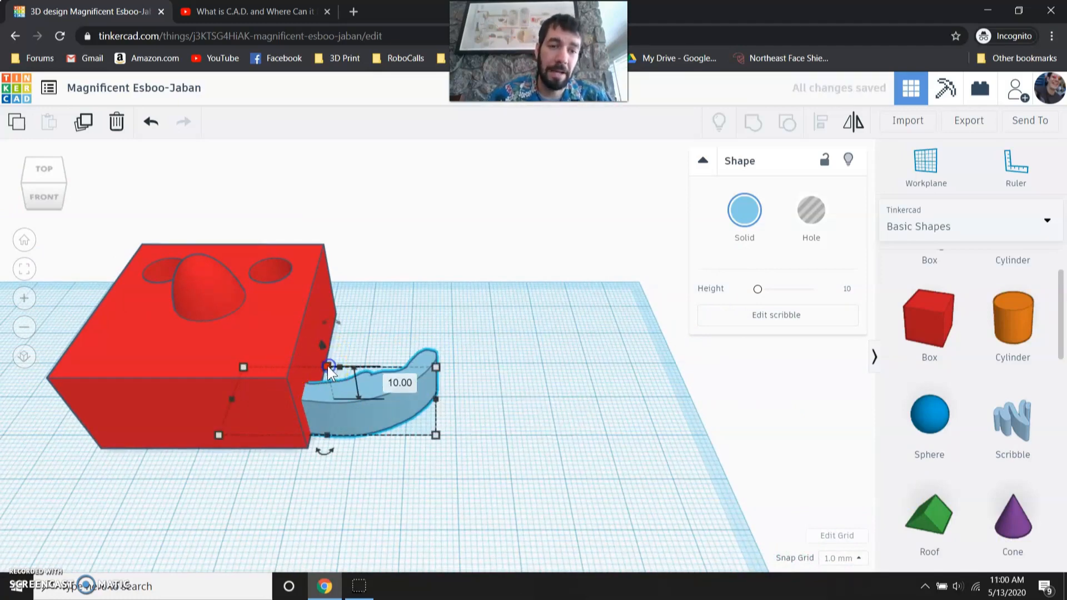
drag(328, 366, 307, 307)
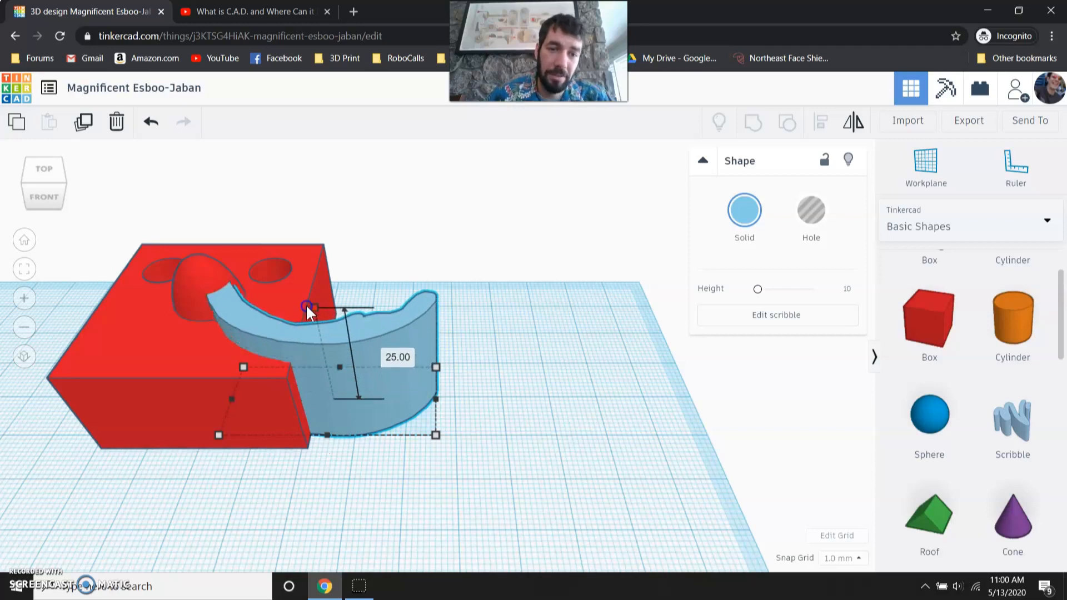
drag(306, 306, 287, 338)
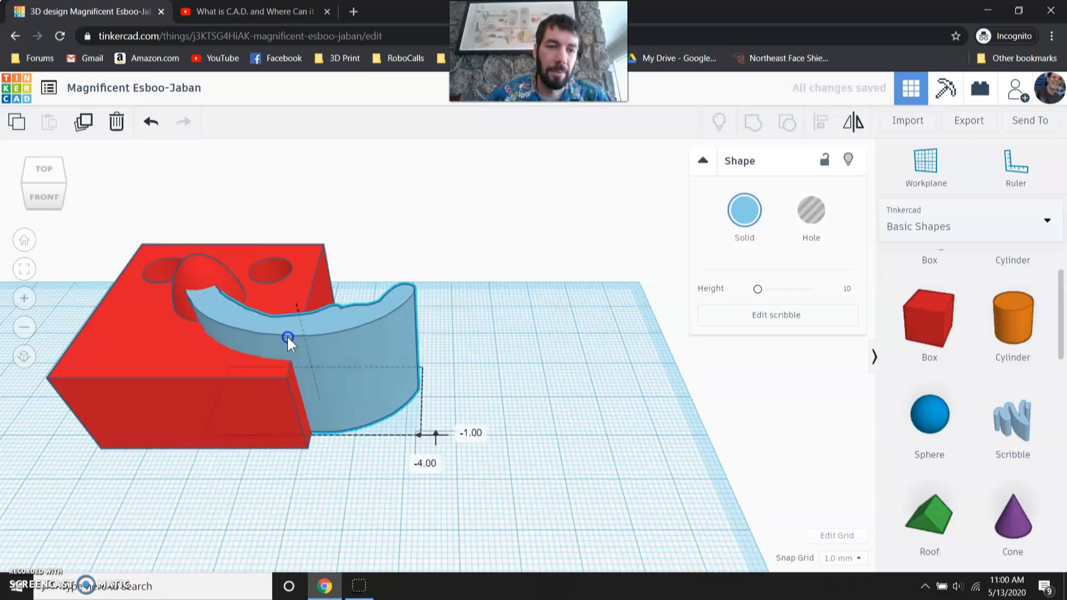
drag(287, 339, 211, 349)
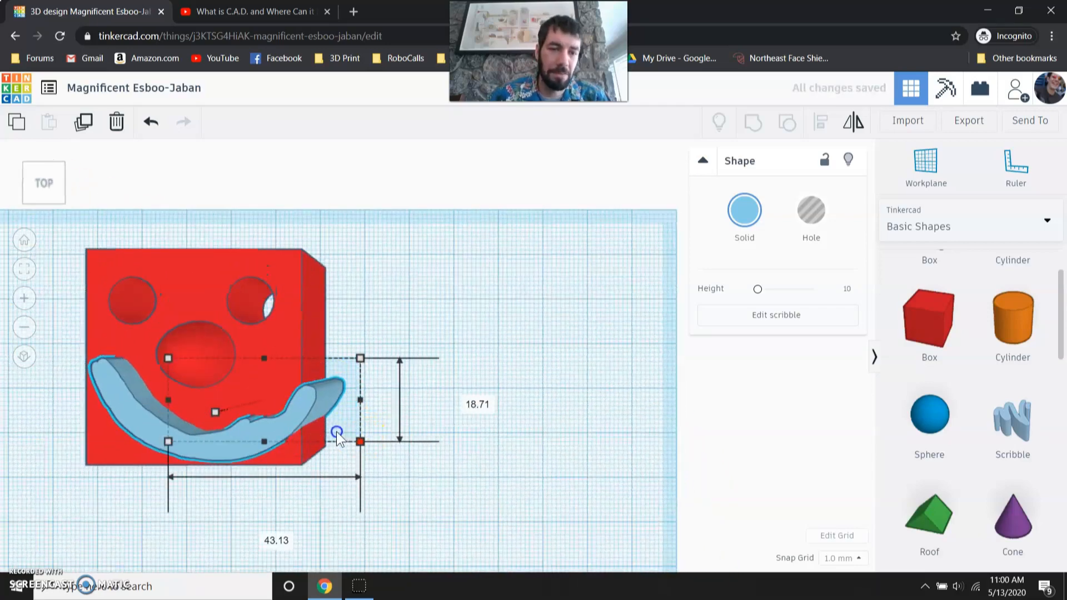
drag(361, 441, 313, 429)
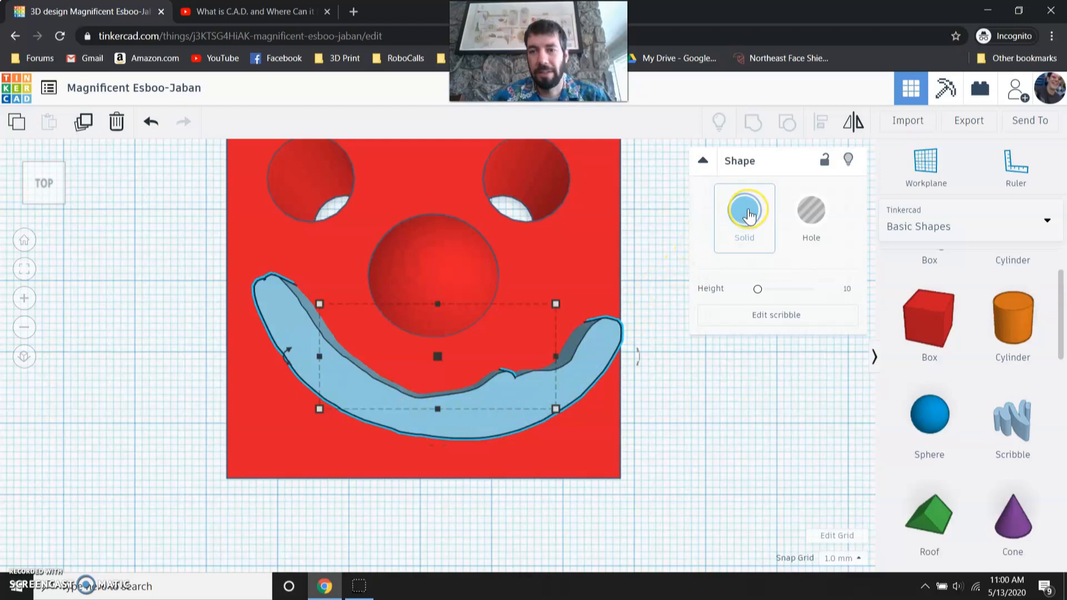
Step: Make the smile scribble a hole and group it with the face, nose and eye holes
click(810, 214)
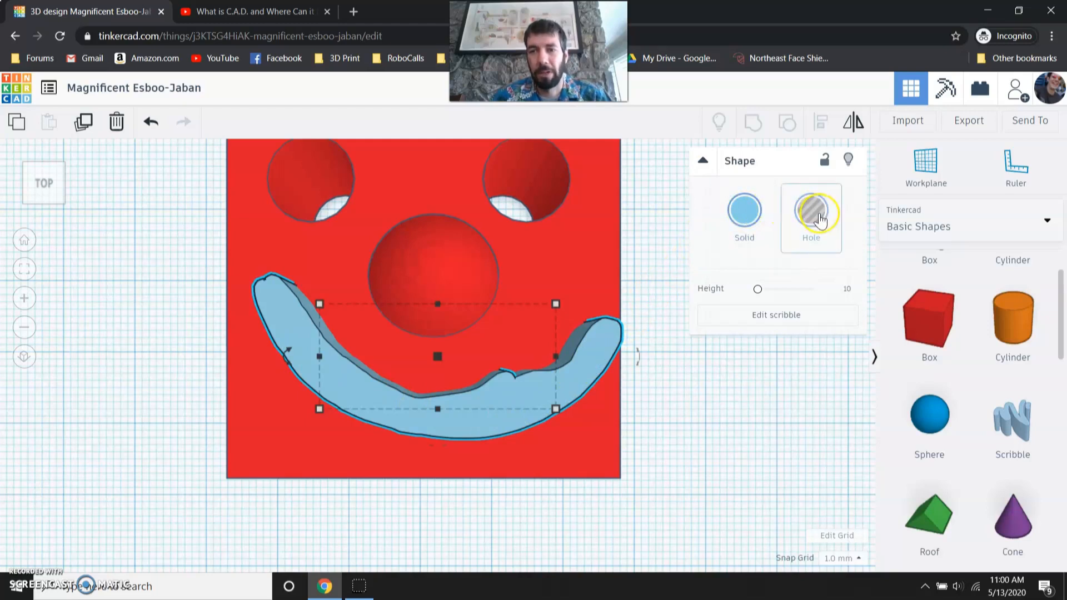
click(810, 211)
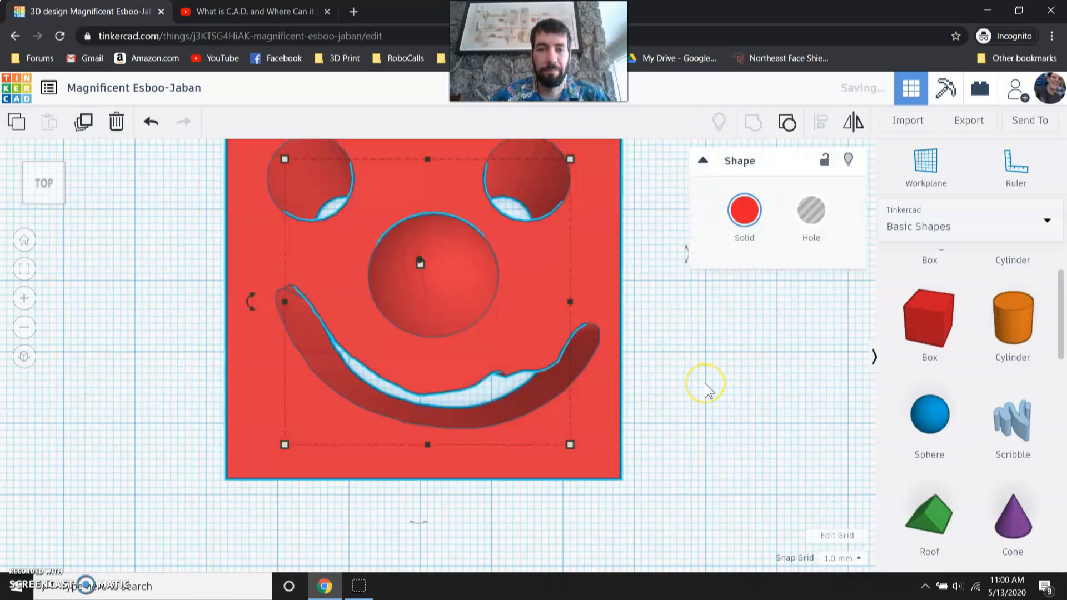
mouse_move(521, 397)
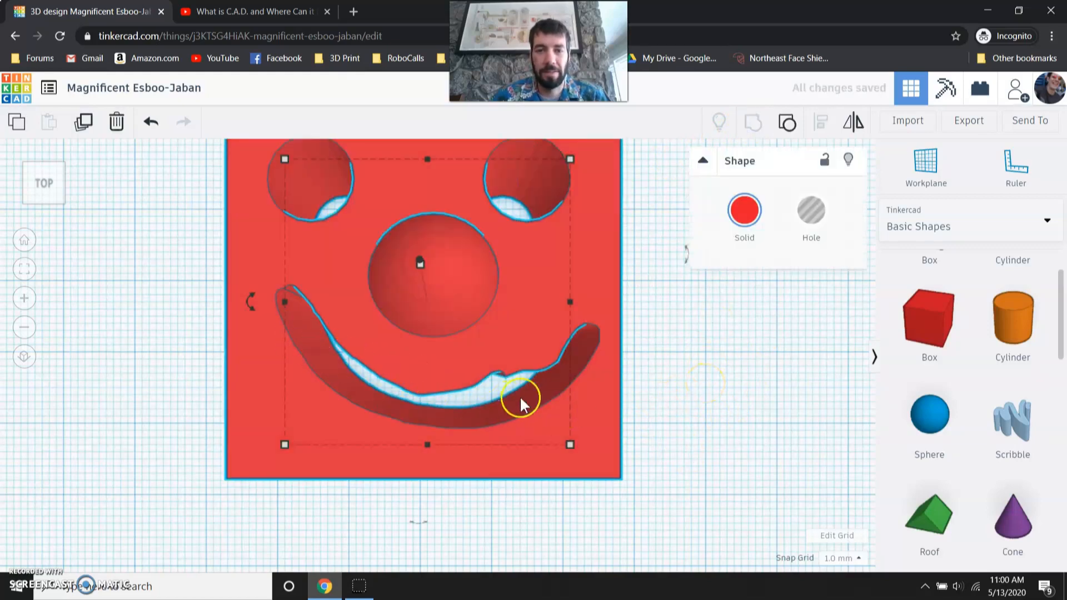
click(614, 397)
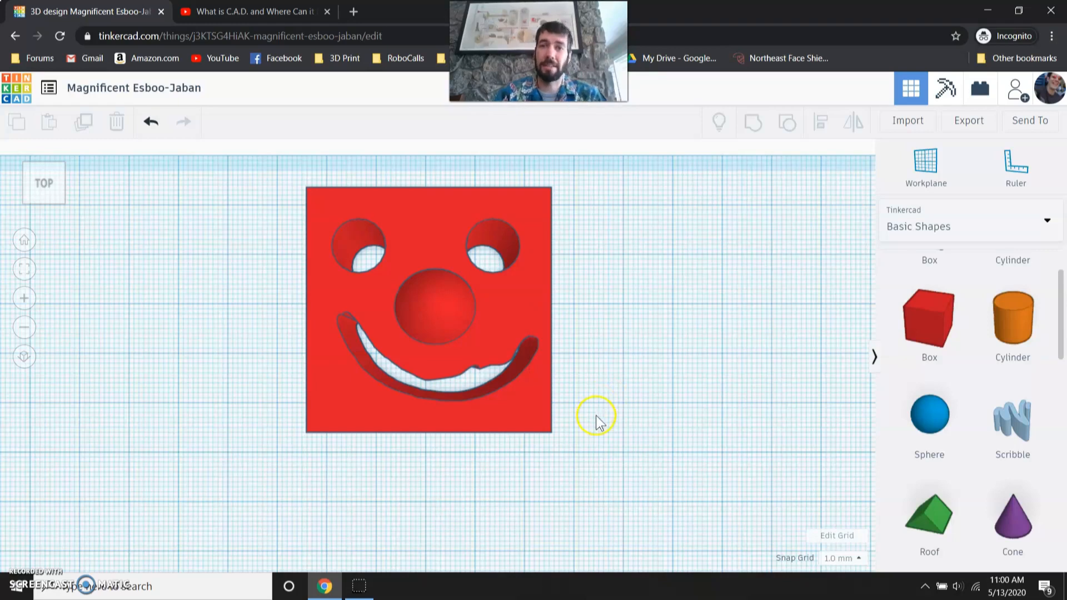
mouse_move(587, 415)
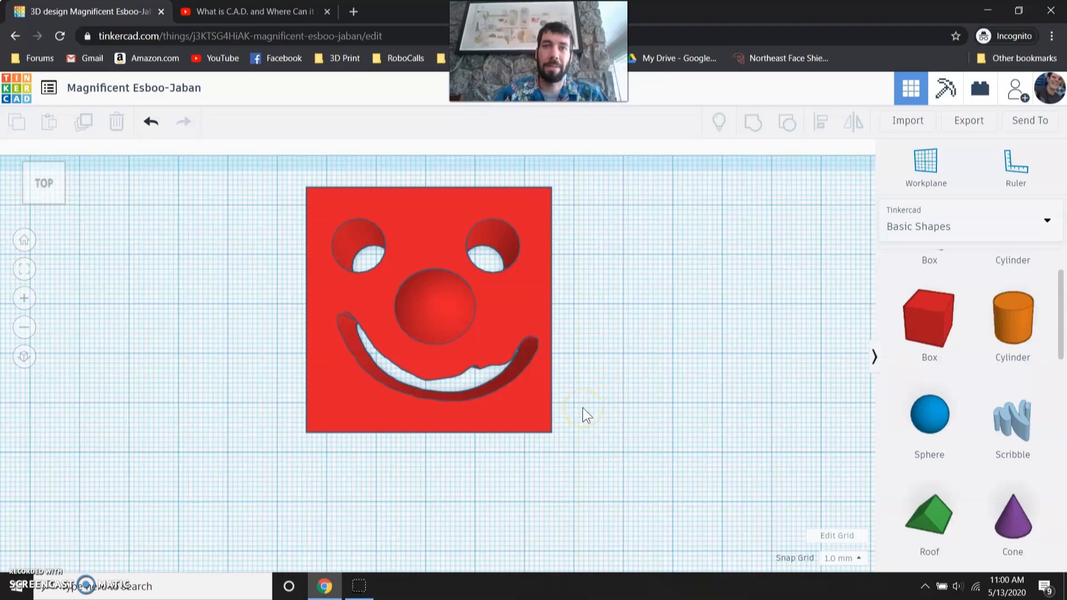
mouse_move(278, 239)
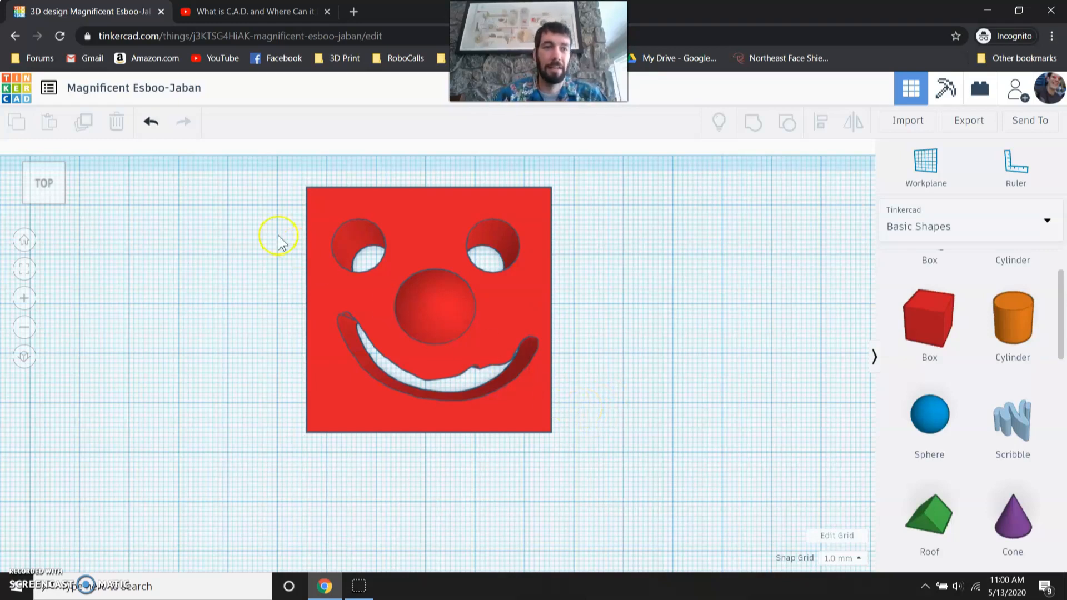
mouse_move(114, 91)
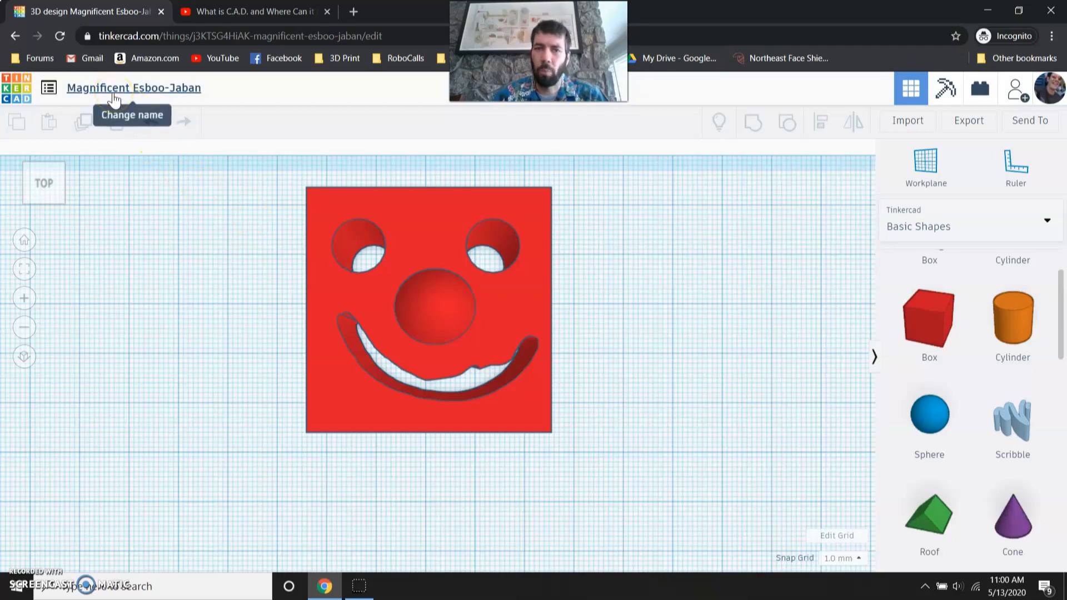
Step: Rename the design from Magnificent Esboo-Jaban to 'Corbett Smile'
click(134, 87)
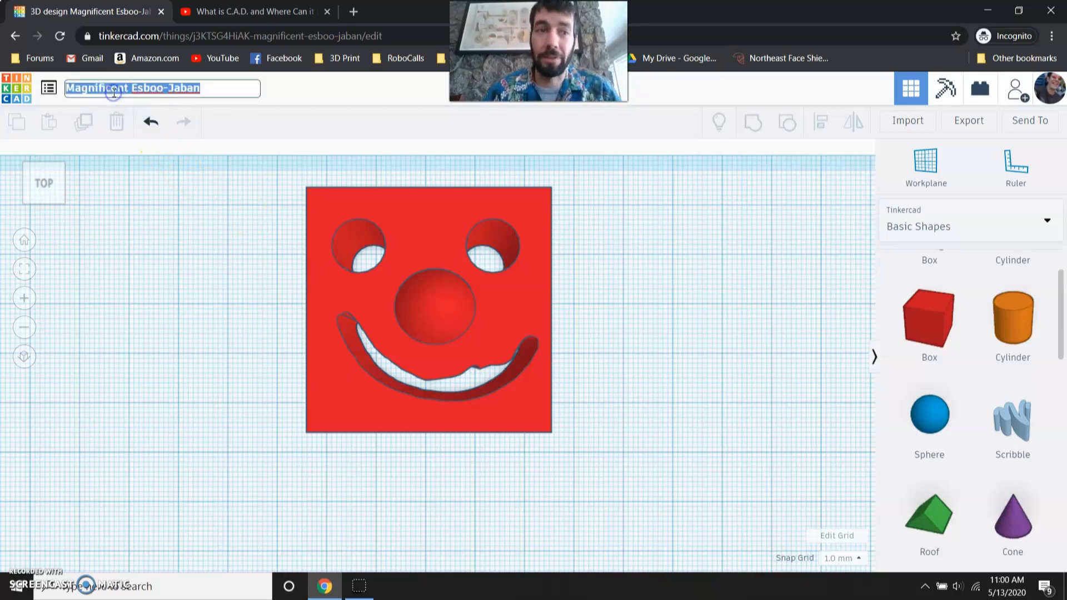
text(Smile)
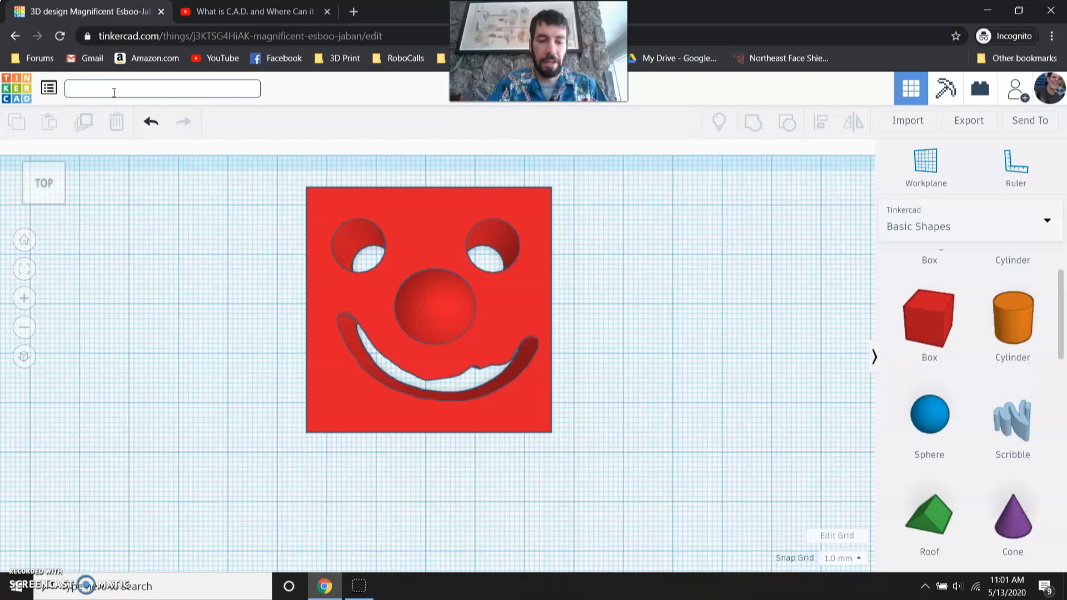
text(Corbett Smile)
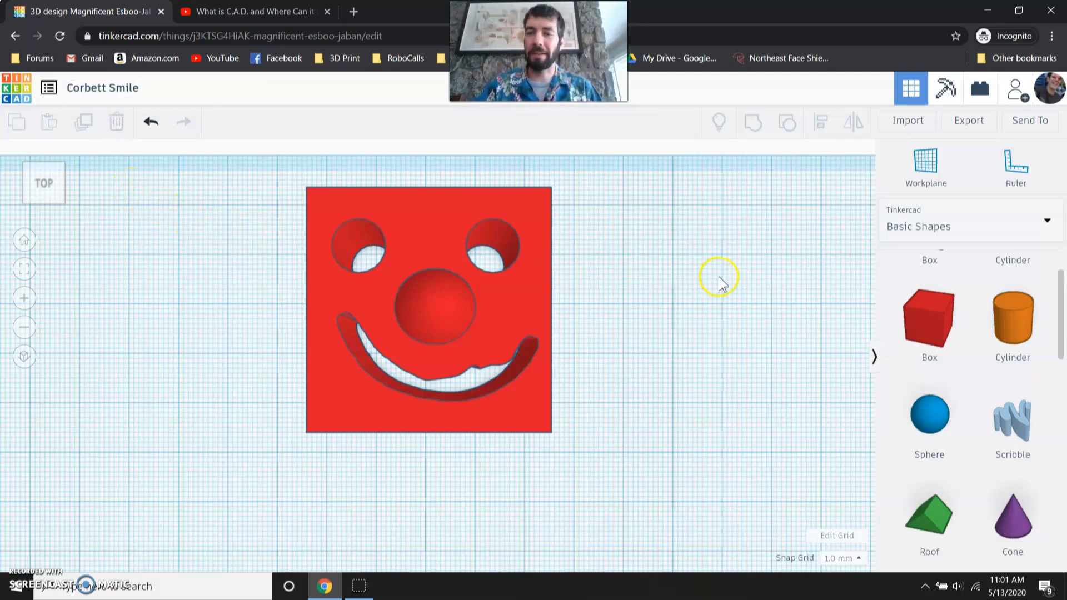
mouse_move(506, 302)
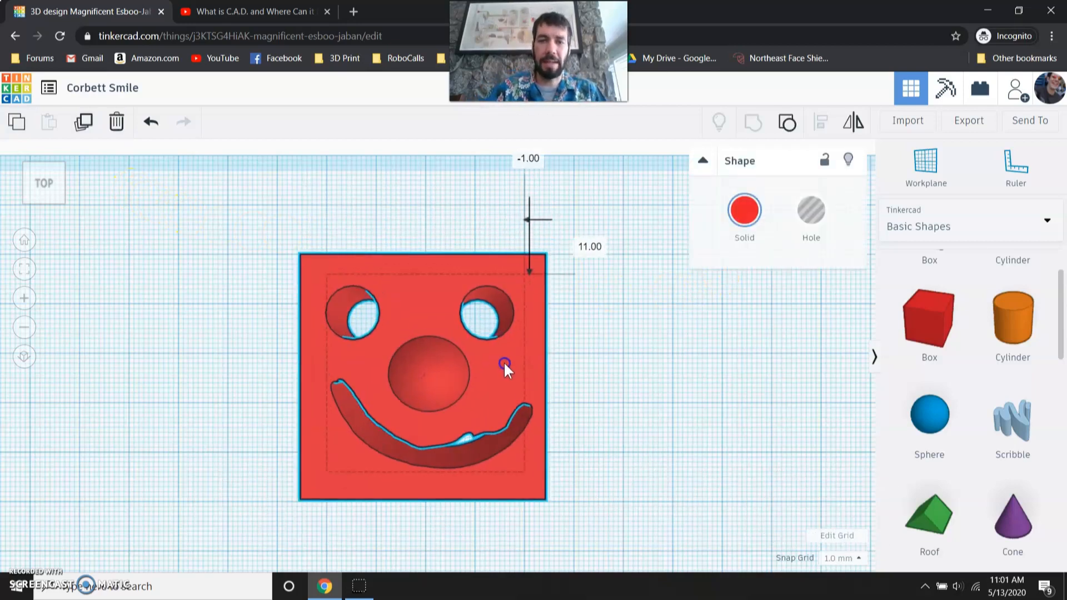
Step: Add a cylinder beside the face and narrow it into a thin, flattened ear
click(660, 348)
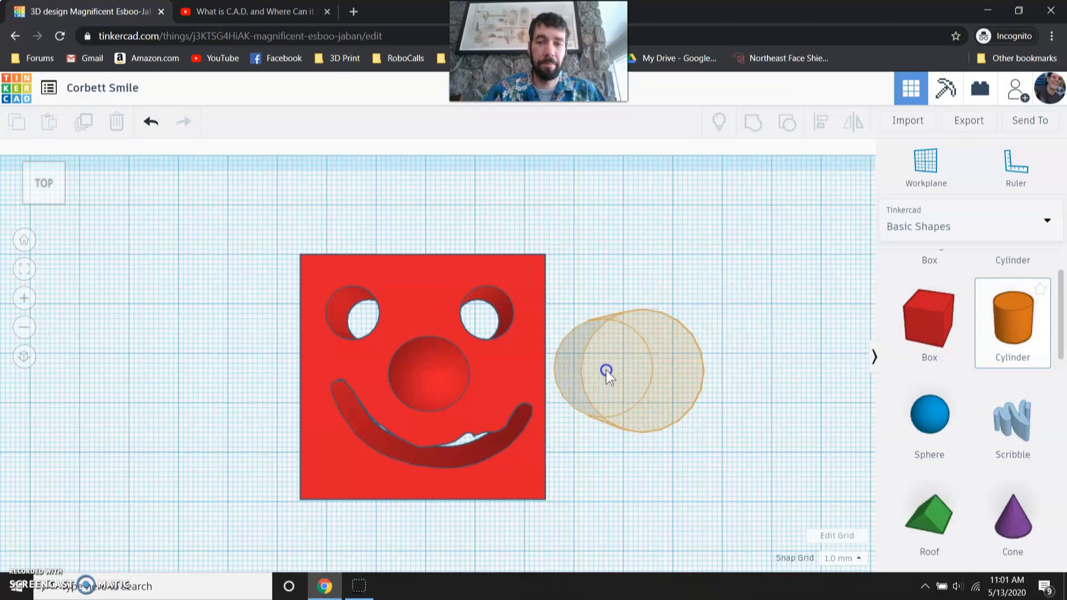
click(606, 370)
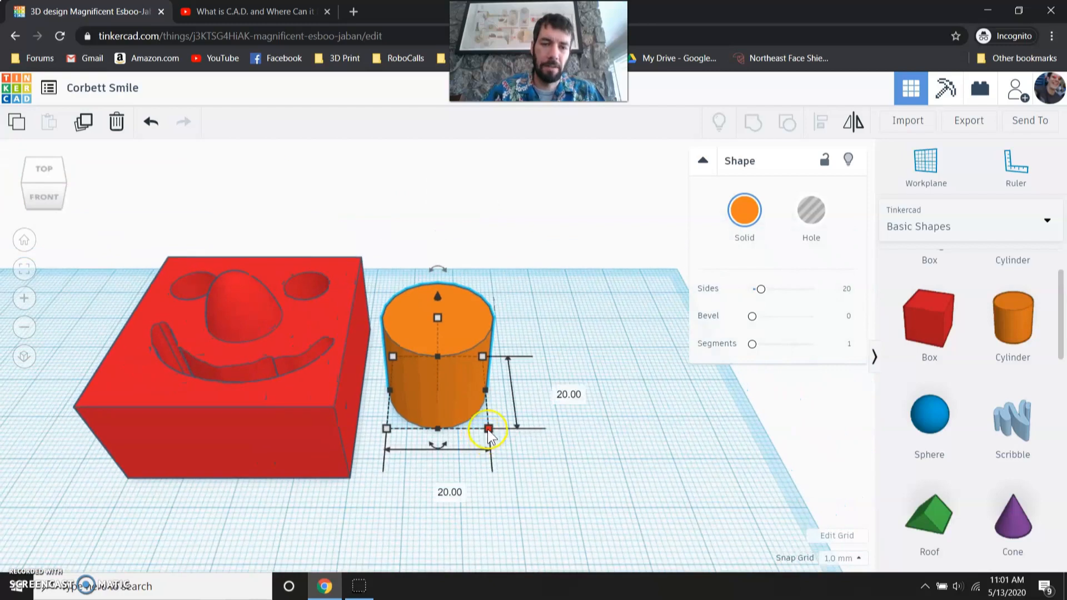
drag(486, 428, 436, 422)
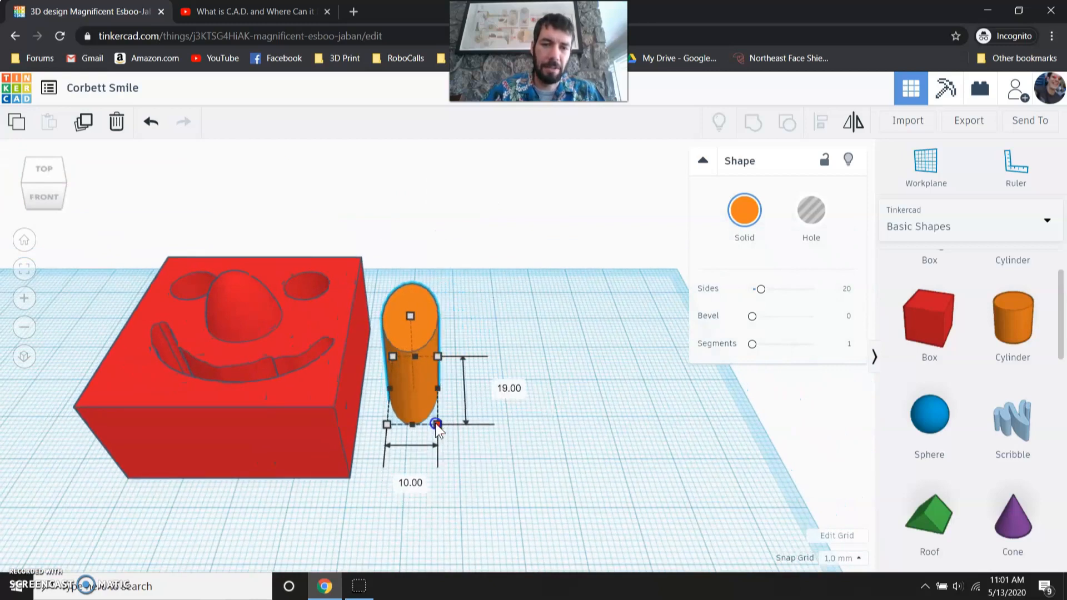
drag(437, 424, 422, 413)
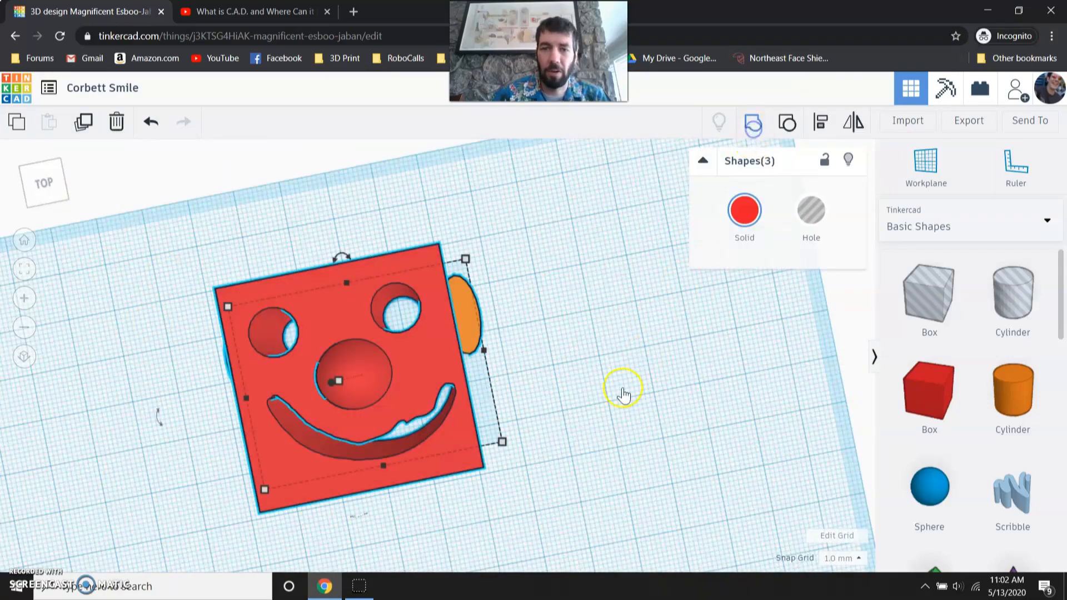
click(623, 393)
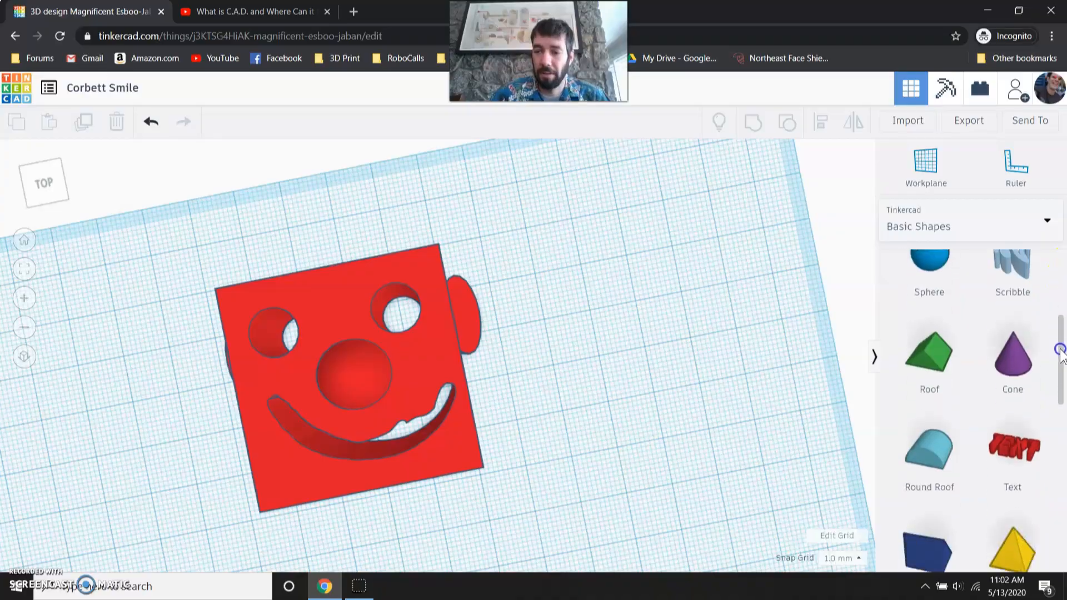
Step: Add a pyramid beside the face, zoom in and rotate it -90 degrees onto its side
scroll(down, 3)
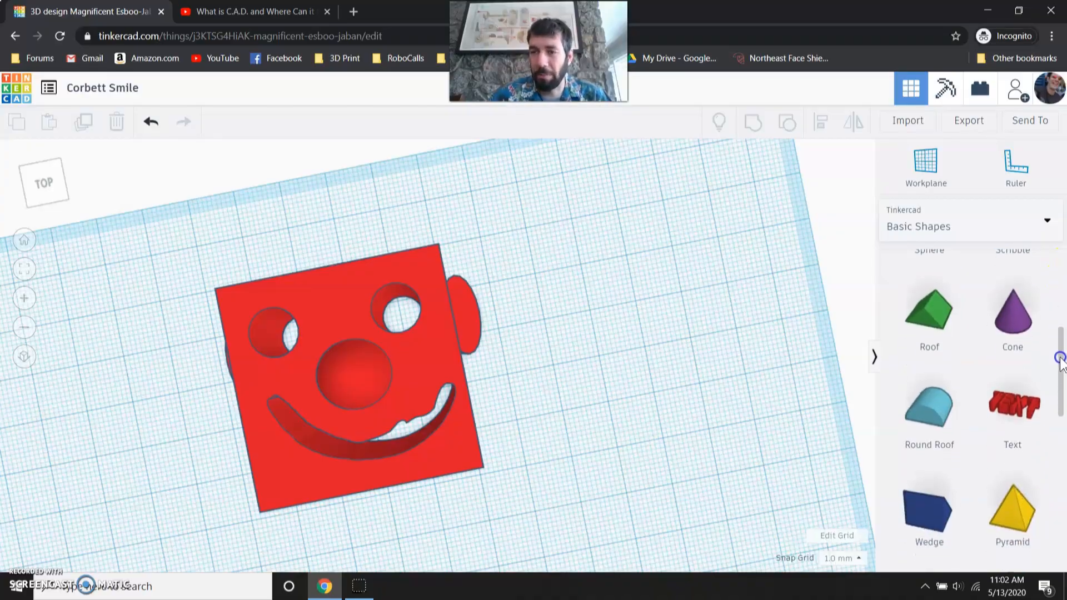
mouse_move(1011, 320)
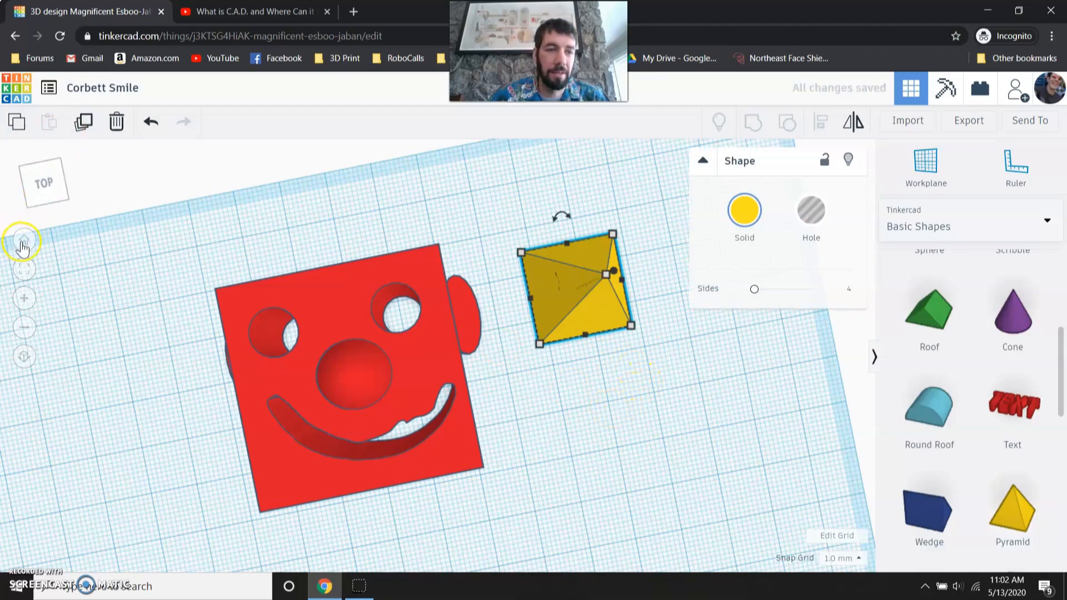
click(23, 239)
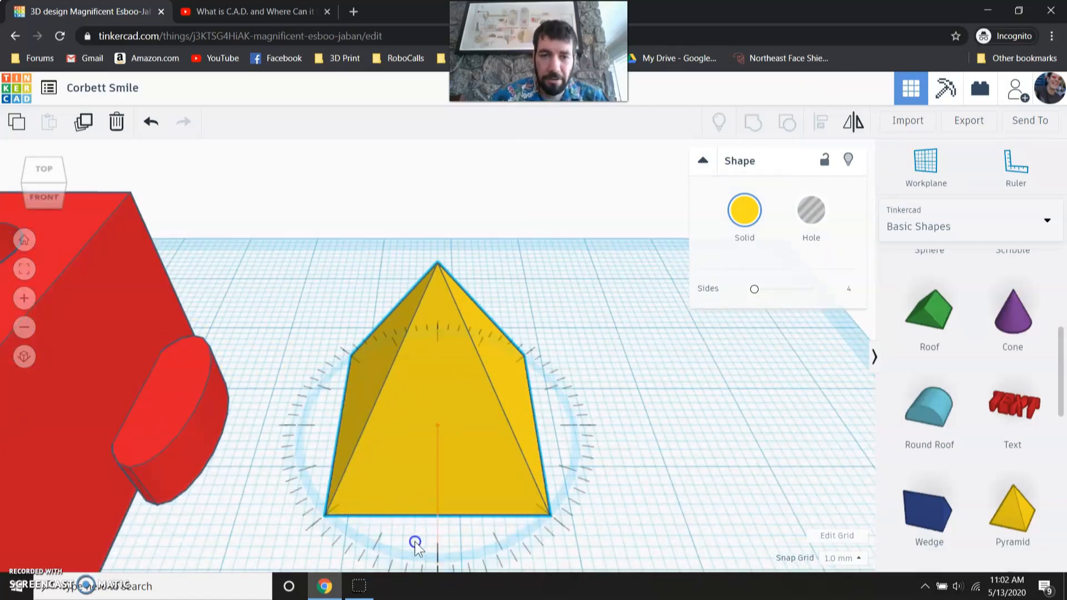
drag(416, 542, 299, 495)
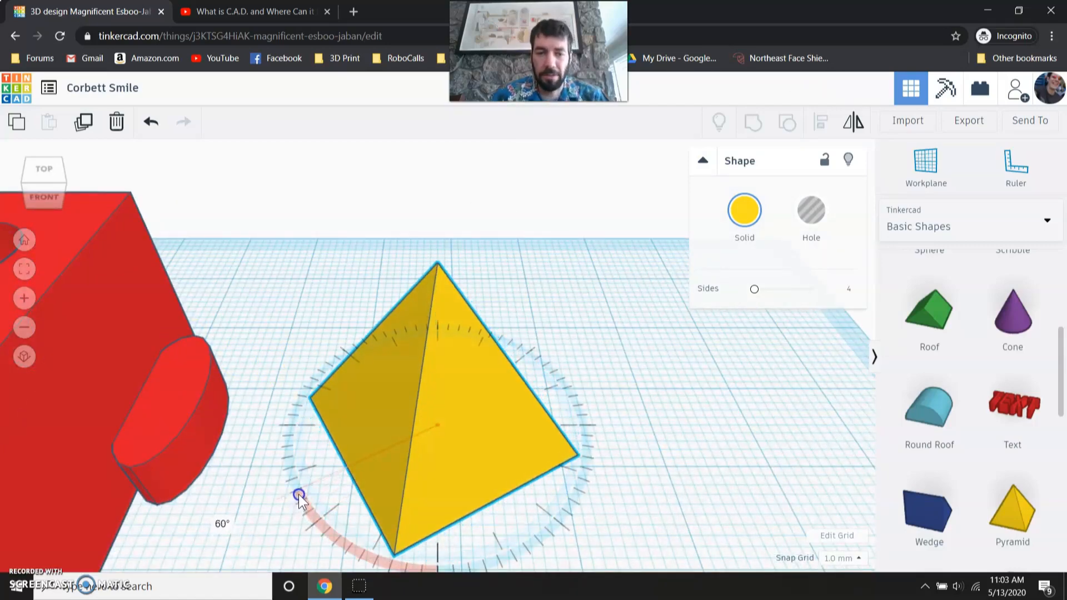
drag(300, 495, 359, 339)
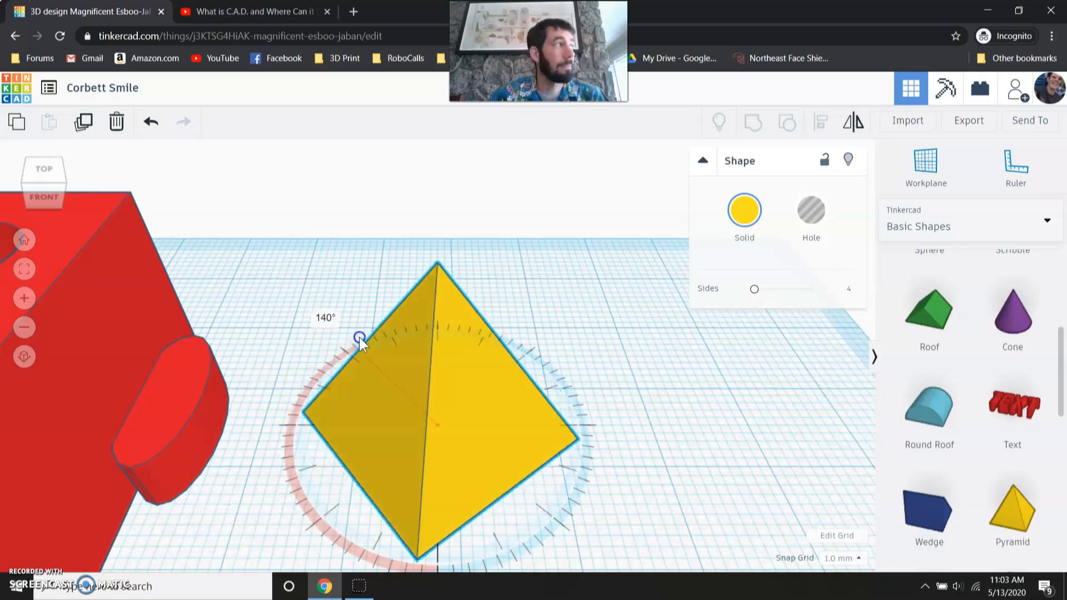
drag(360, 339, 579, 468)
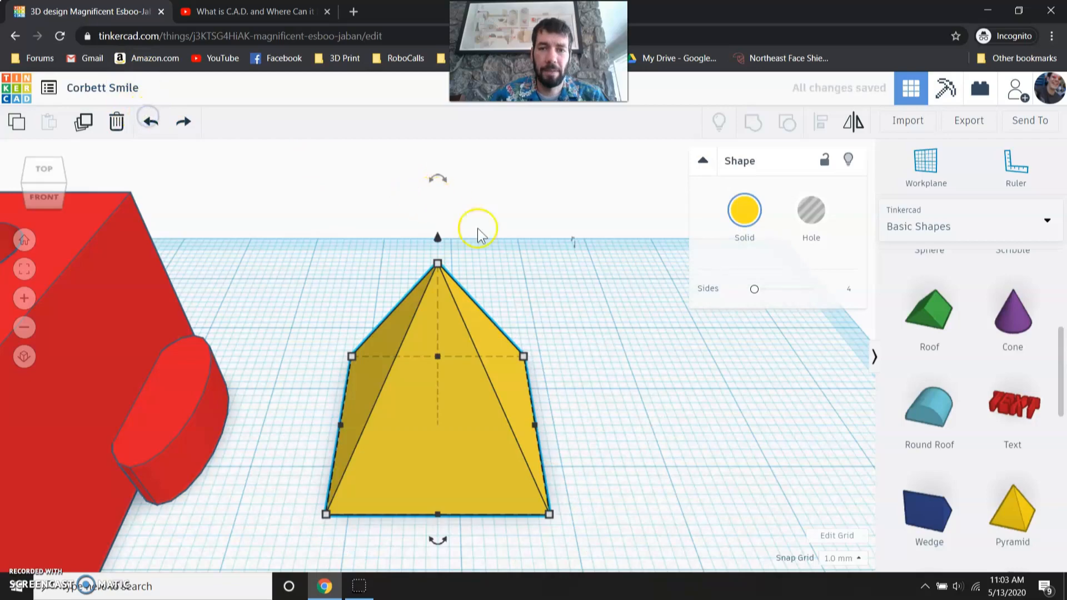
mouse_move(595, 476)
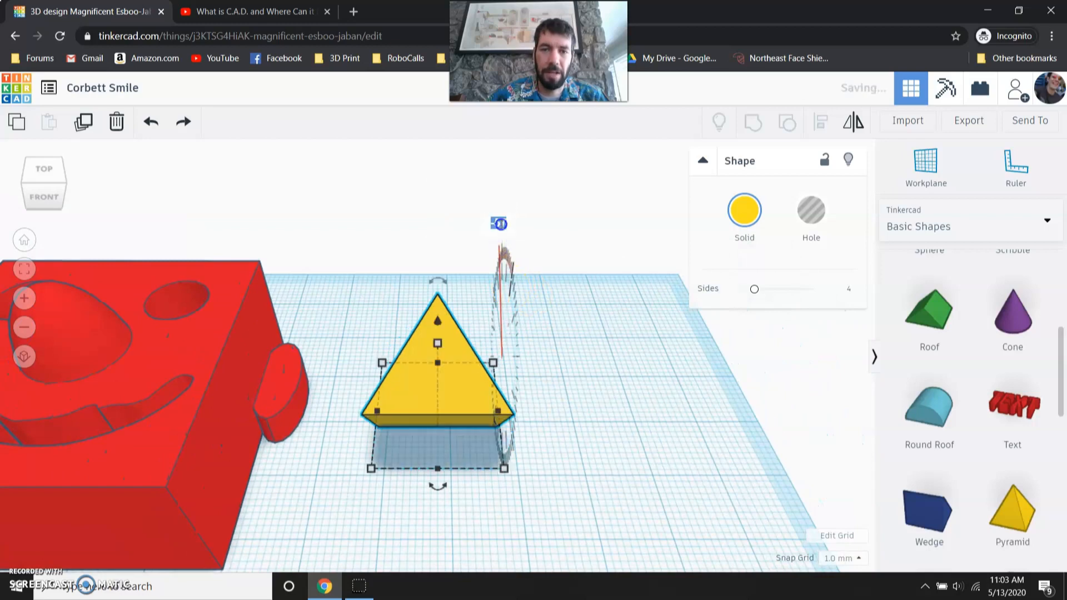
text(-90)
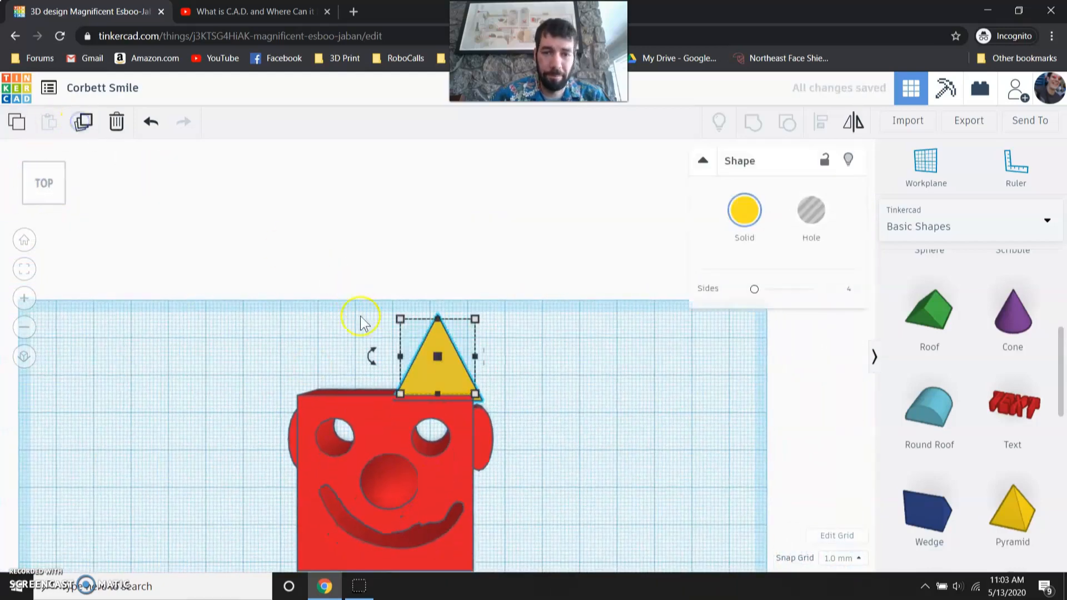
Step: Slide pyramid copies left along the top of the head as hair spikes
drag(436, 357, 394, 382)
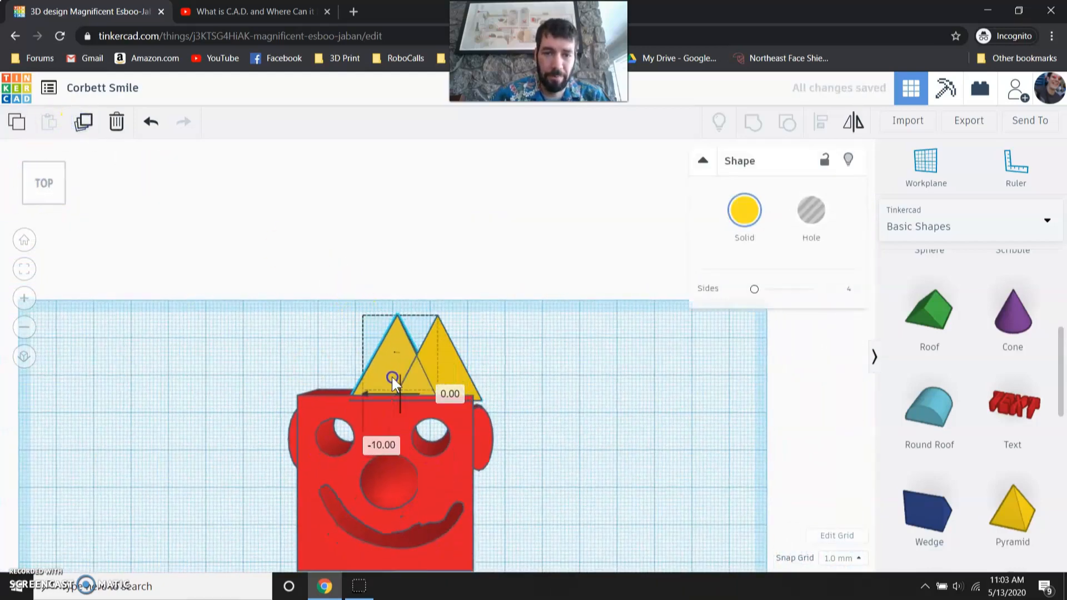
drag(393, 379, 373, 343)
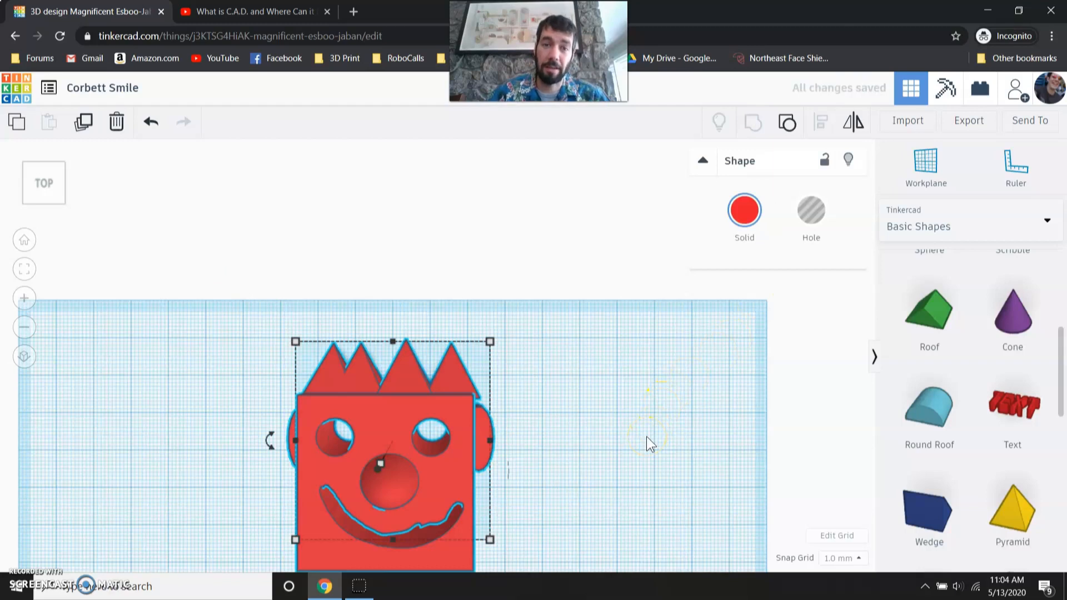
click(645, 424)
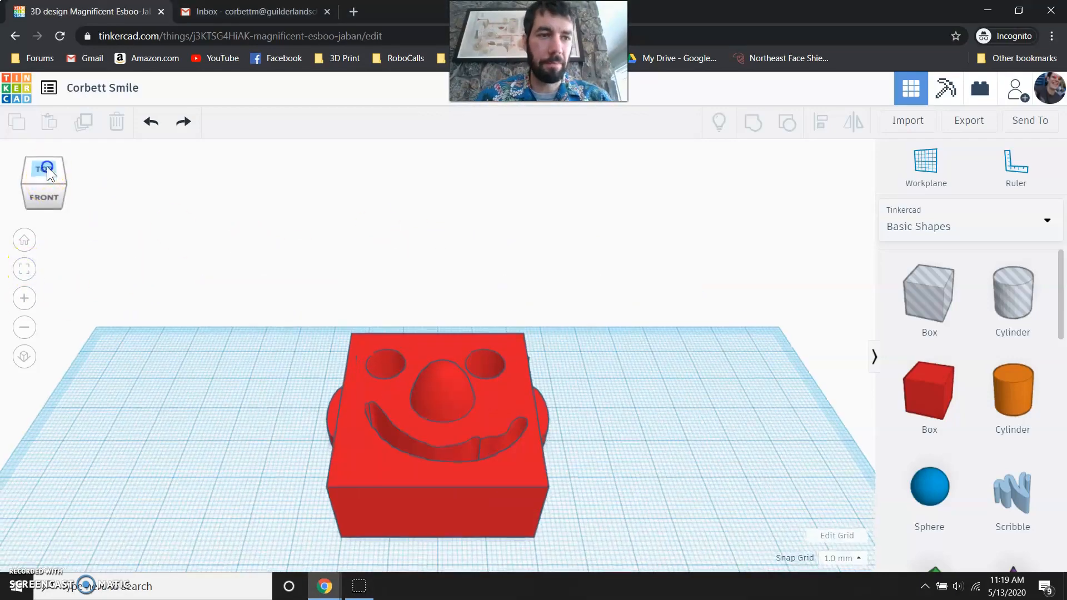
click(45, 167)
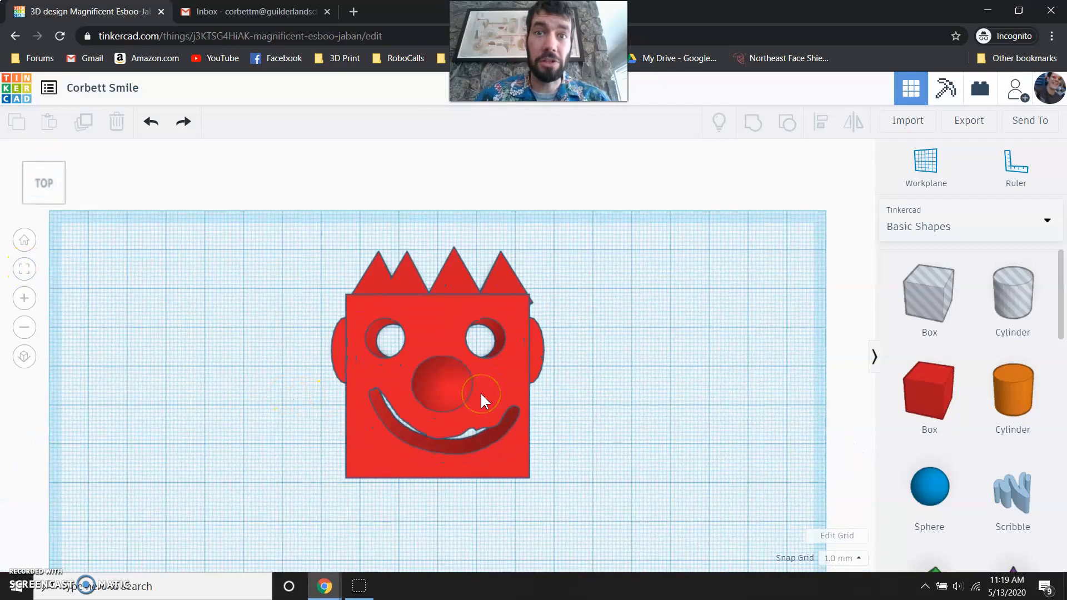